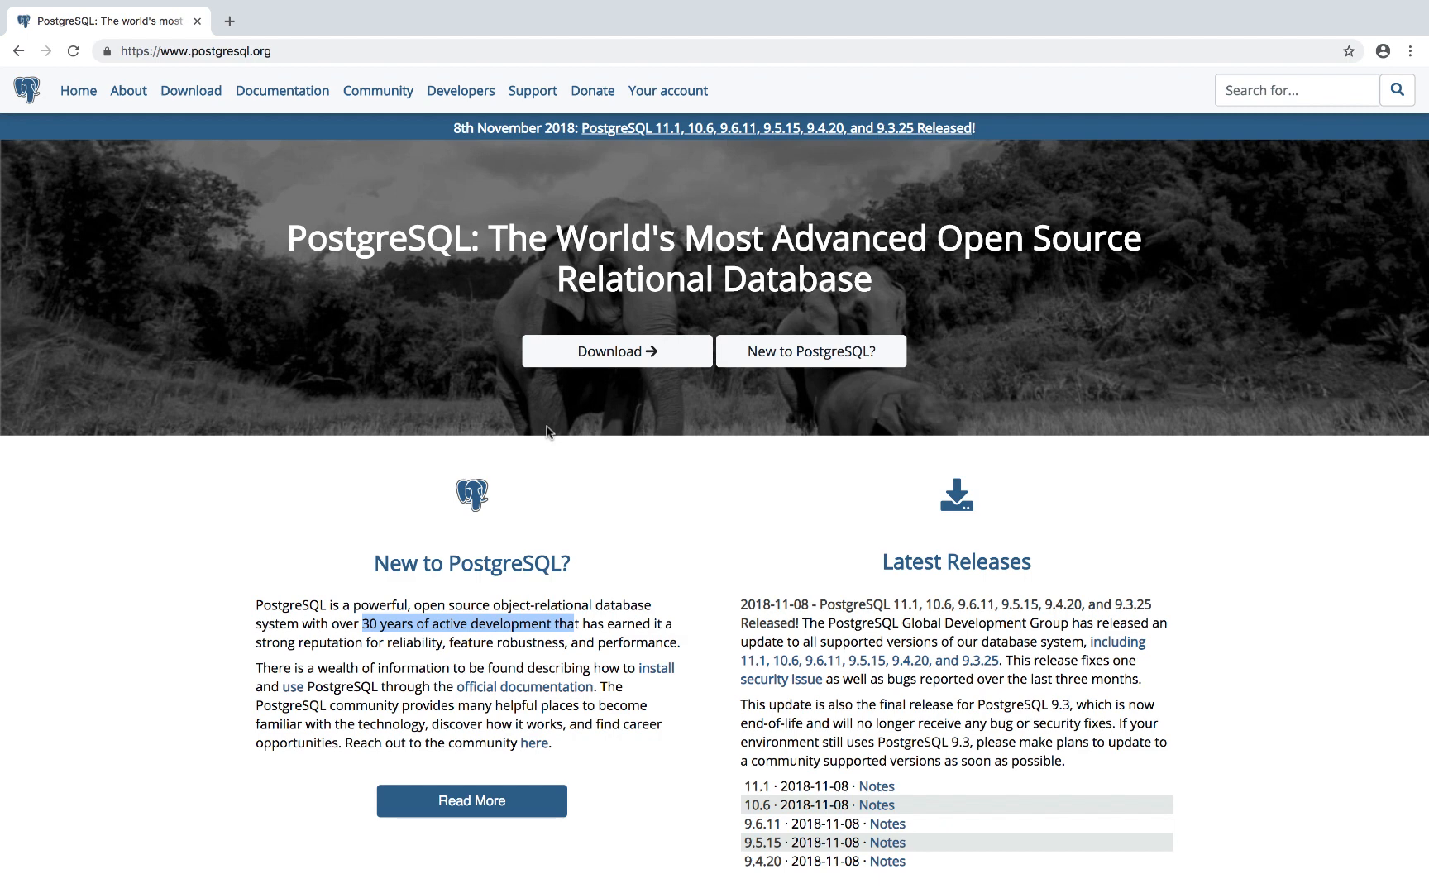
mouse_move(264, 111)
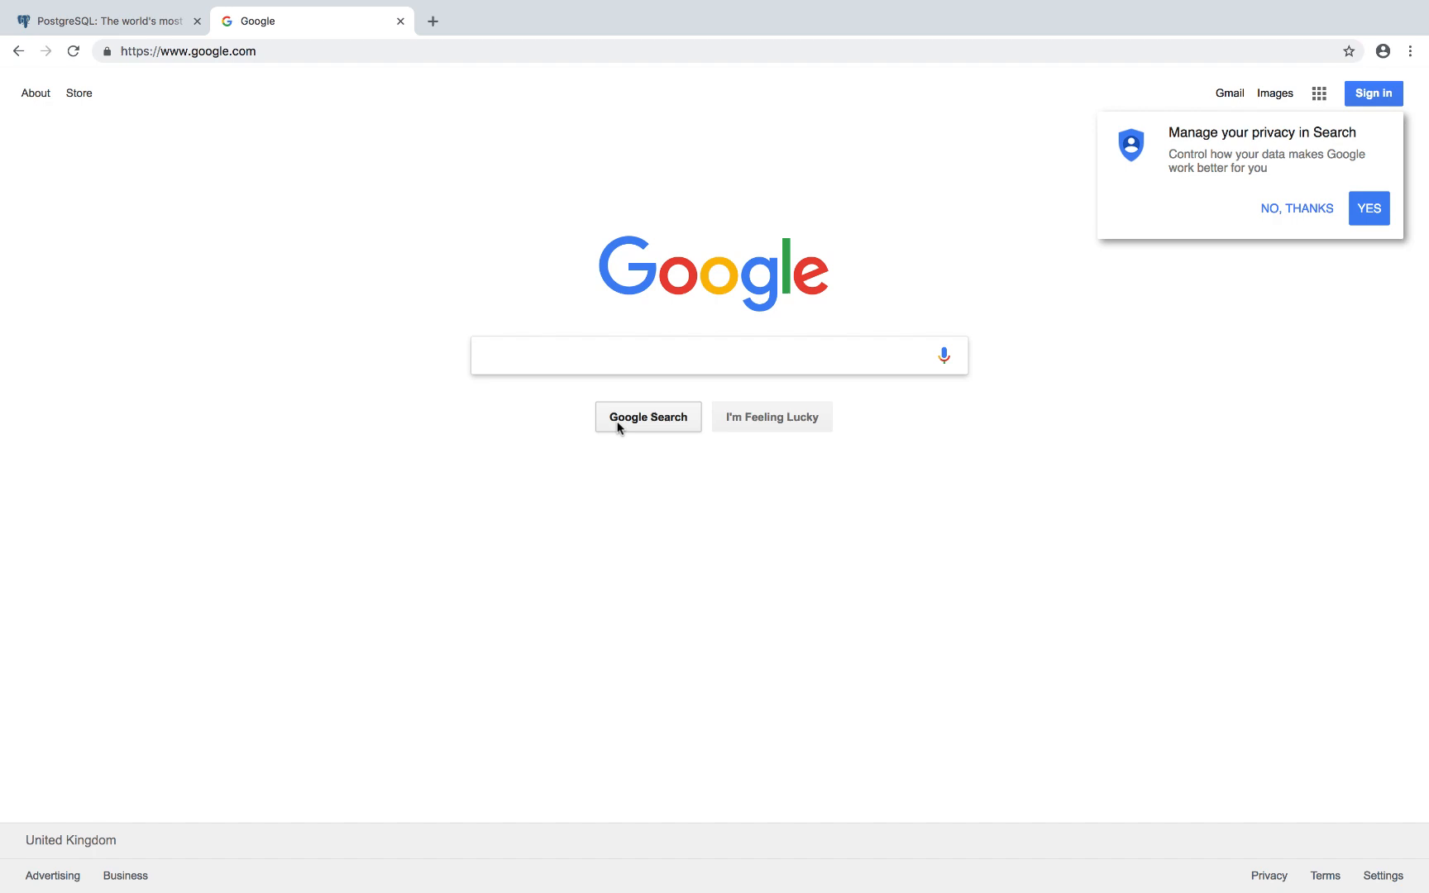
Search Google for "postgres app" to find the Postgres.app site for Mac
text(post)
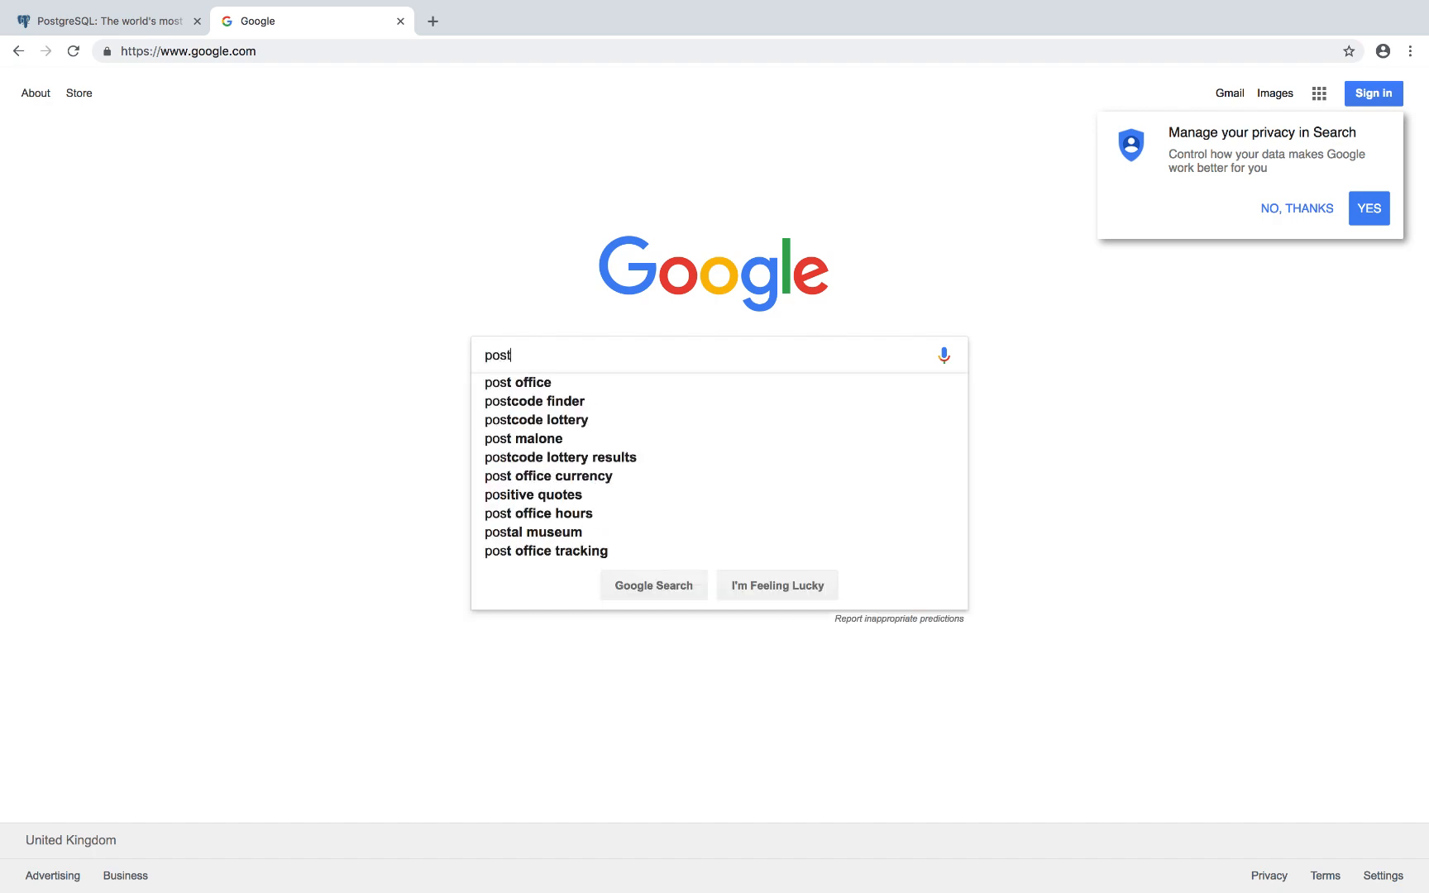
text(gre)
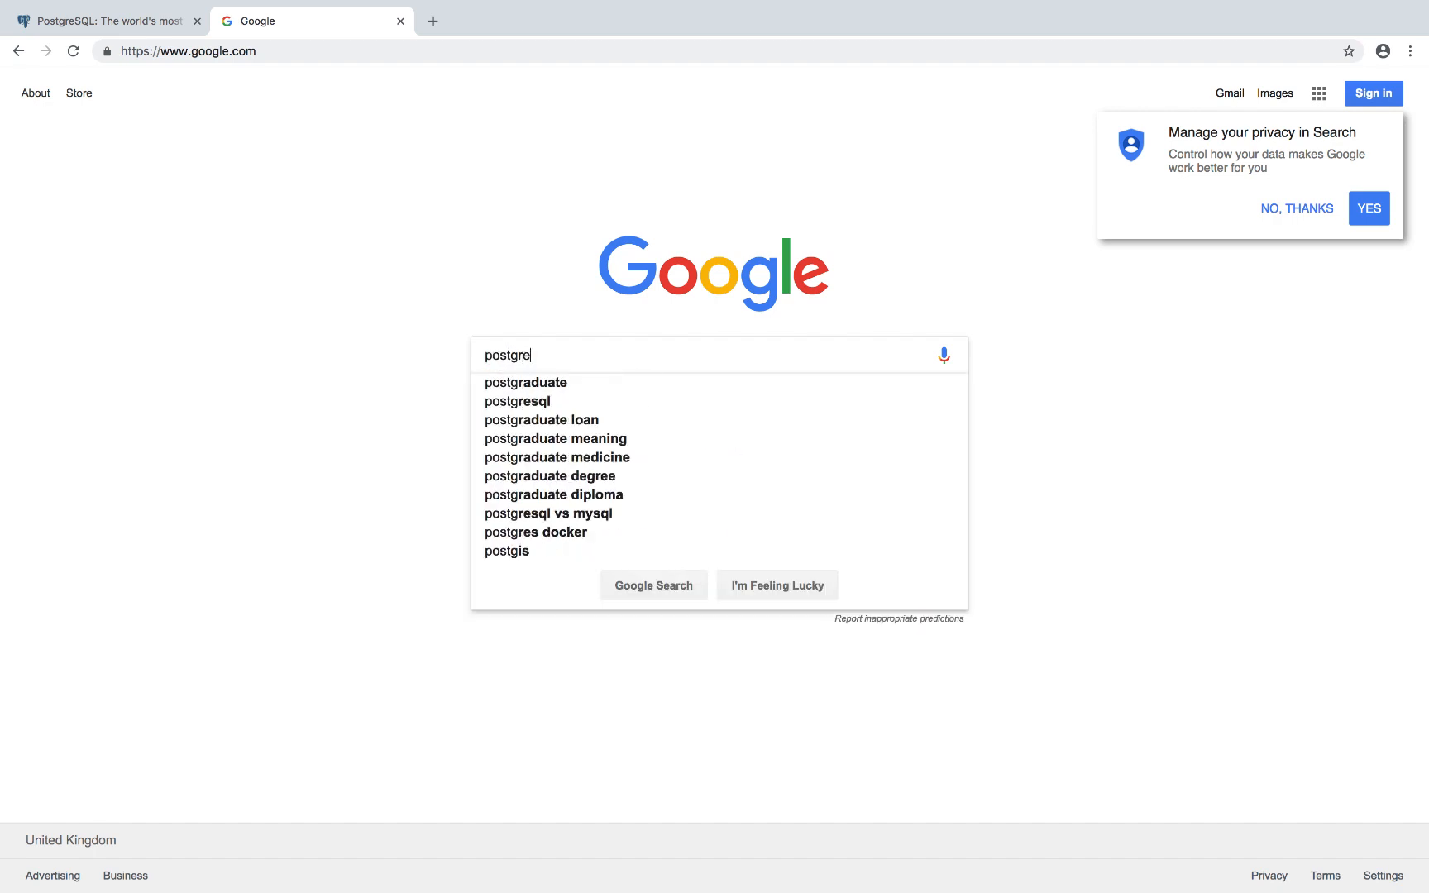
text(s a)
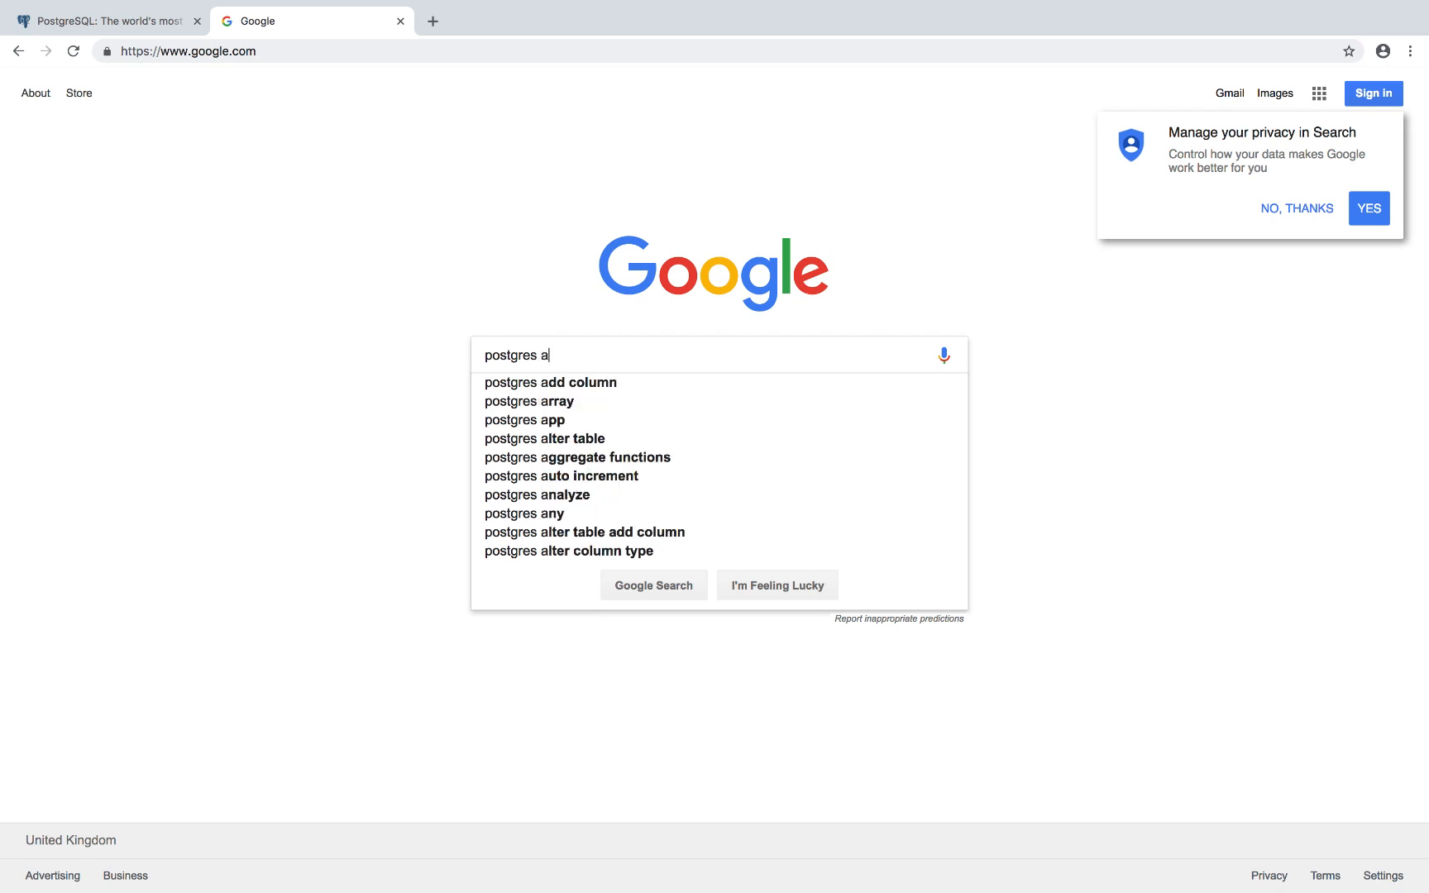
click(524, 420)
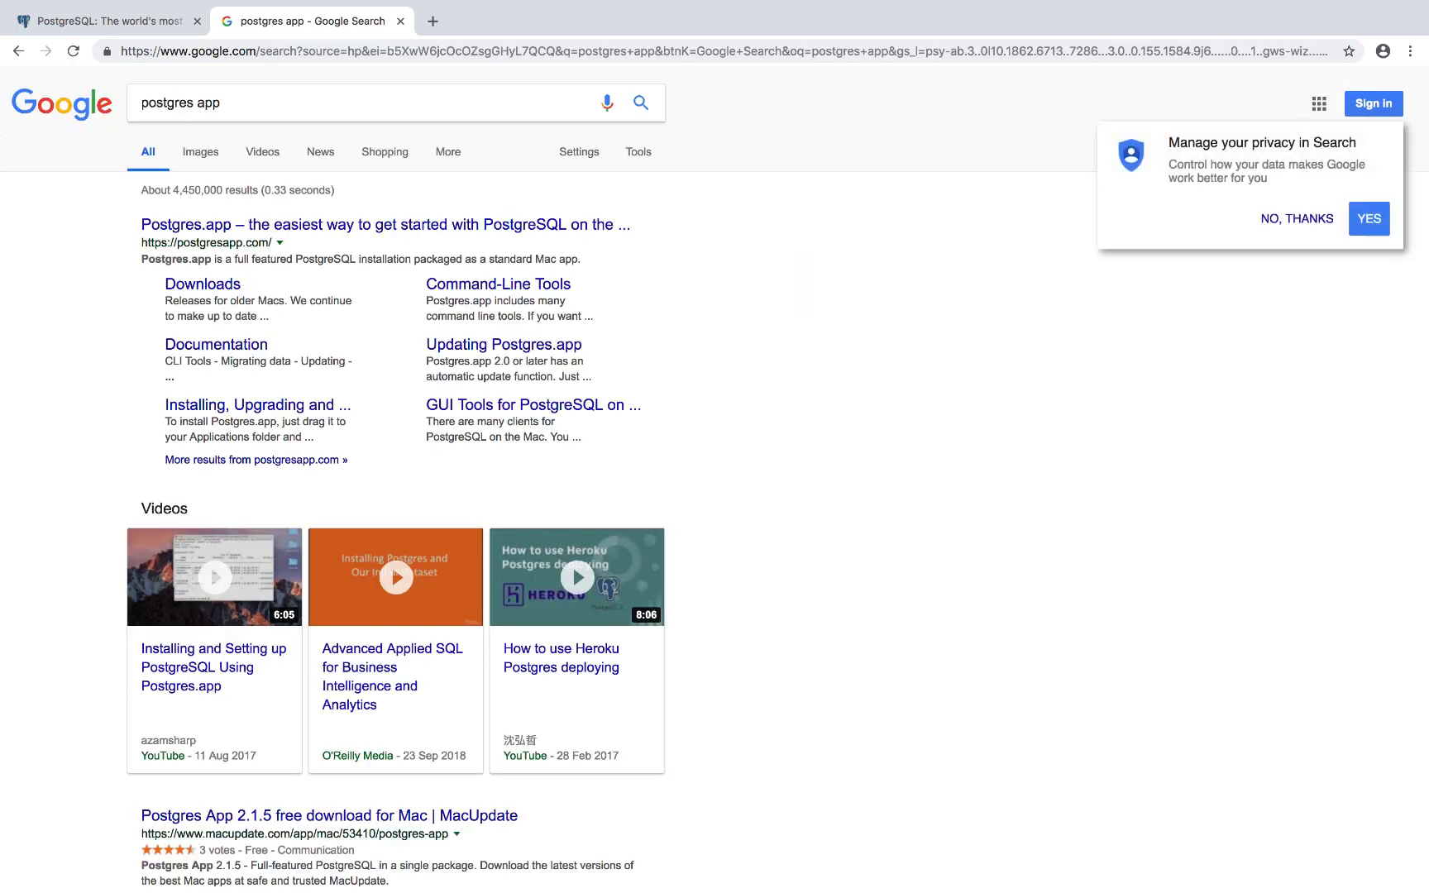
mouse_move(235, 183)
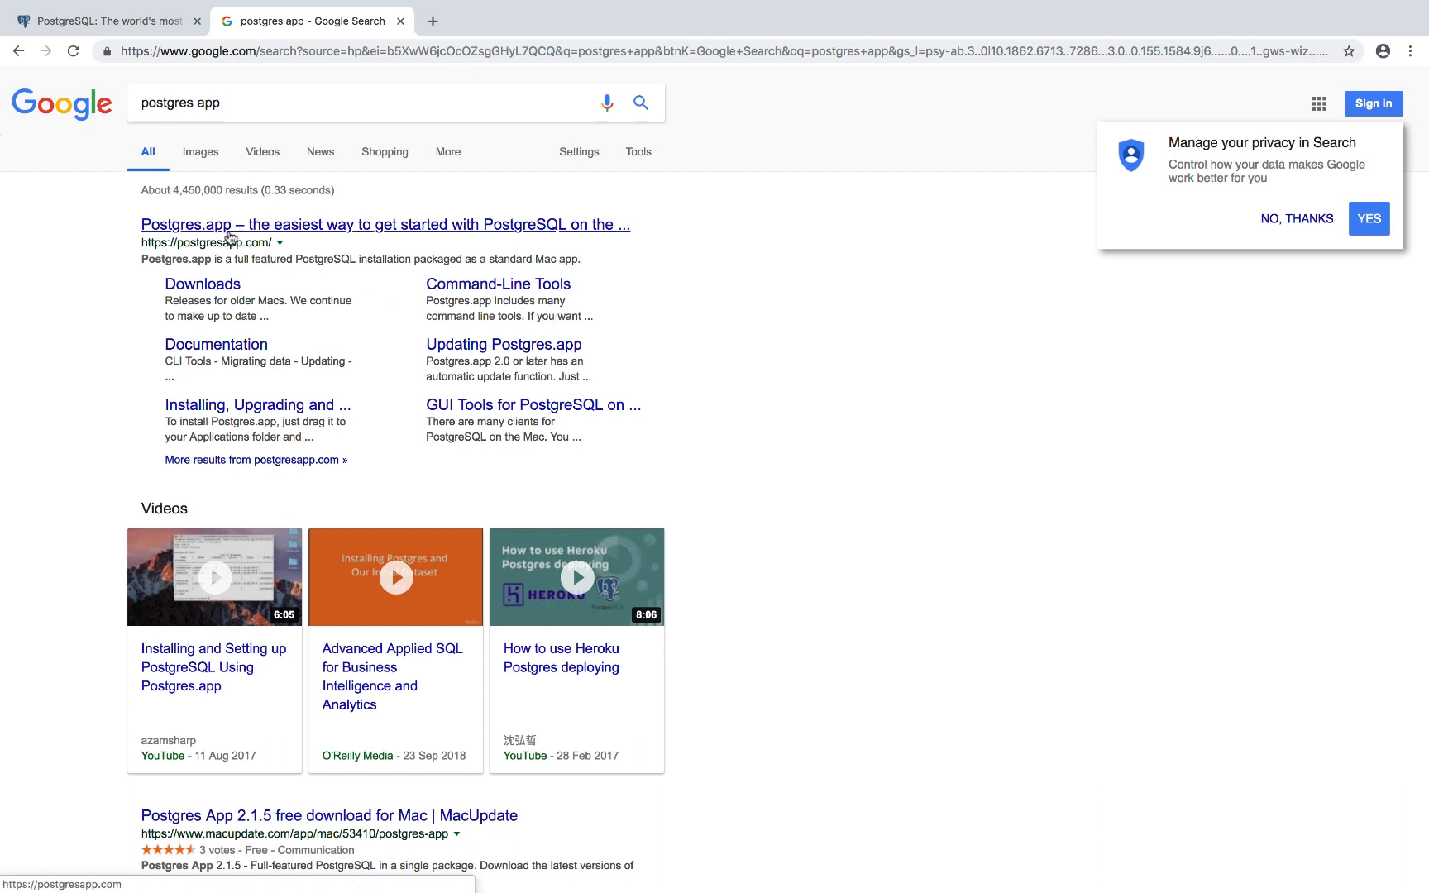
Visit the Postgres.app home page from the first result and skim its install and connection instructions
click(384, 225)
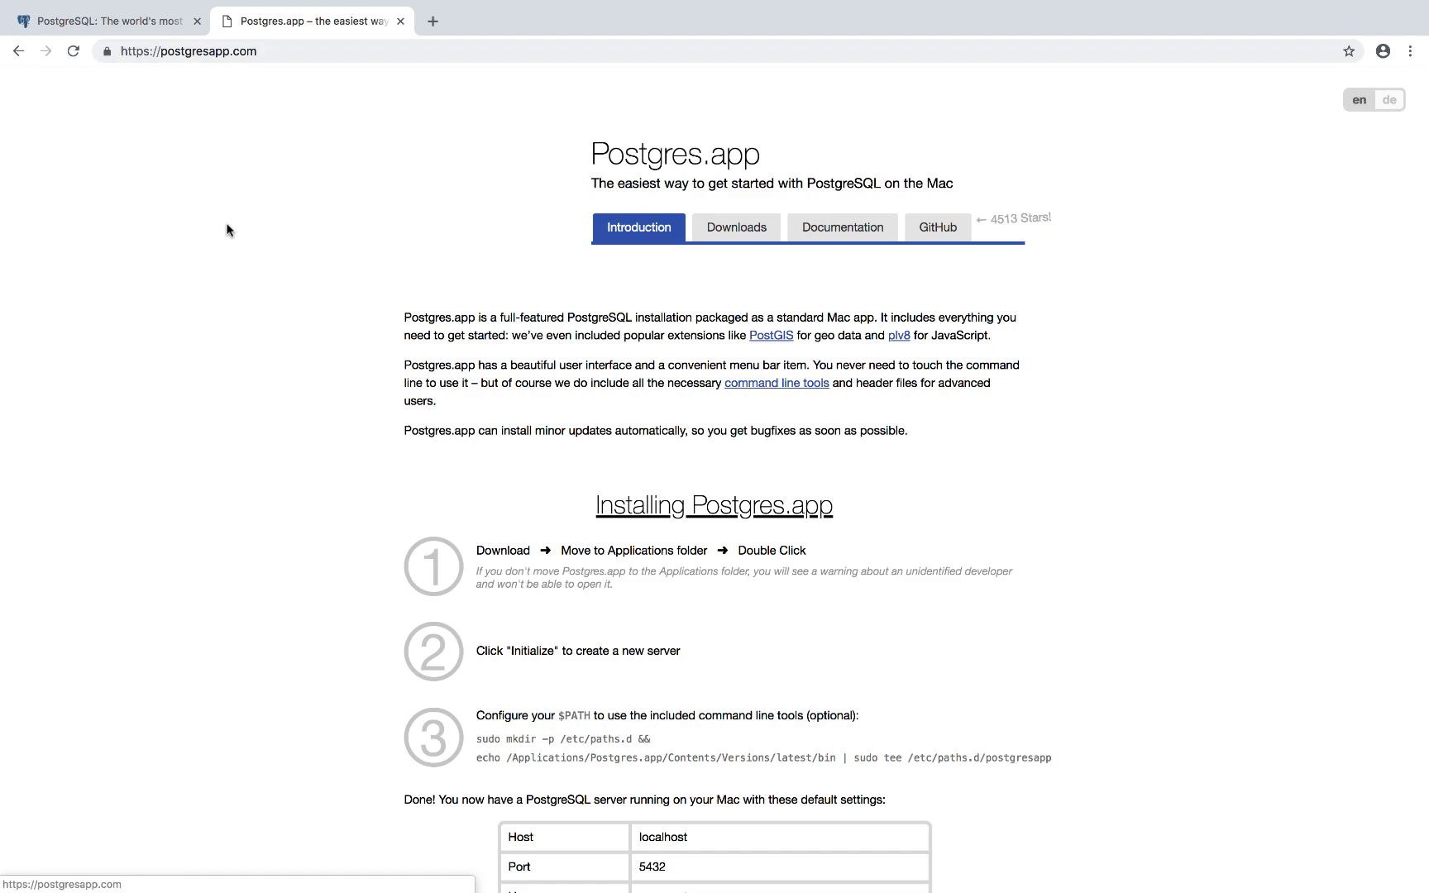
scroll(down, 3)
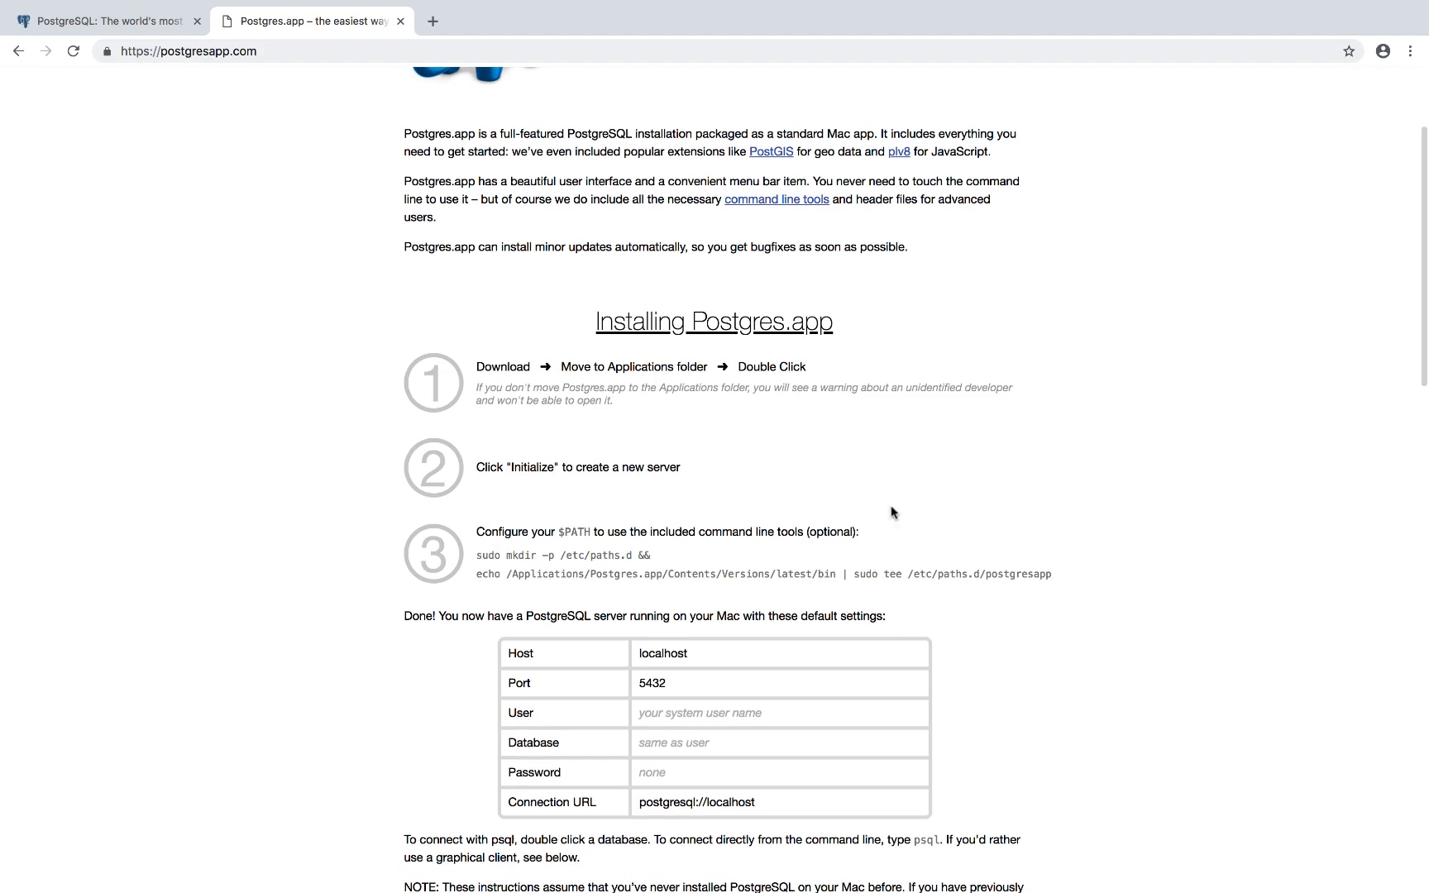
scroll(down, 3)
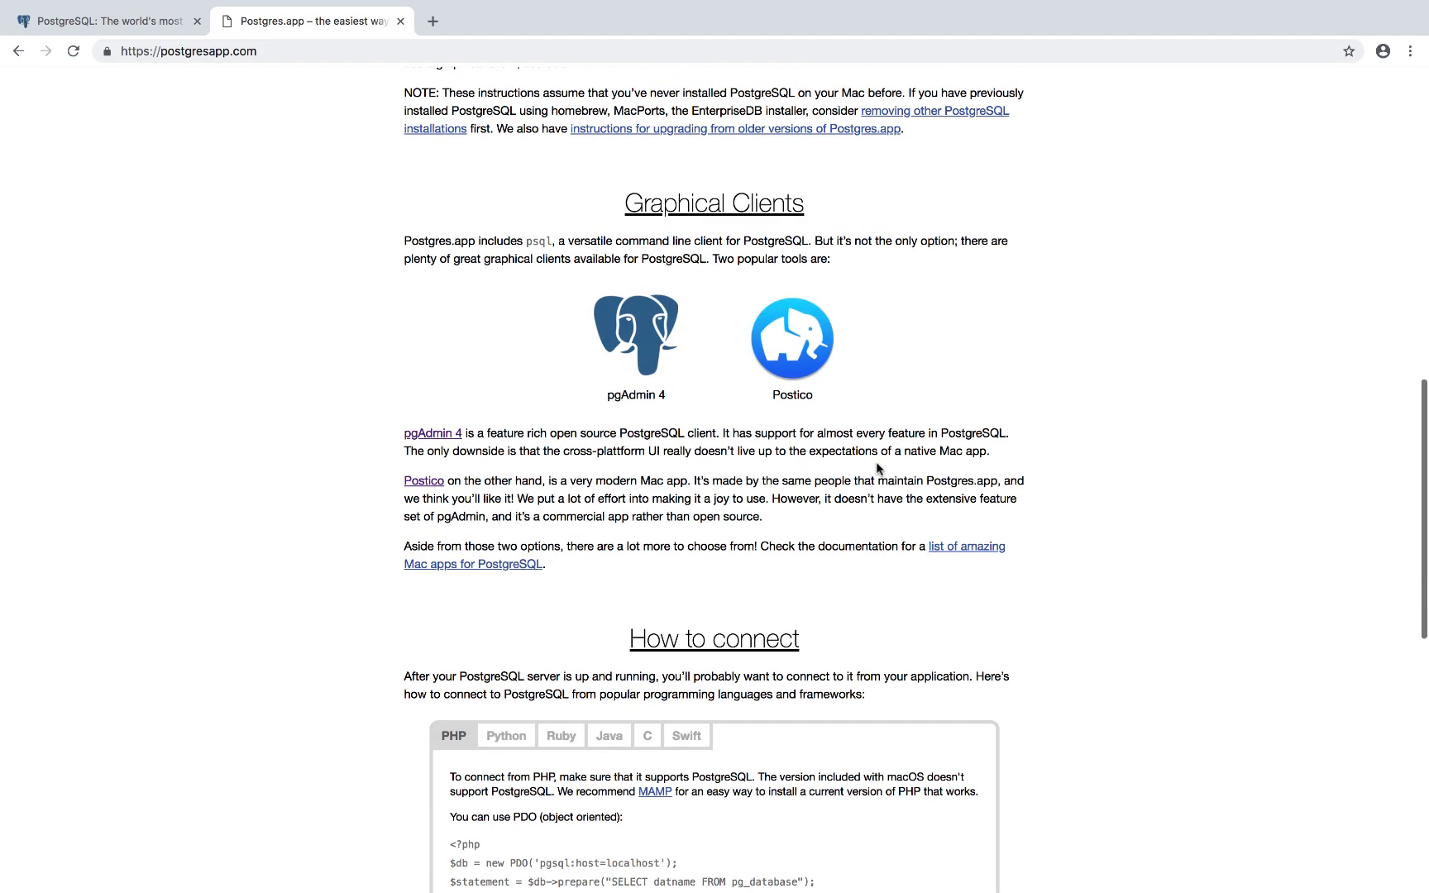
scroll(down, 3)
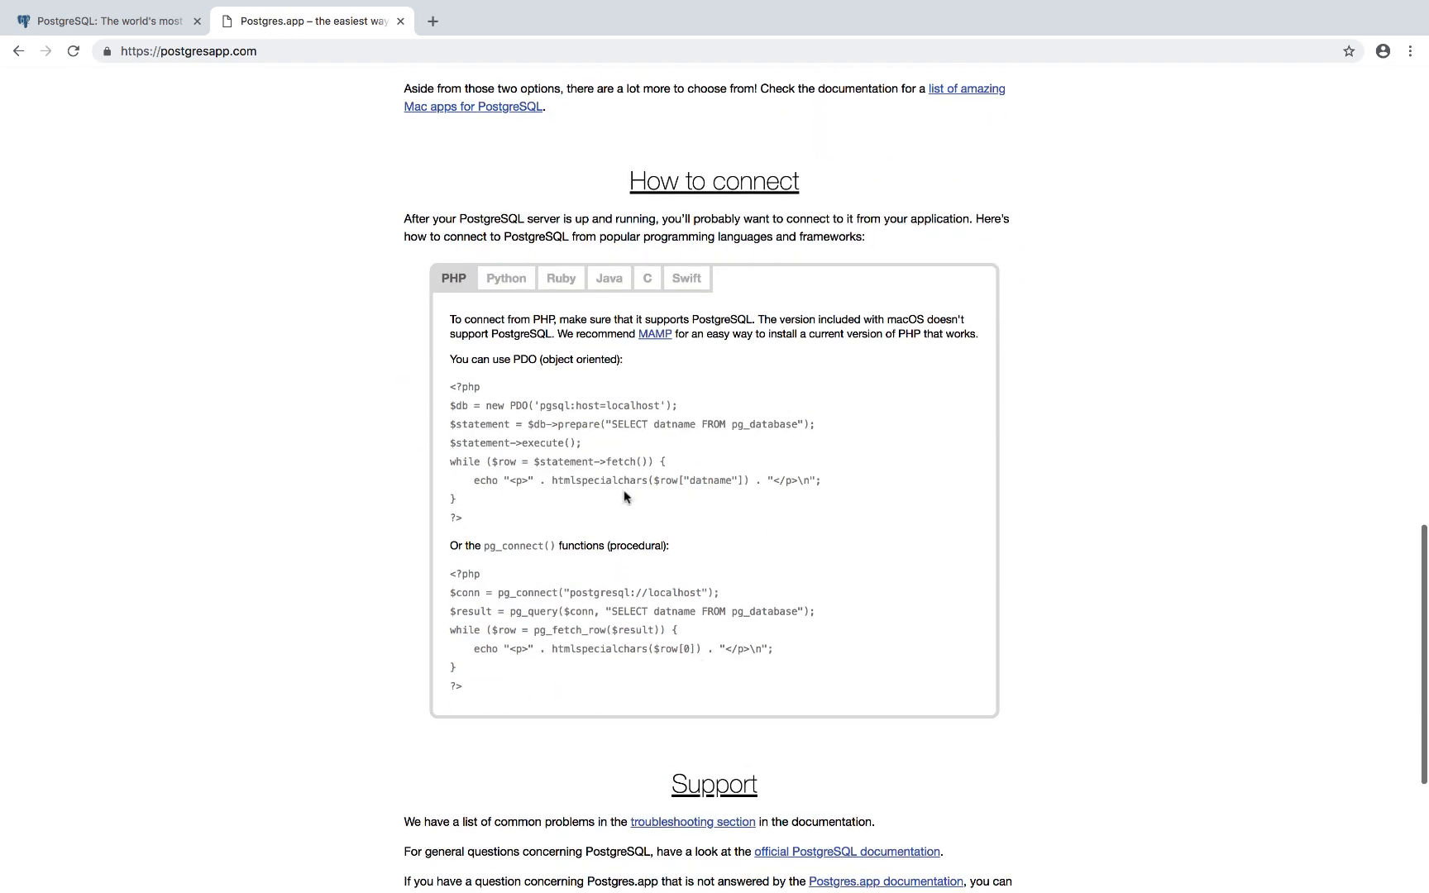
mouse_move(506, 279)
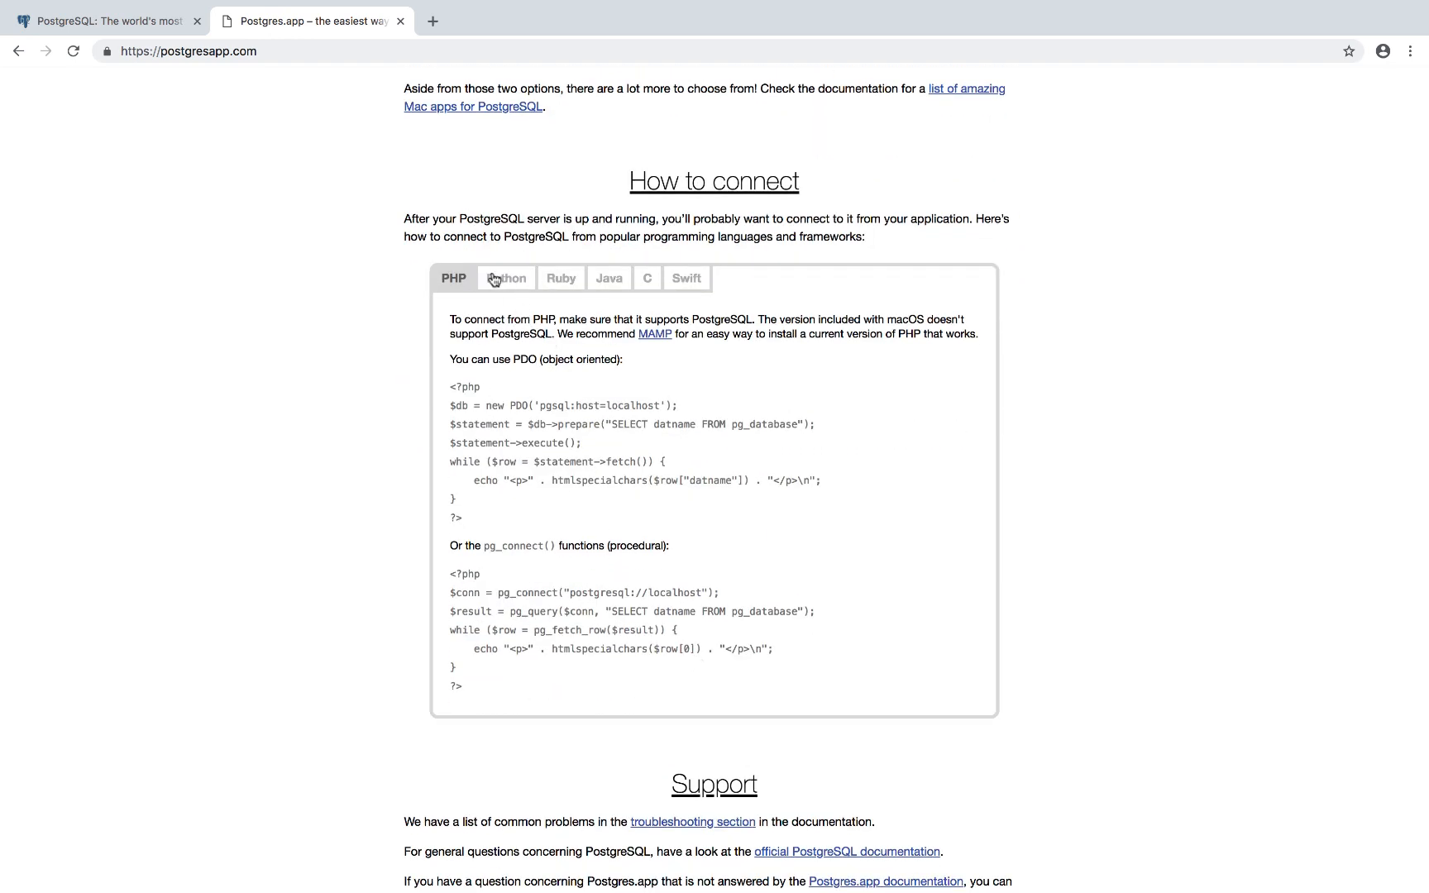
mouse_move(516, 284)
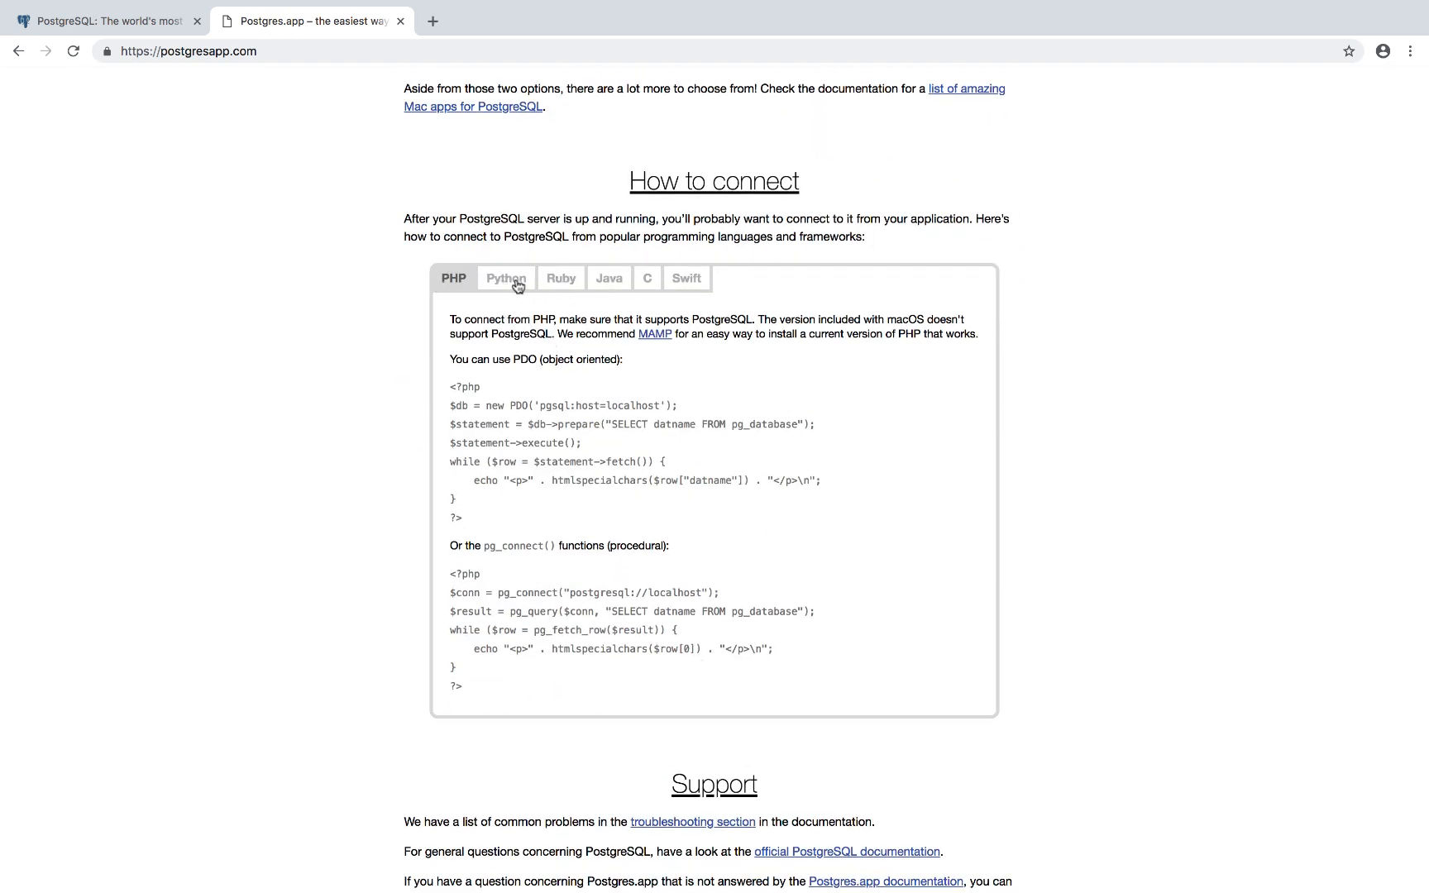
scroll(up, 3)
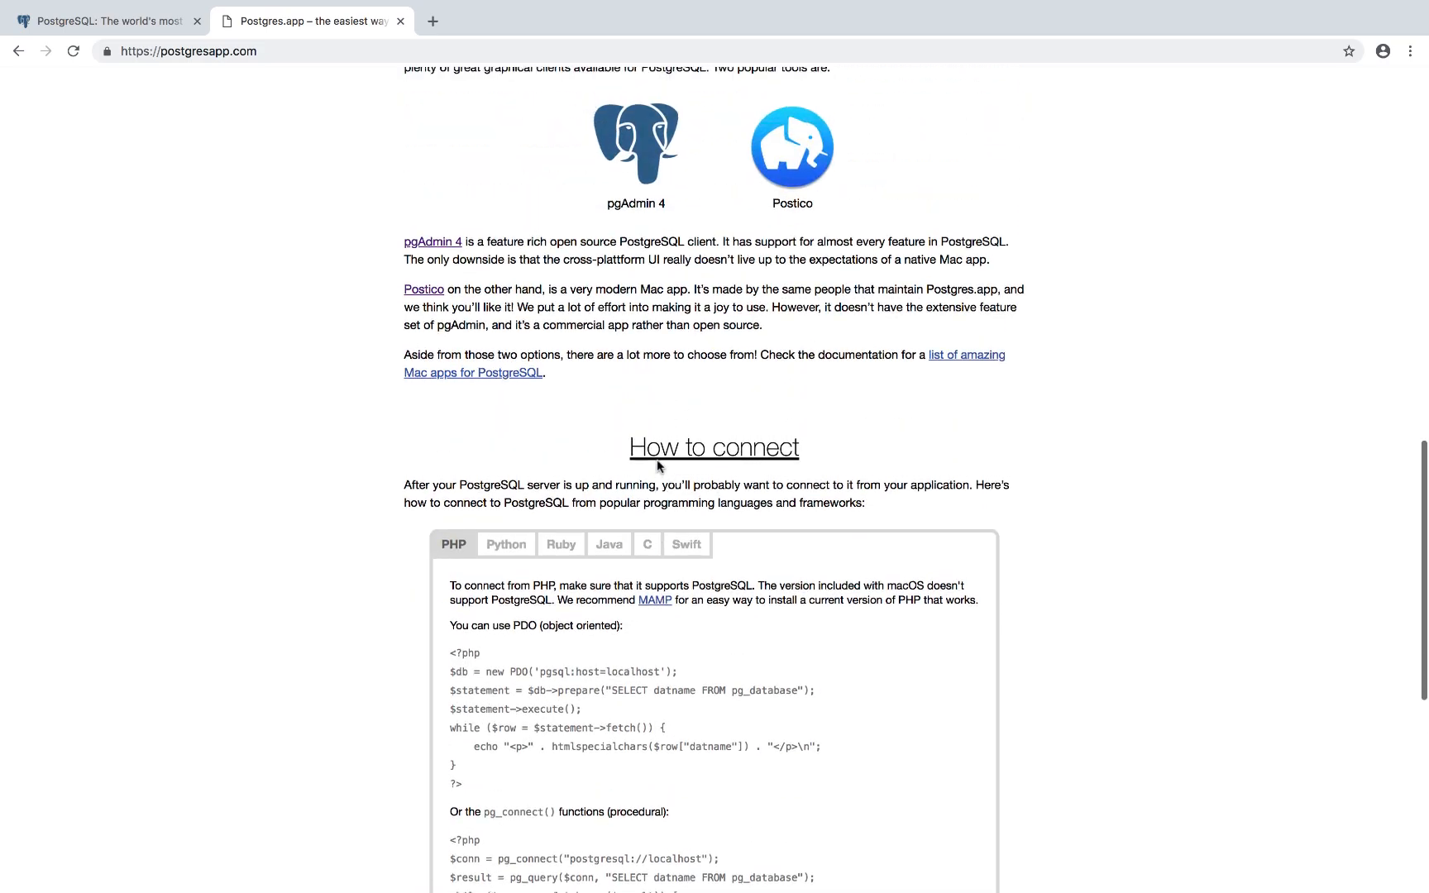
scroll(up, 3)
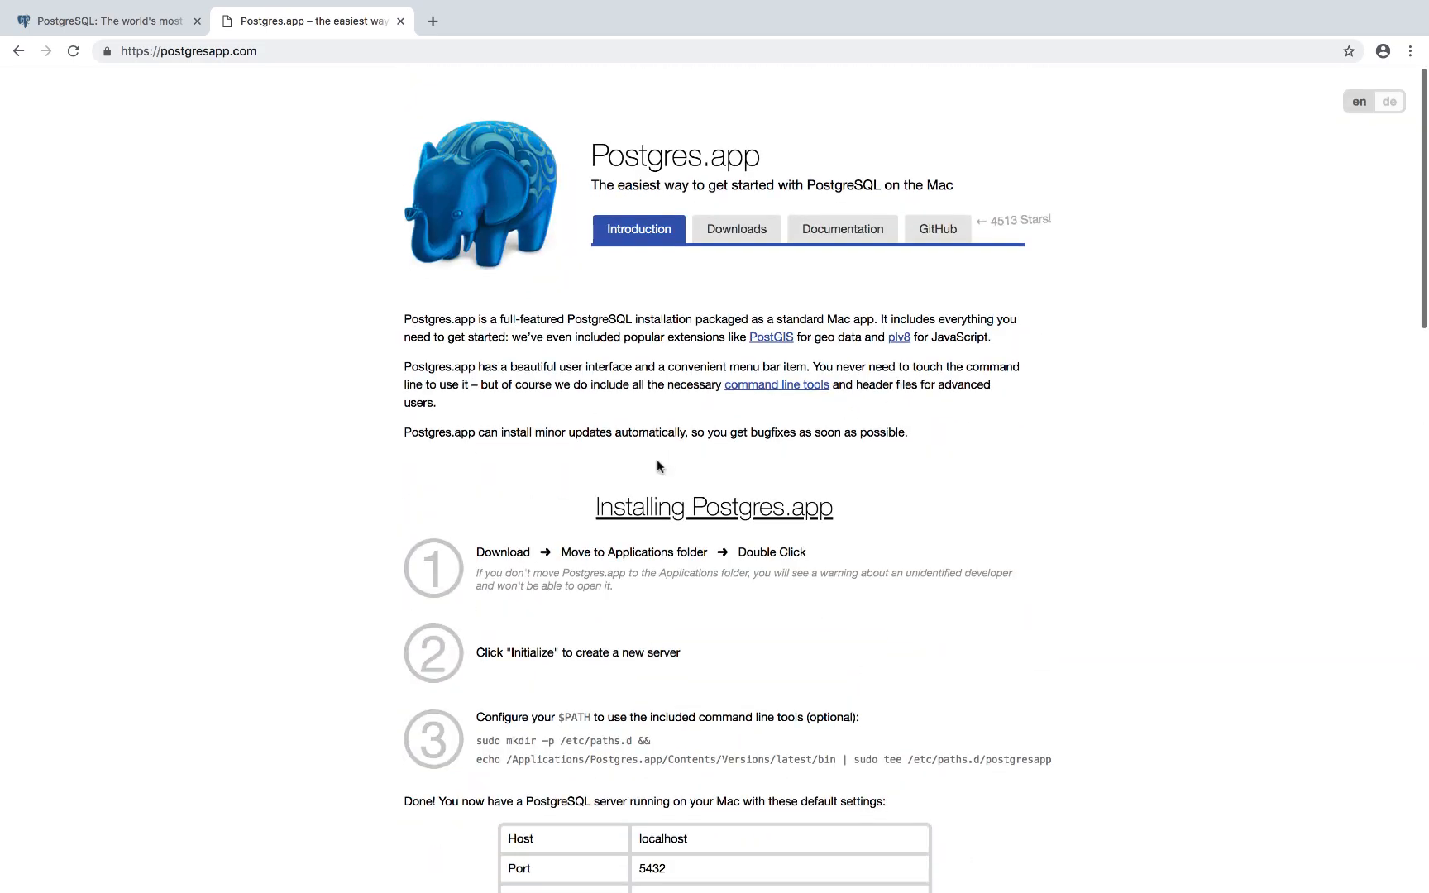
Go to the Postgres.app downloads page and download the Postgres 2.2 disk image
click(736, 229)
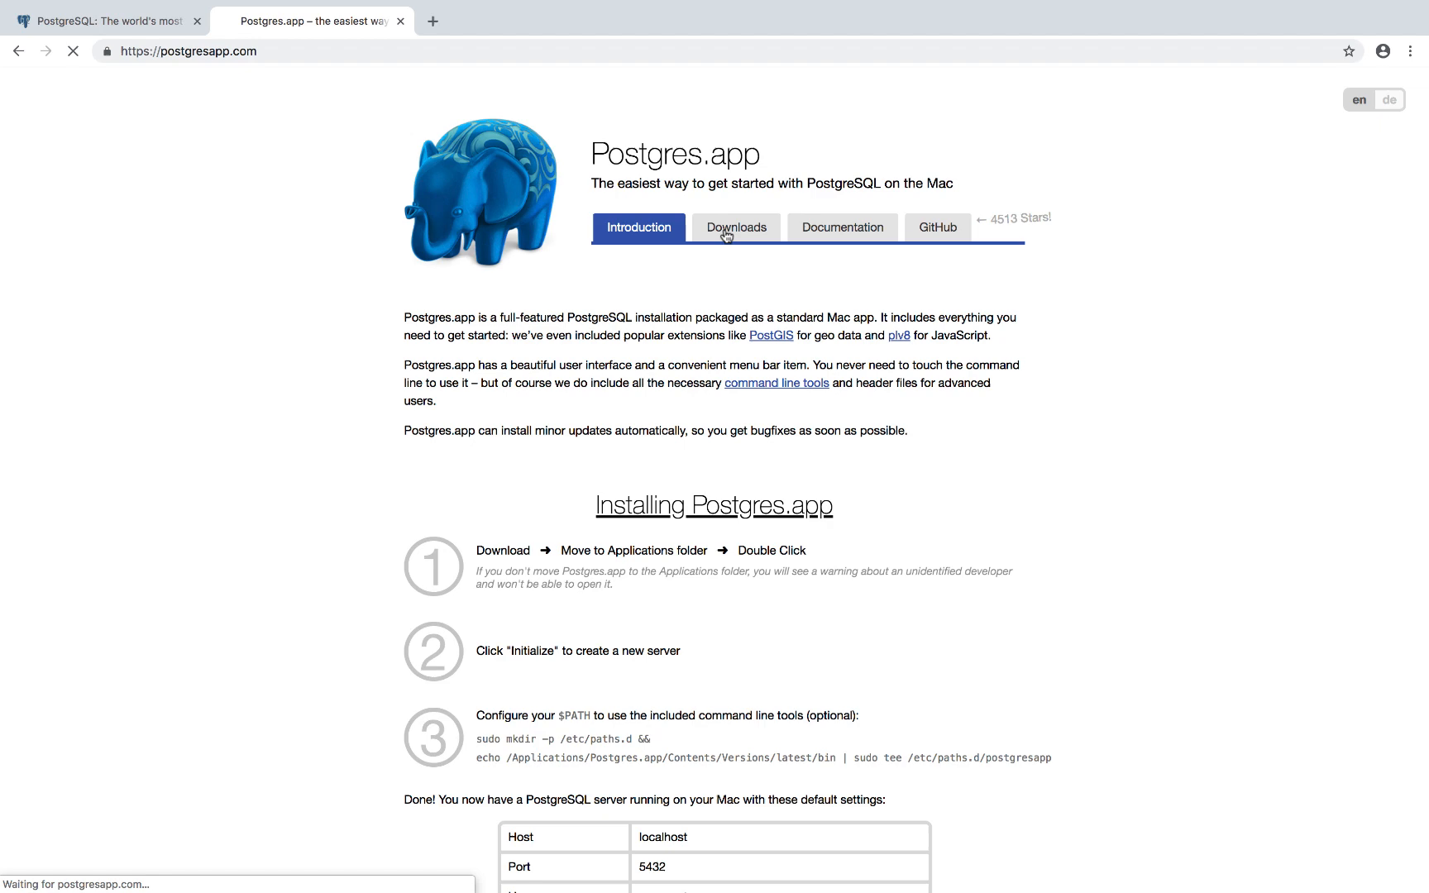
click(736, 227)
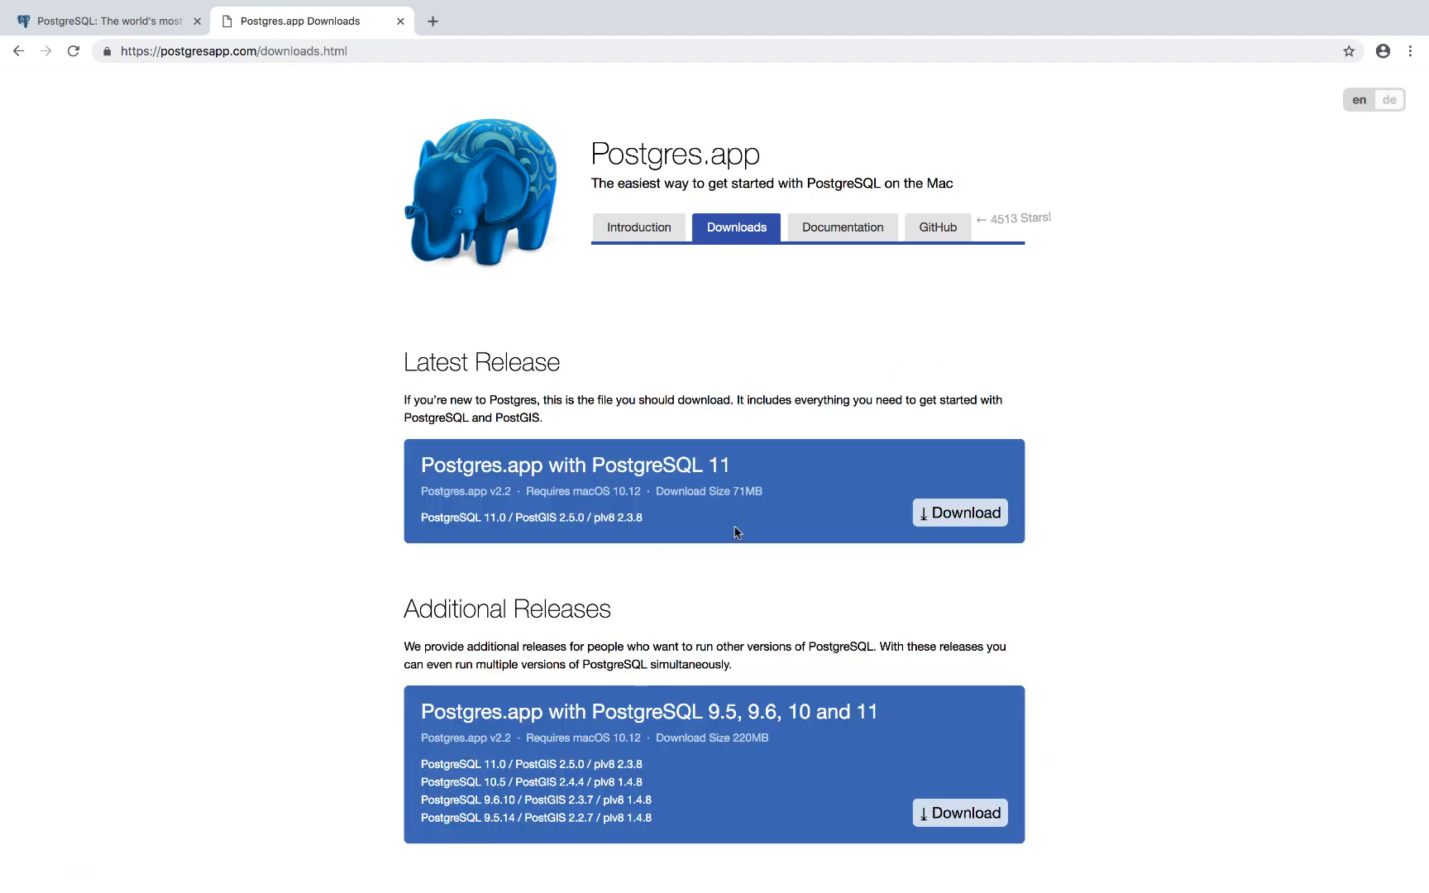
scroll(down, 3)
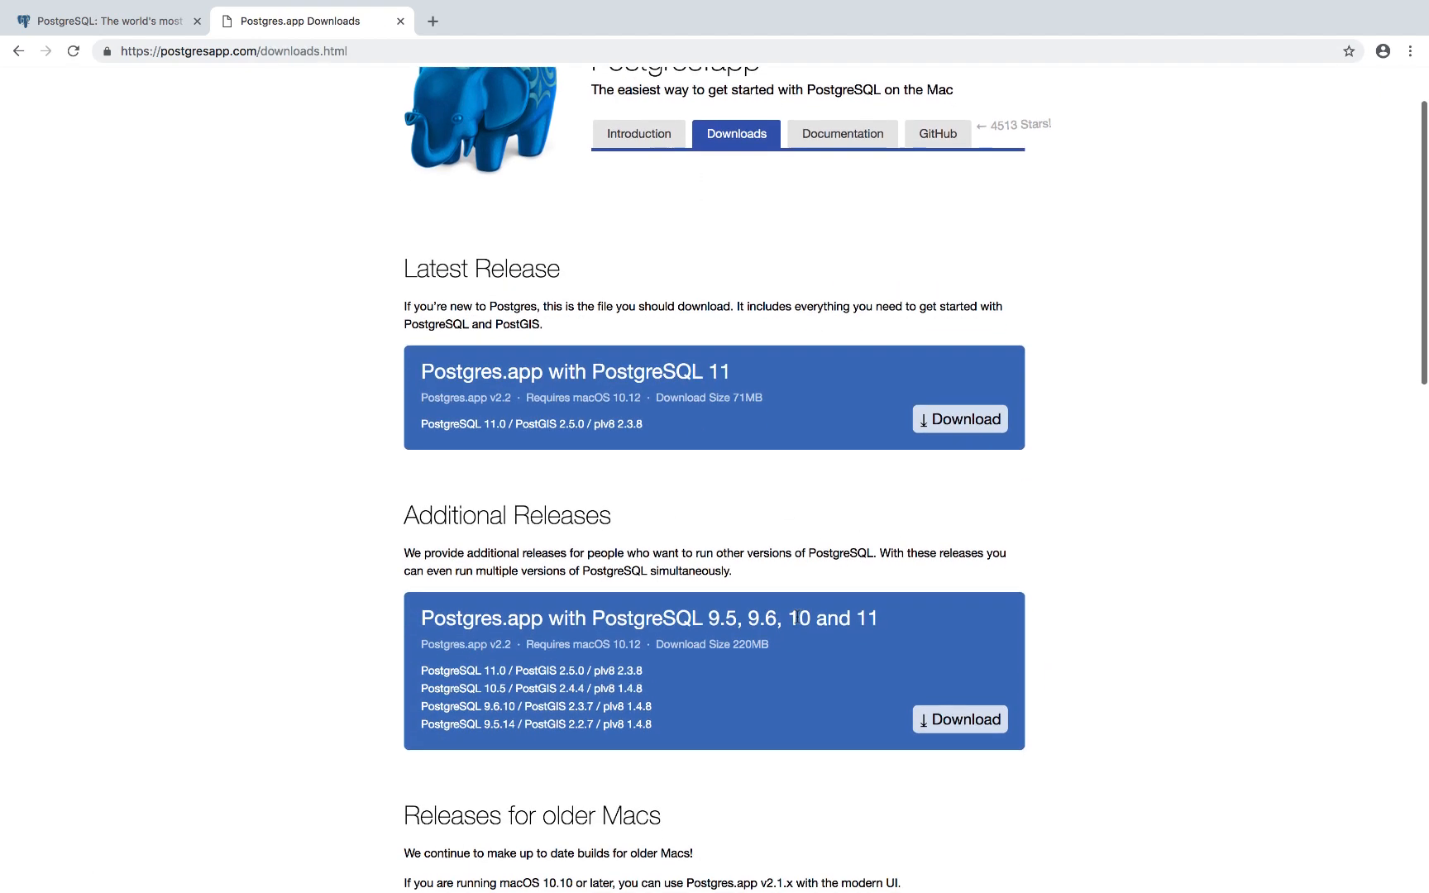
scroll(down, 3)
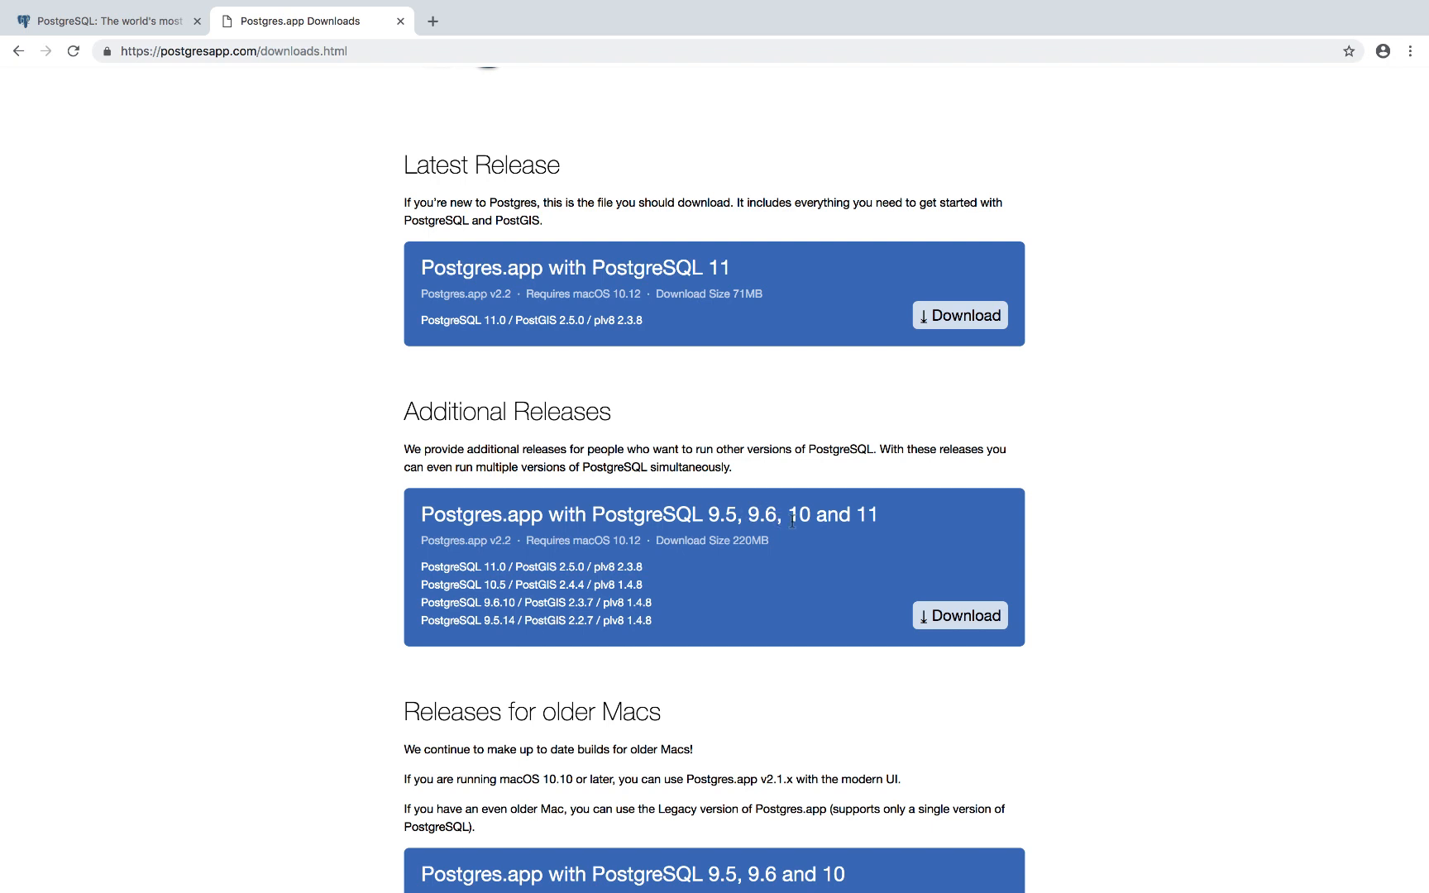
mouse_move(700, 487)
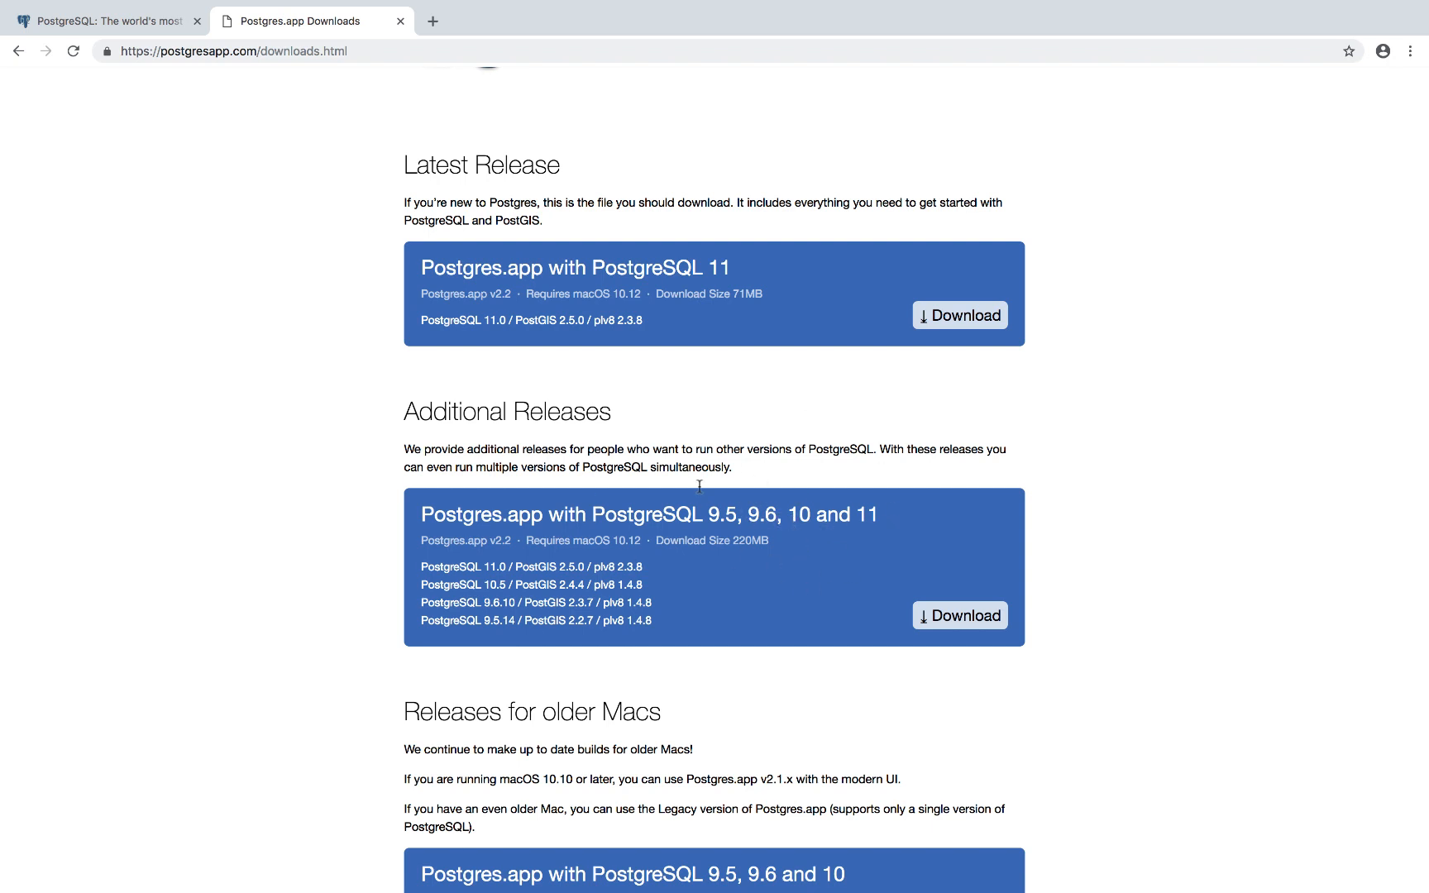
mouse_move(865, 572)
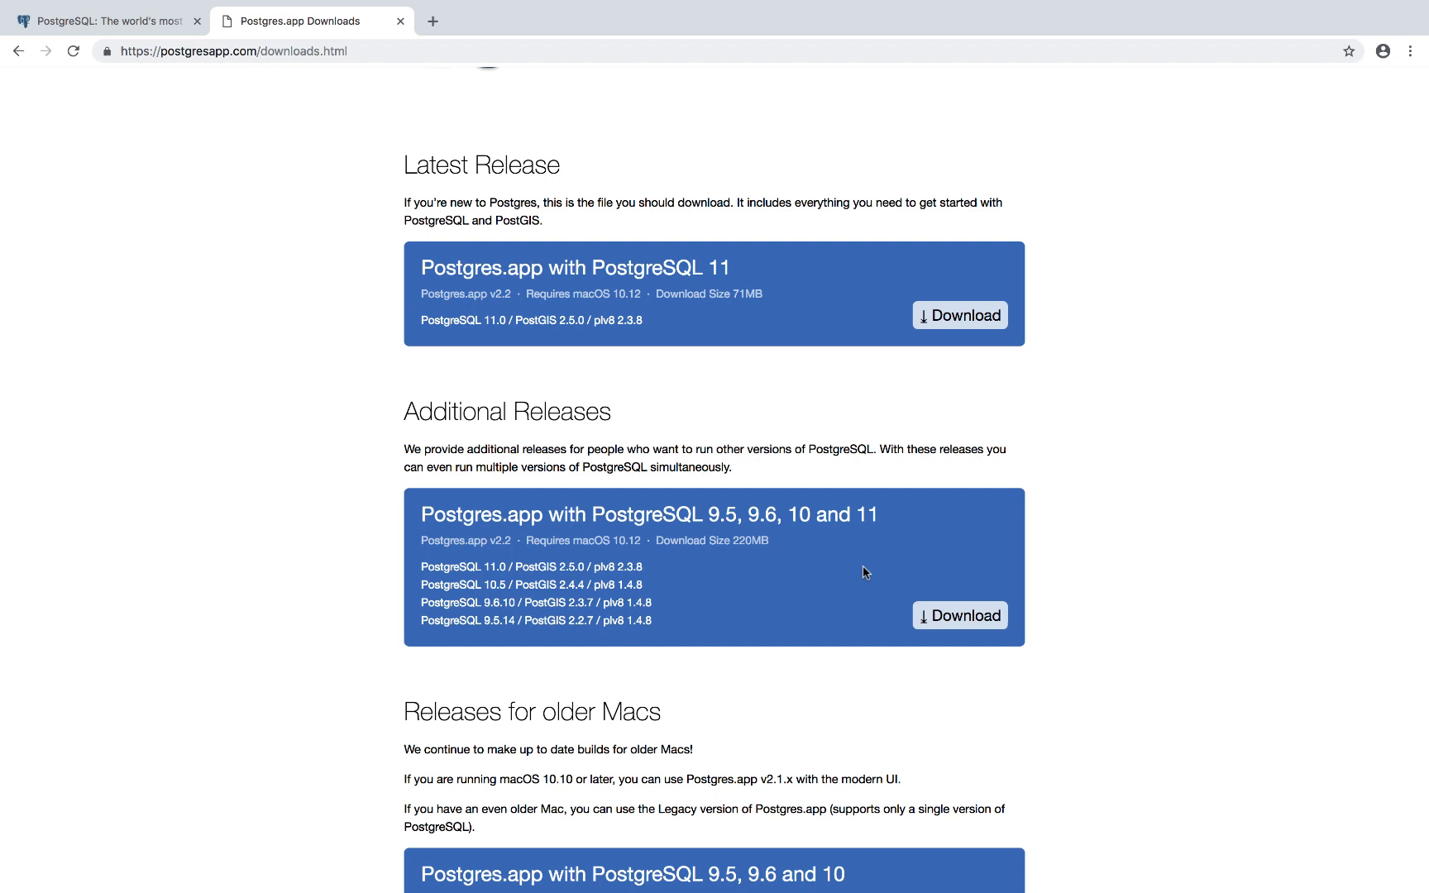
mouse_move(543, 512)
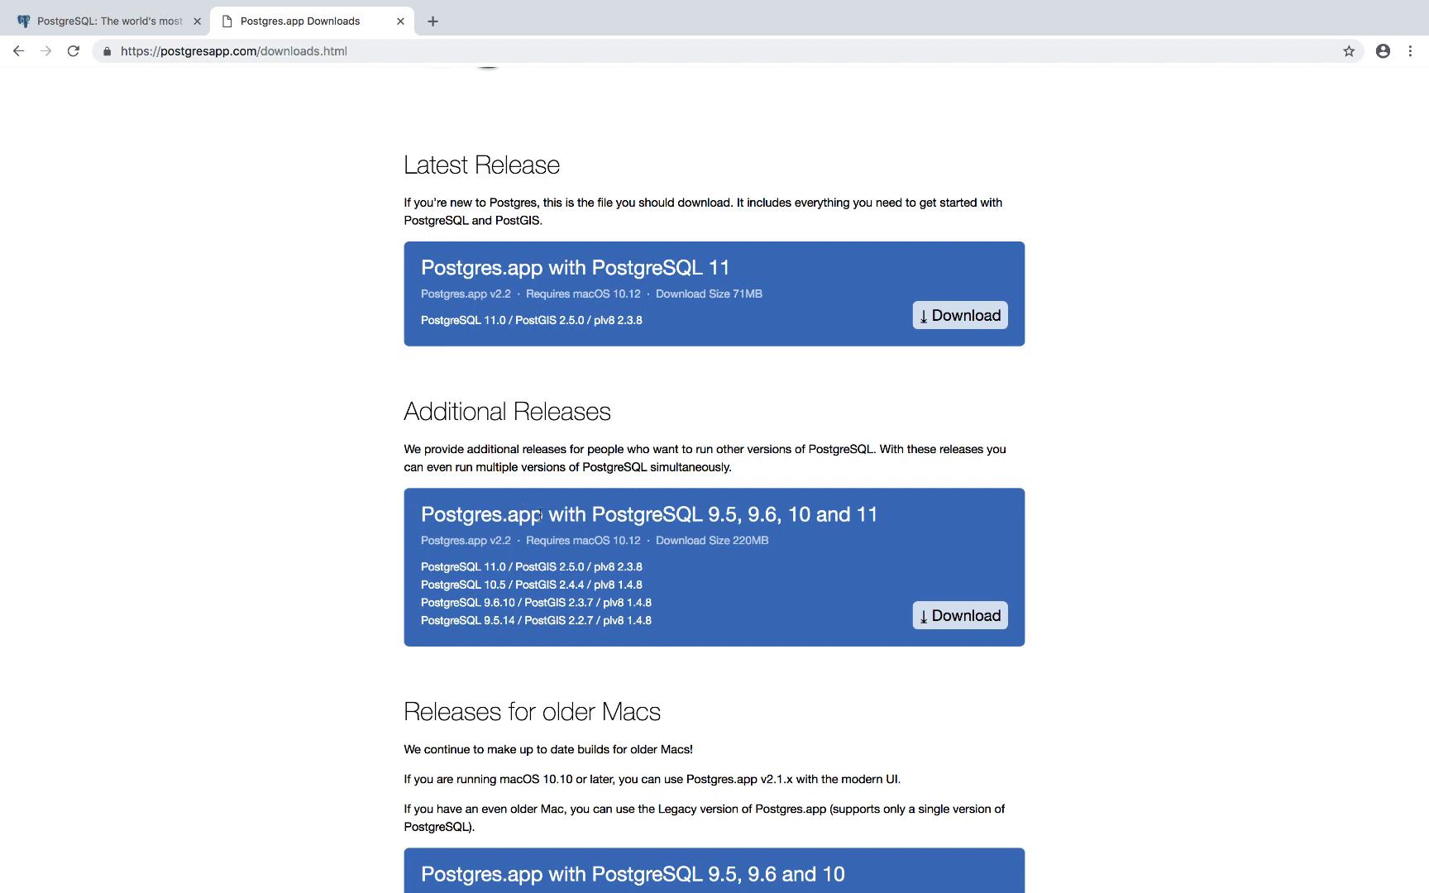
mouse_move(966, 562)
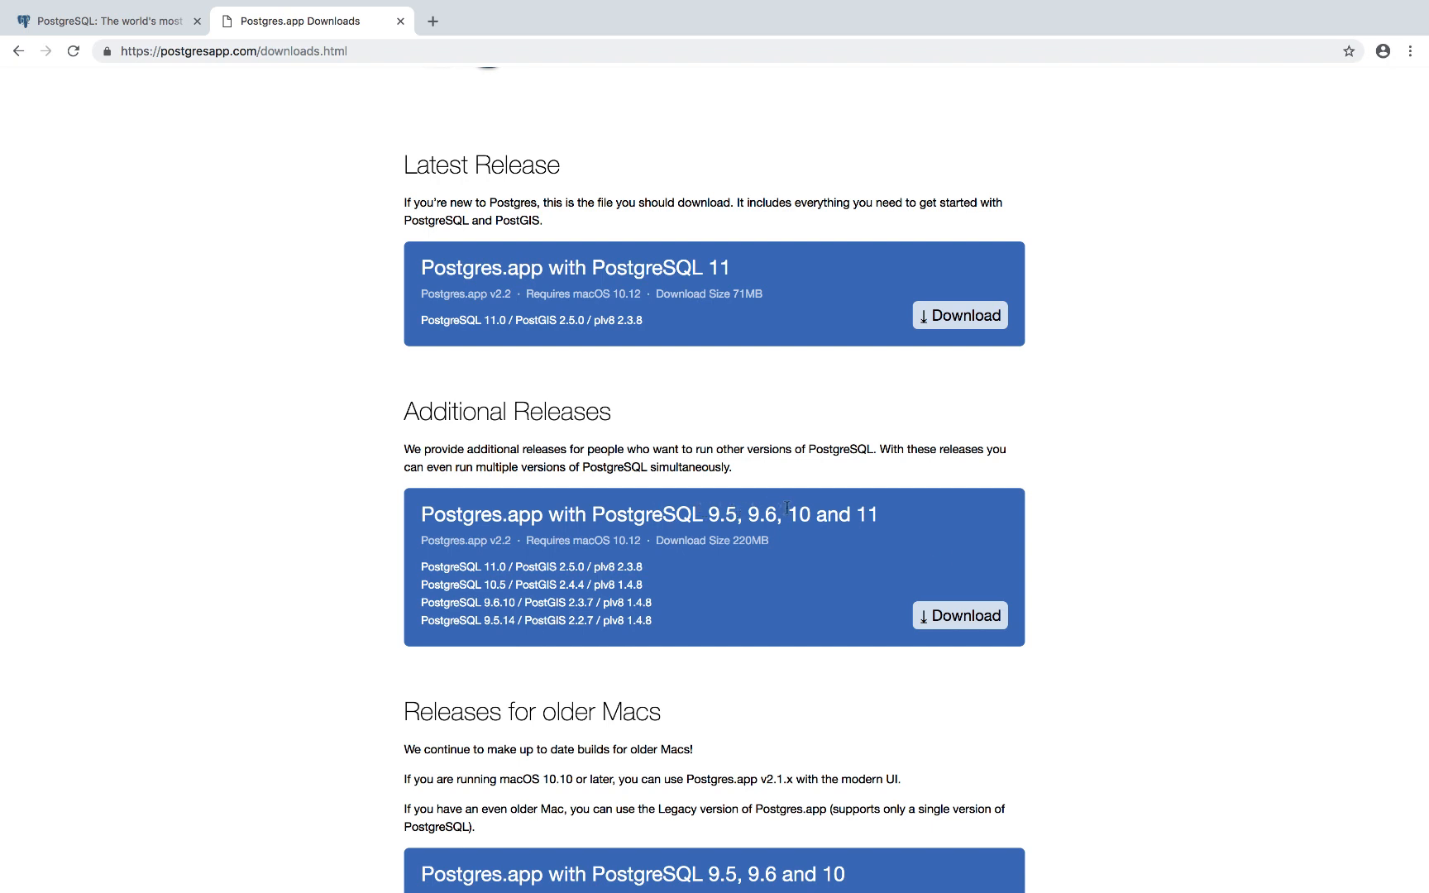
mouse_move(979, 276)
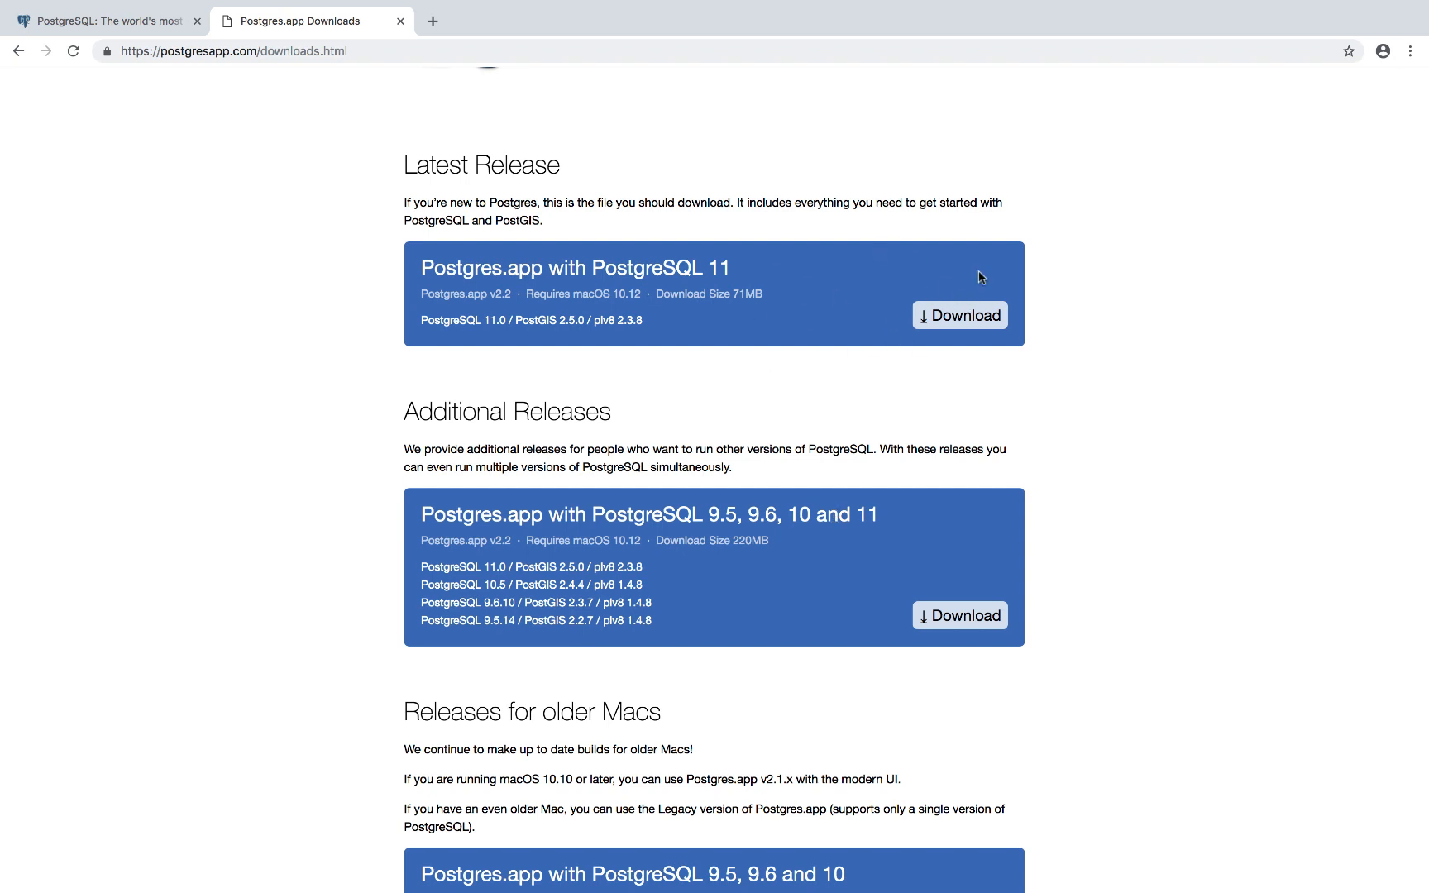
mouse_move(713, 267)
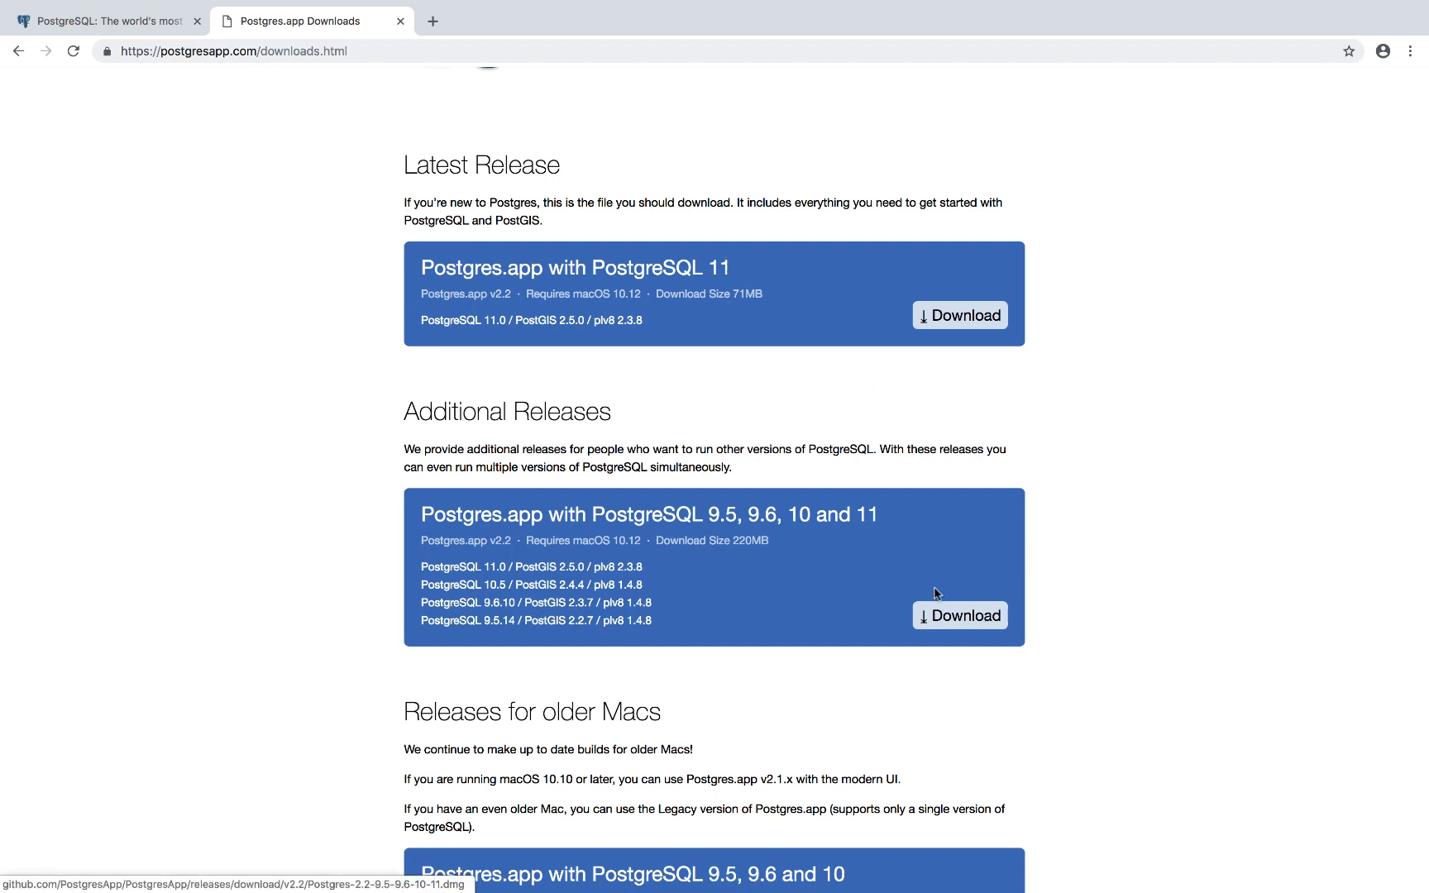
click(959, 615)
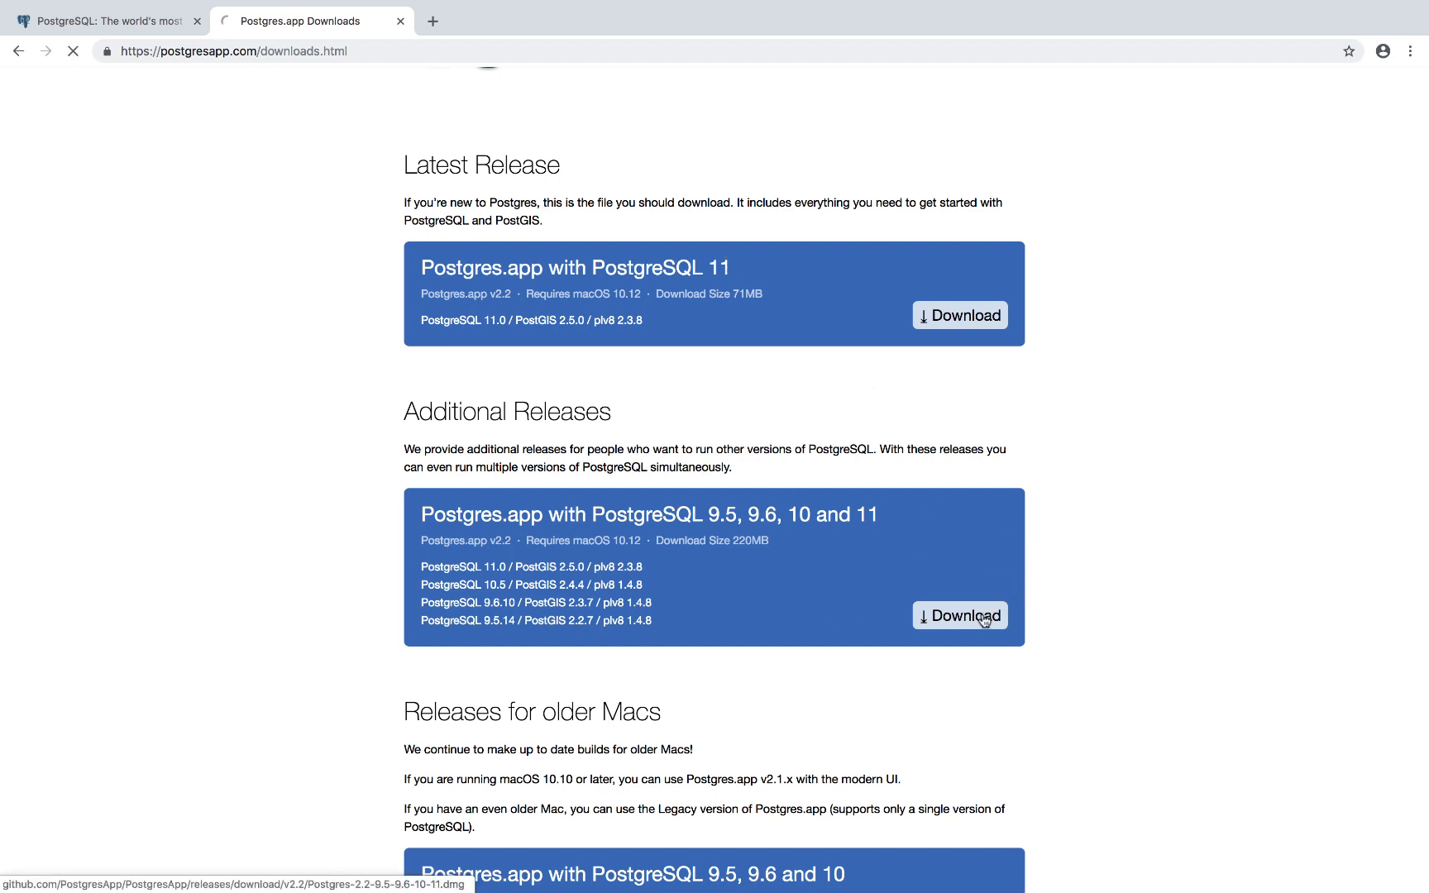
click(959, 616)
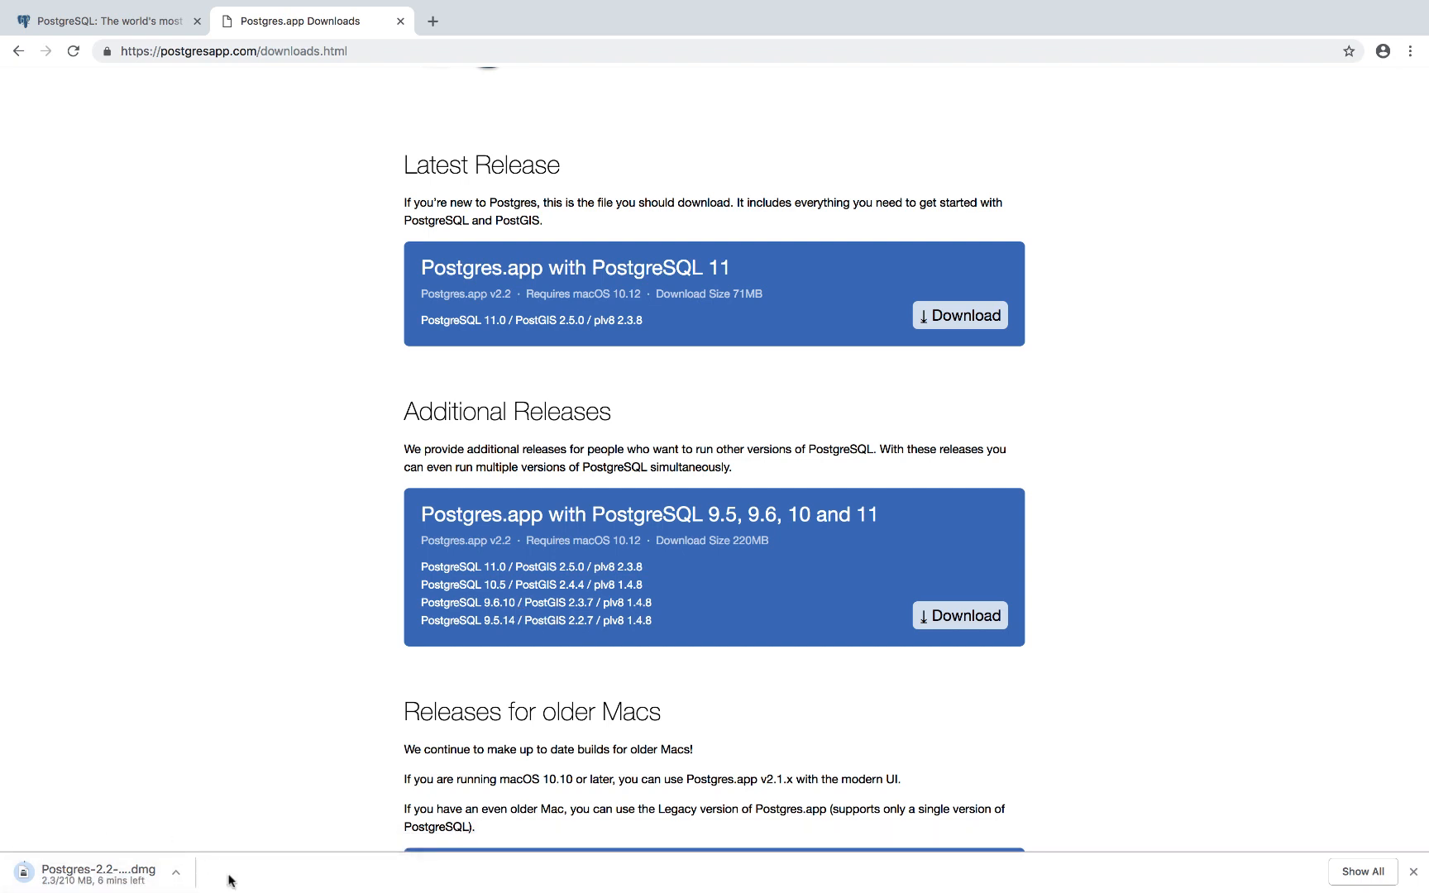
Mount the Postgres-2.2 dmg, copy Postgres into Applications with password authorization, and close the image window
click(100, 871)
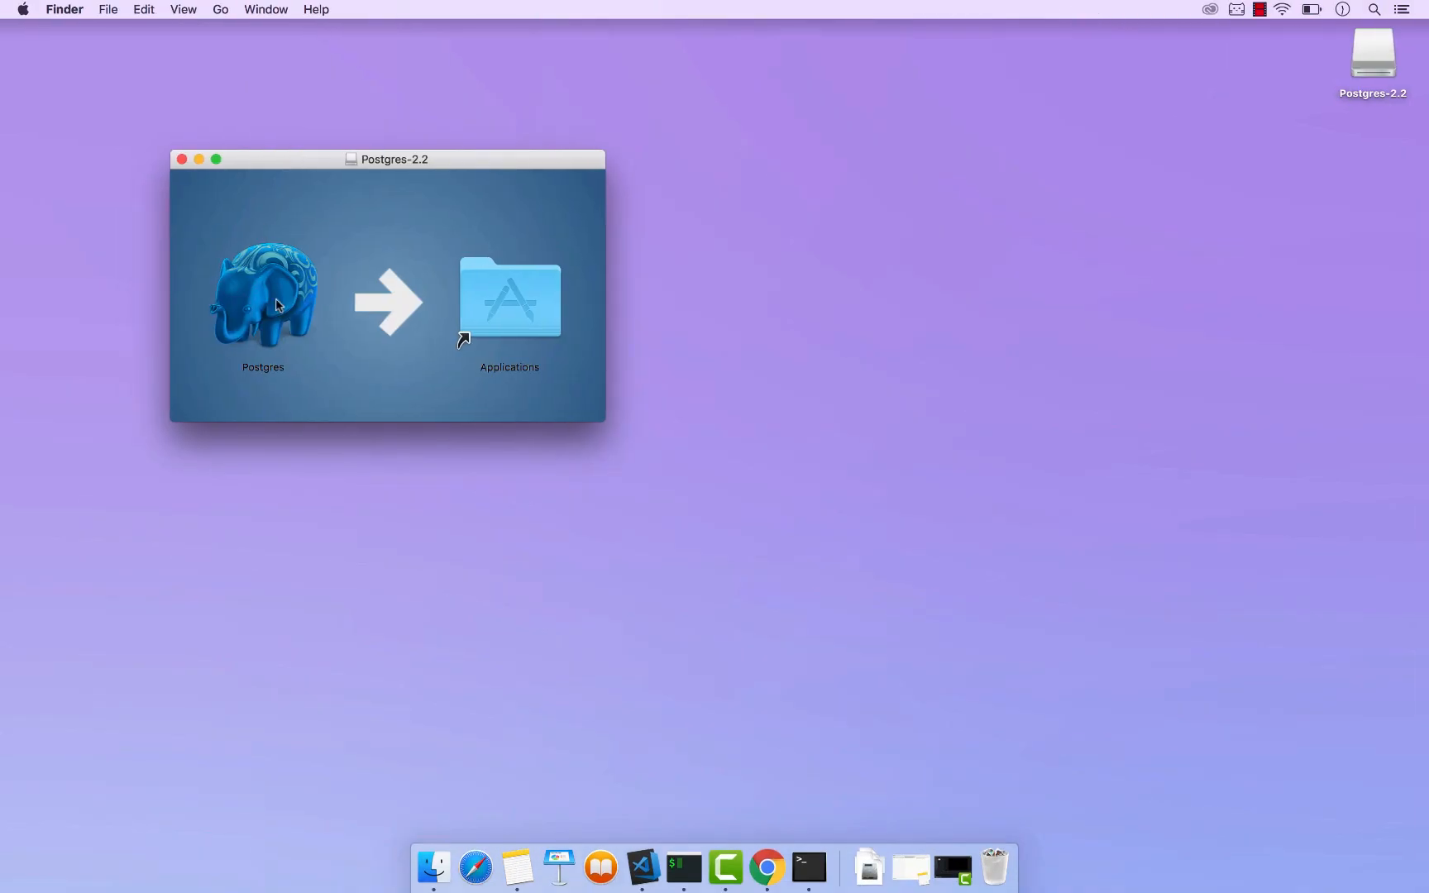
click(263, 296)
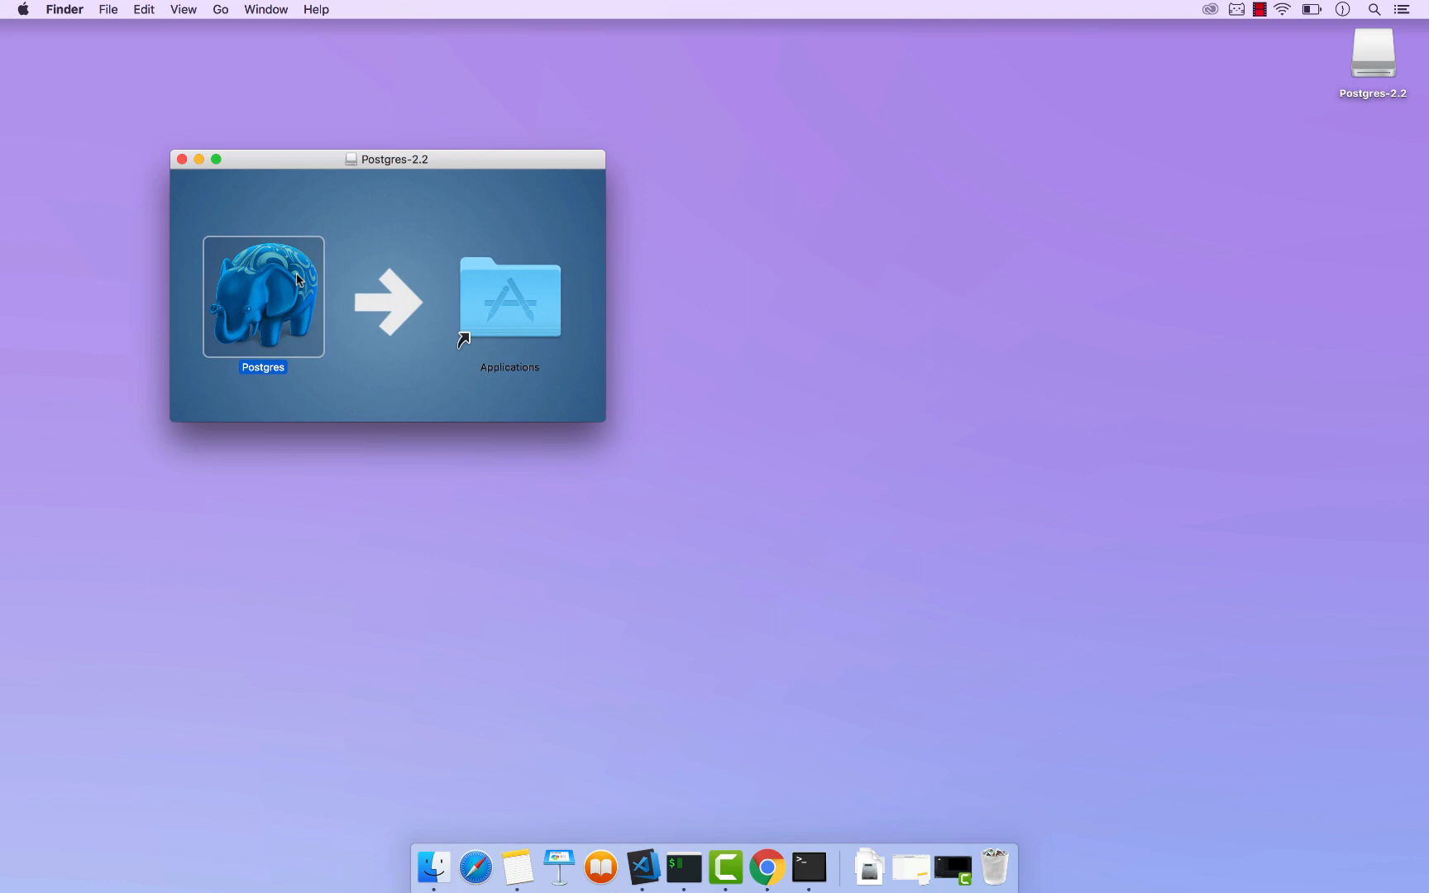
mouse_move(519, 301)
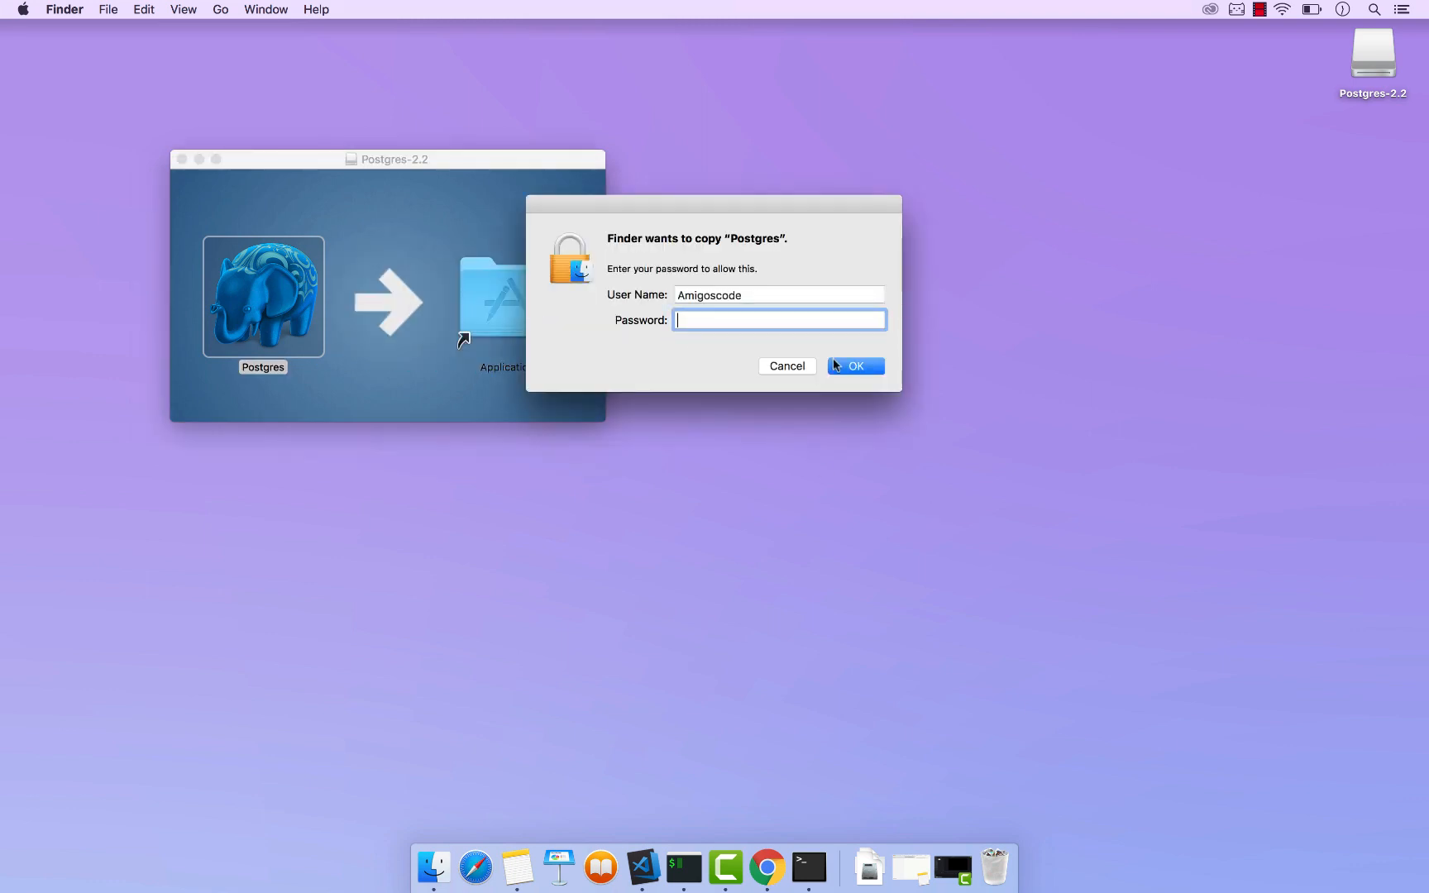
click(853, 365)
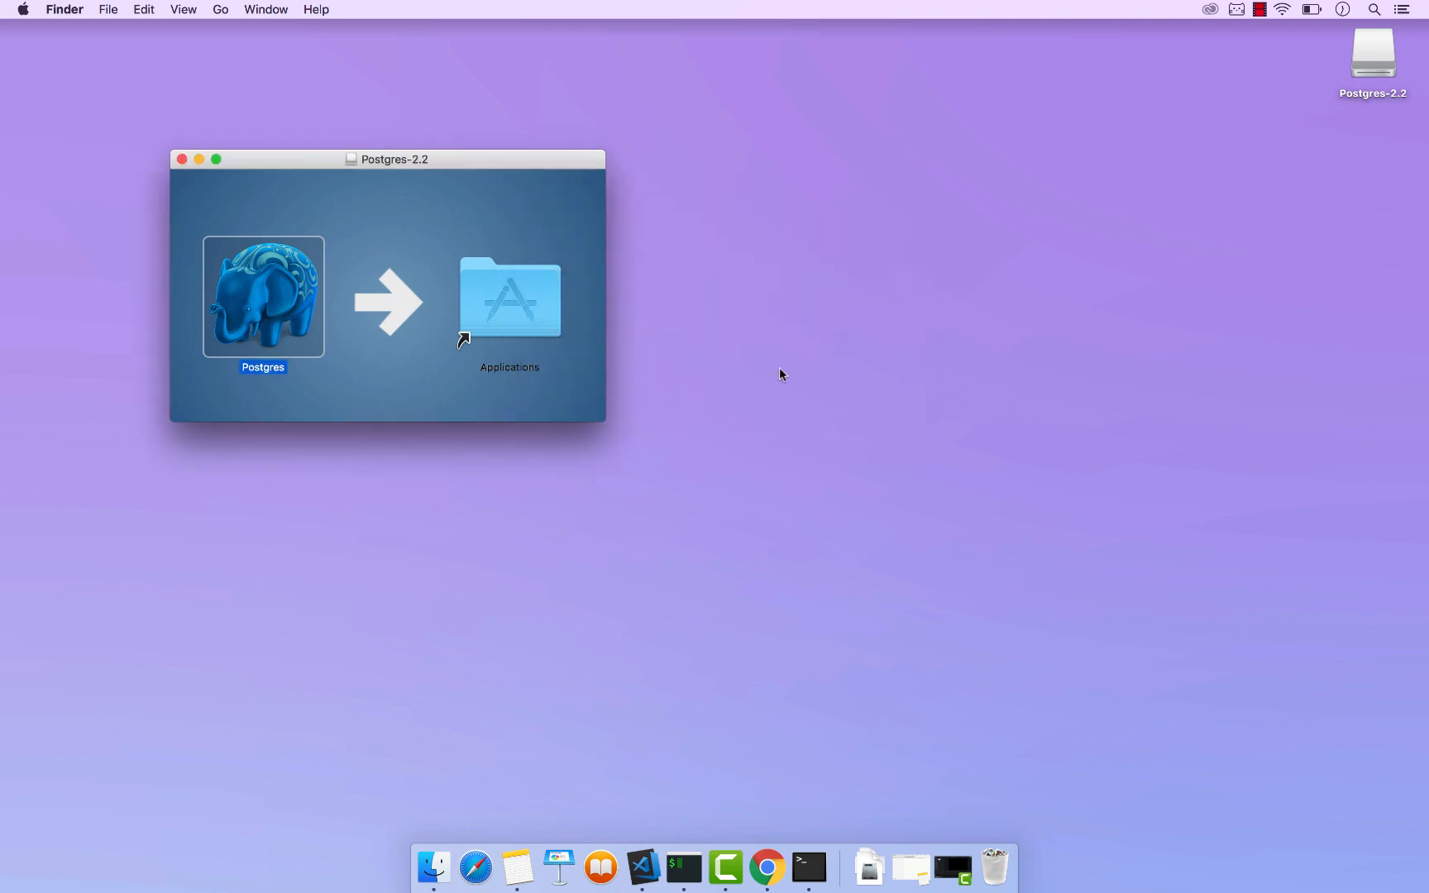
mouse_move(156, 162)
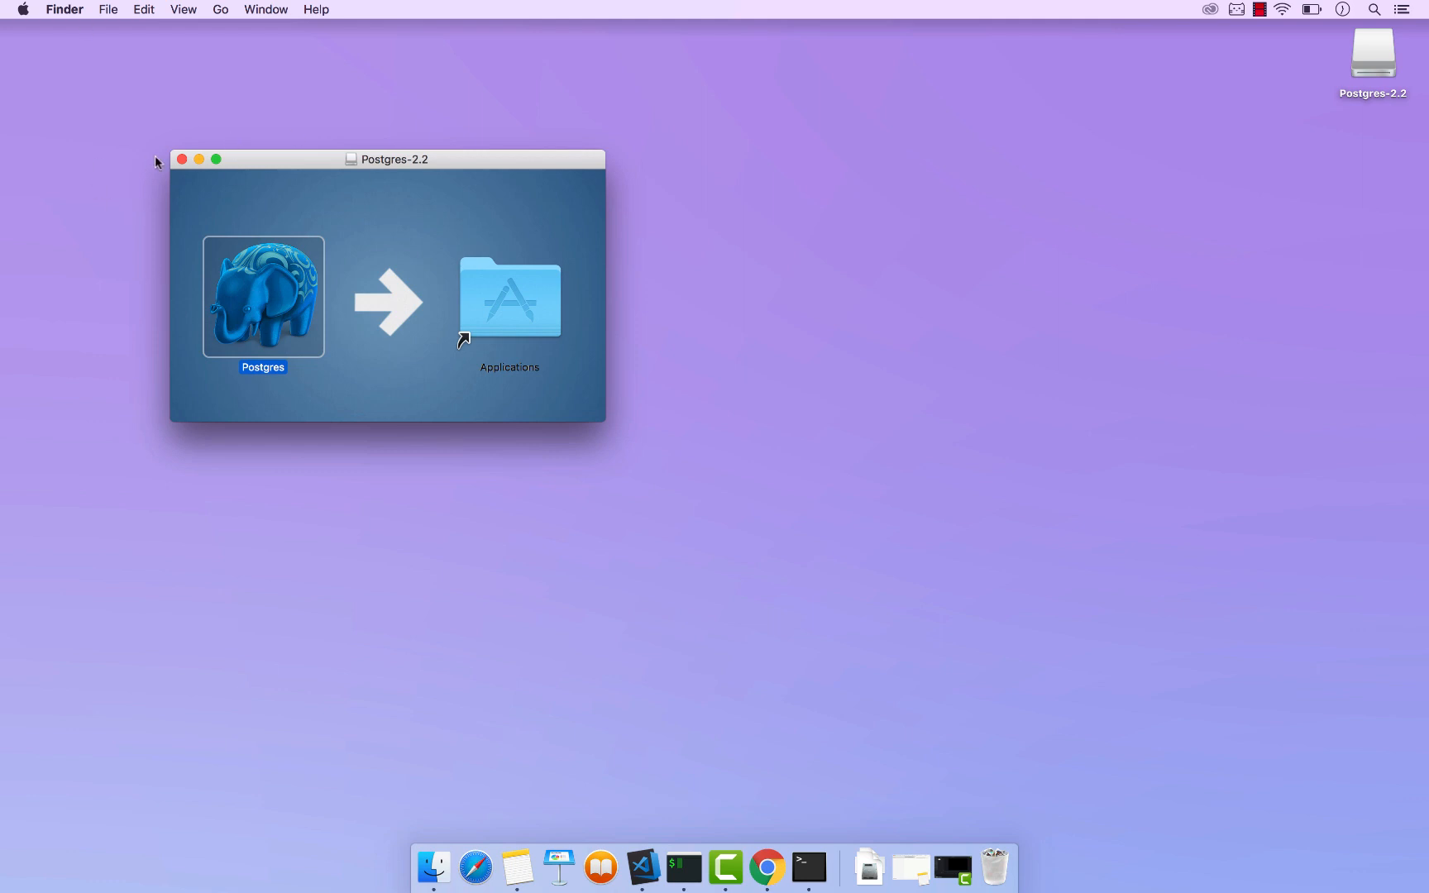
click(182, 159)
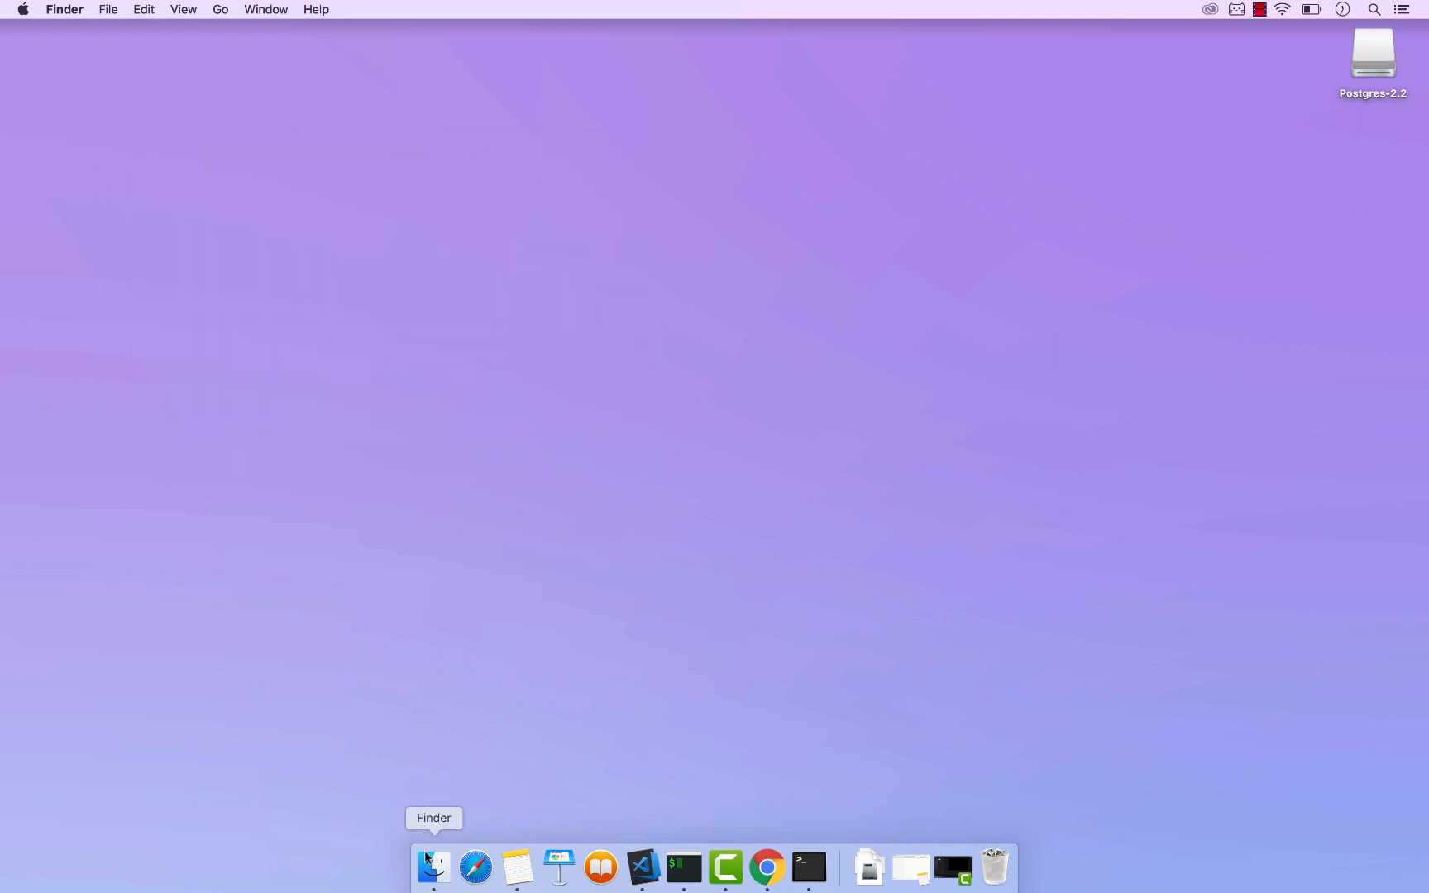
Launch Postgres from the Applications folder in a new Finder window
click(433, 867)
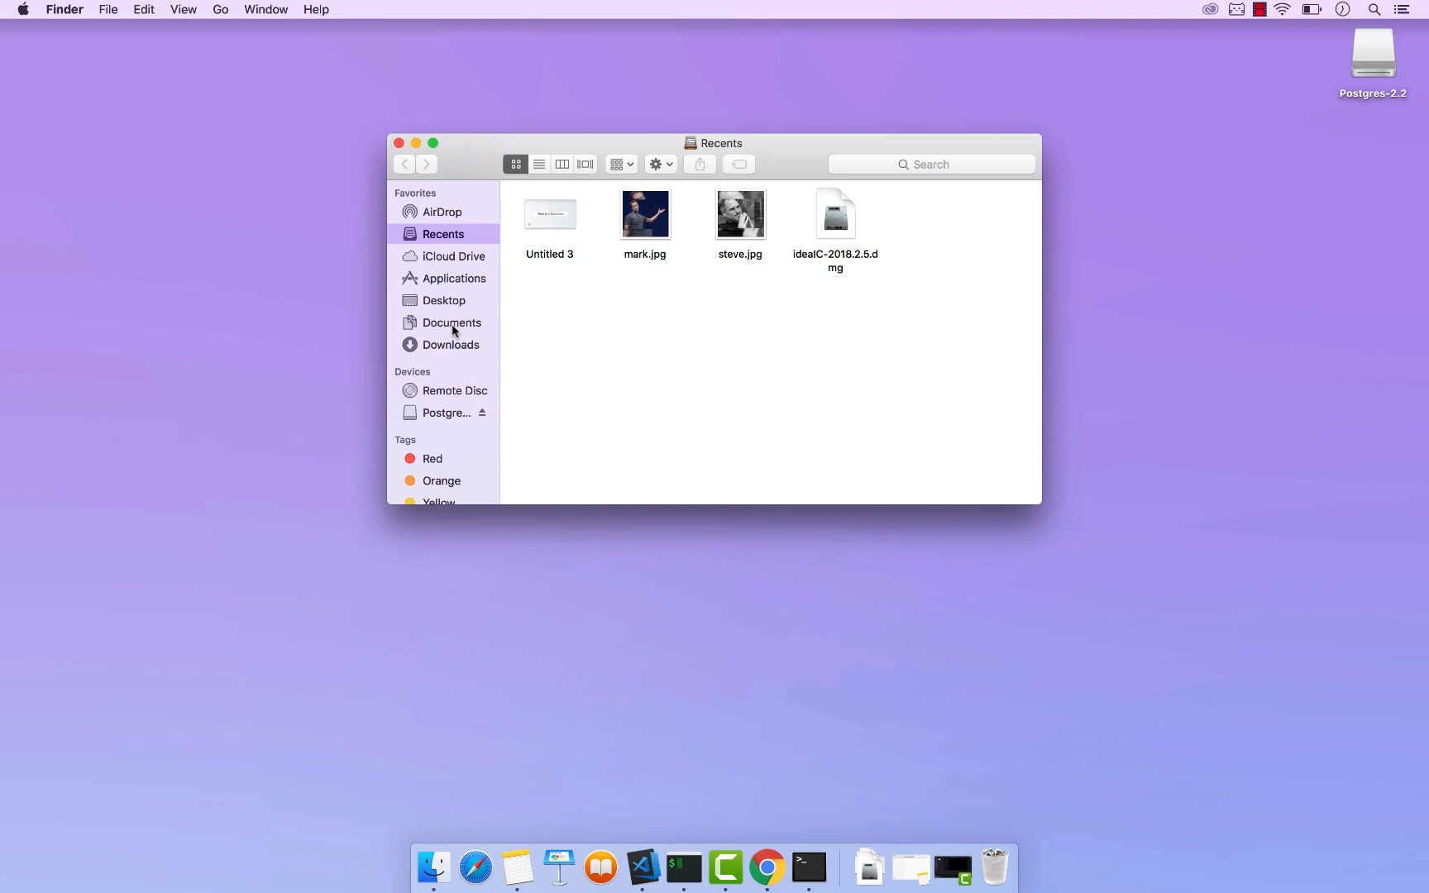
click(453, 277)
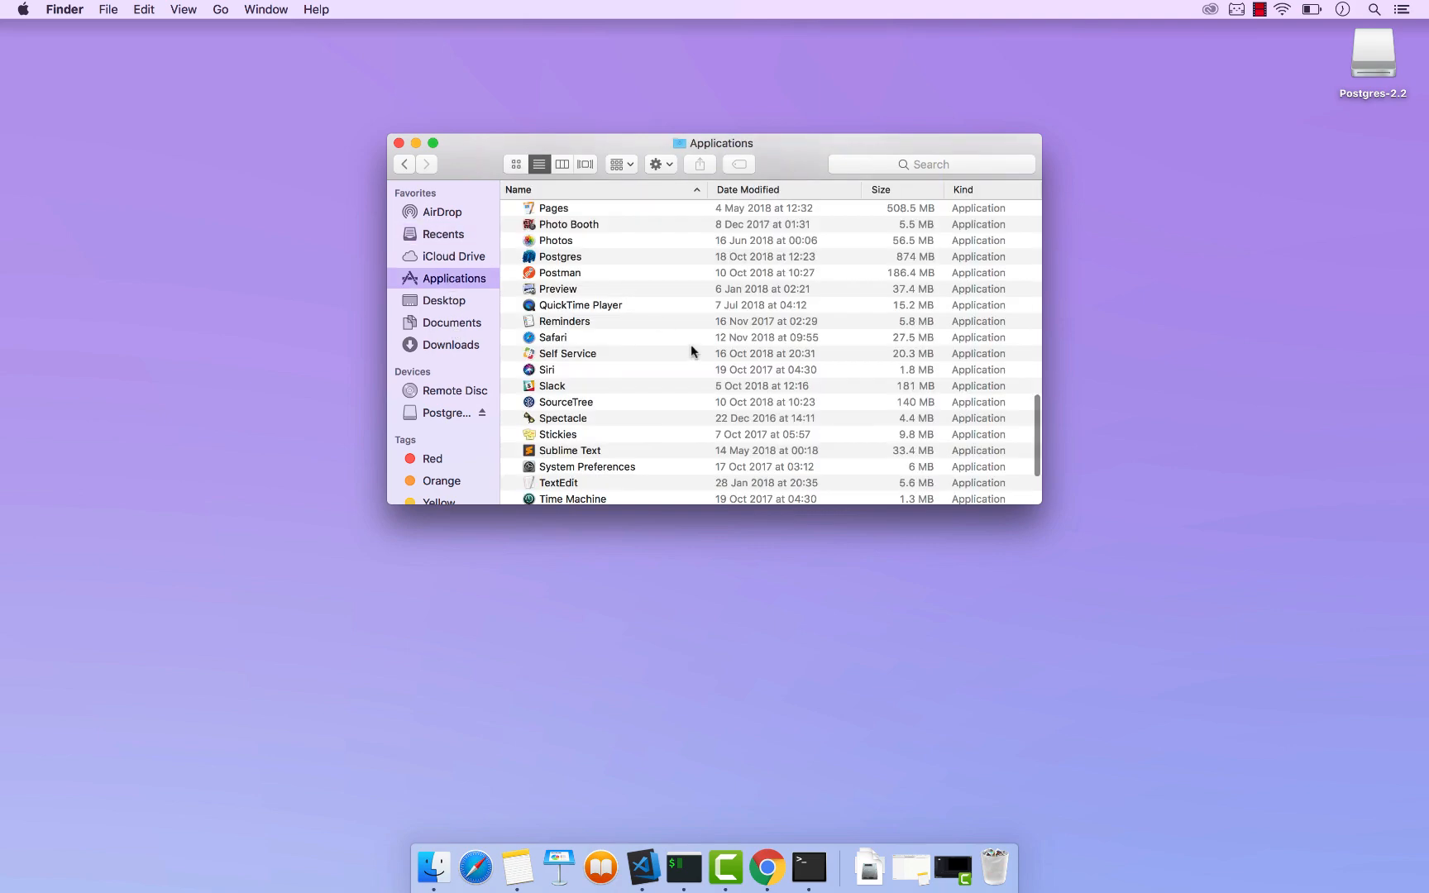
click(560, 257)
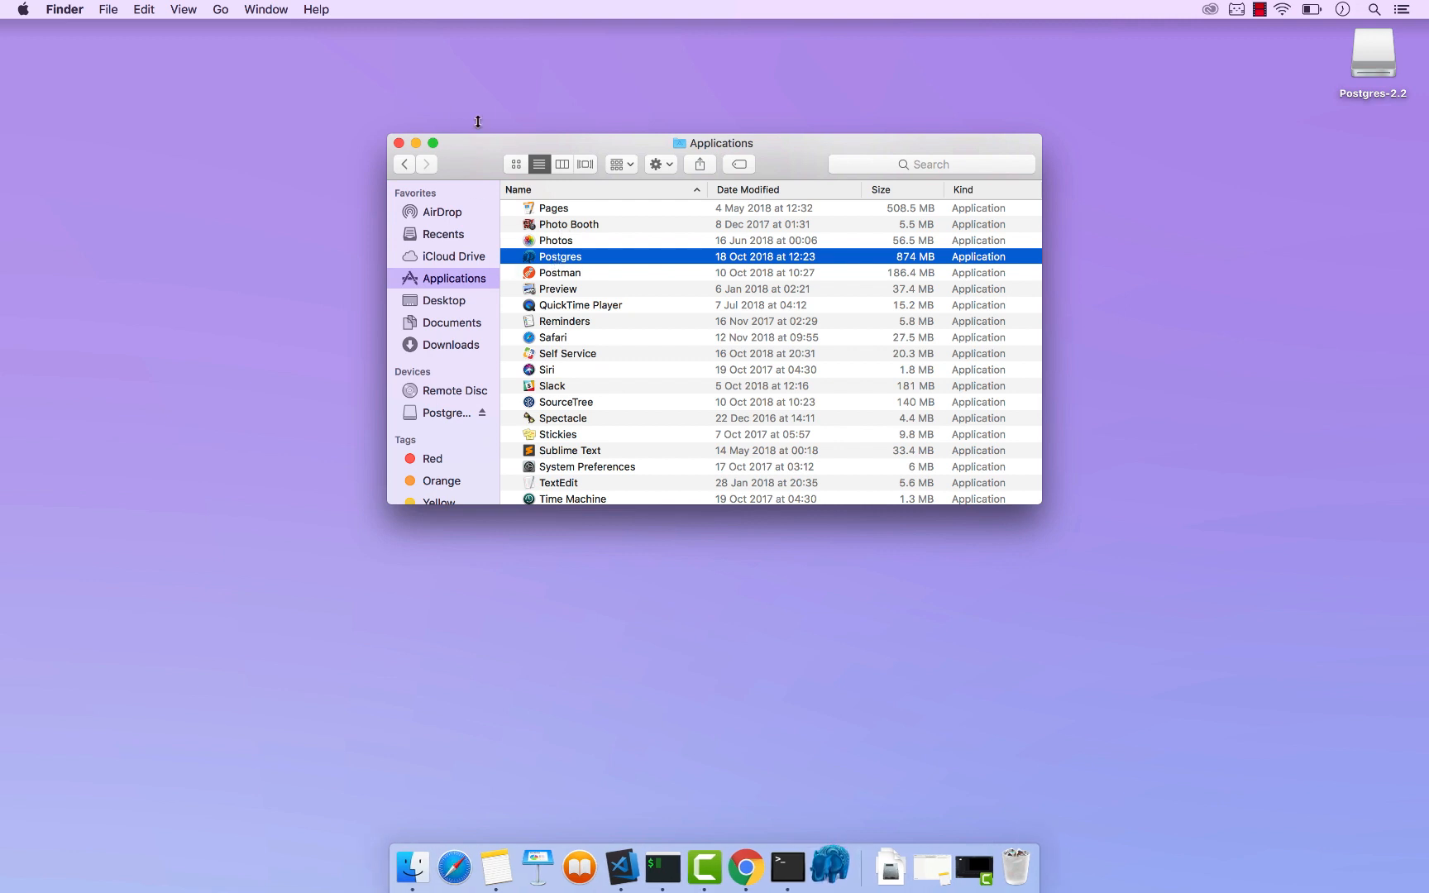
click(398, 144)
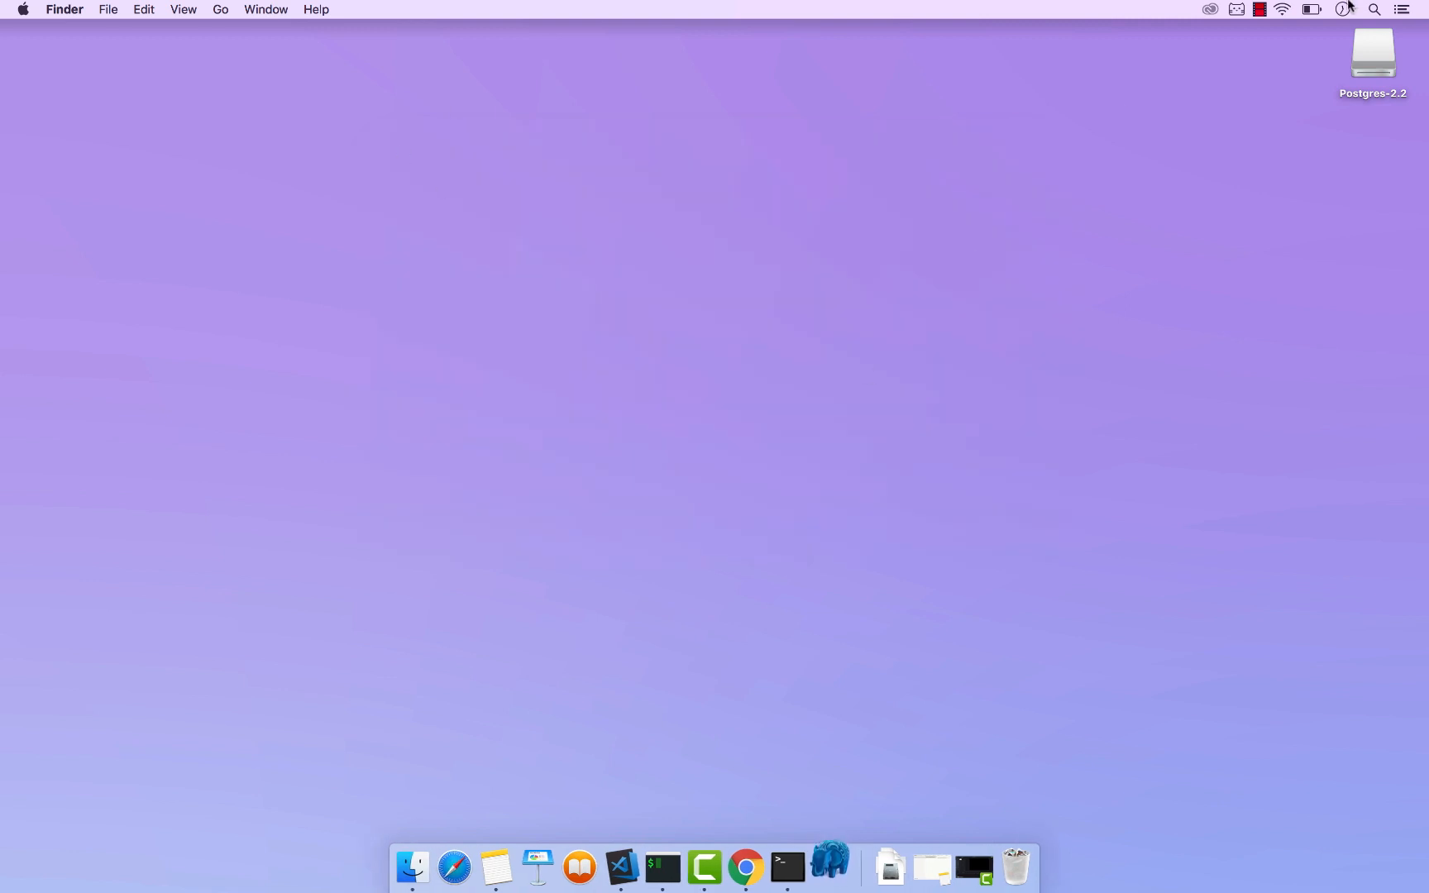
Eject the mounted Postgres-2.2 disk image from the desktop
double_click(1373, 53)
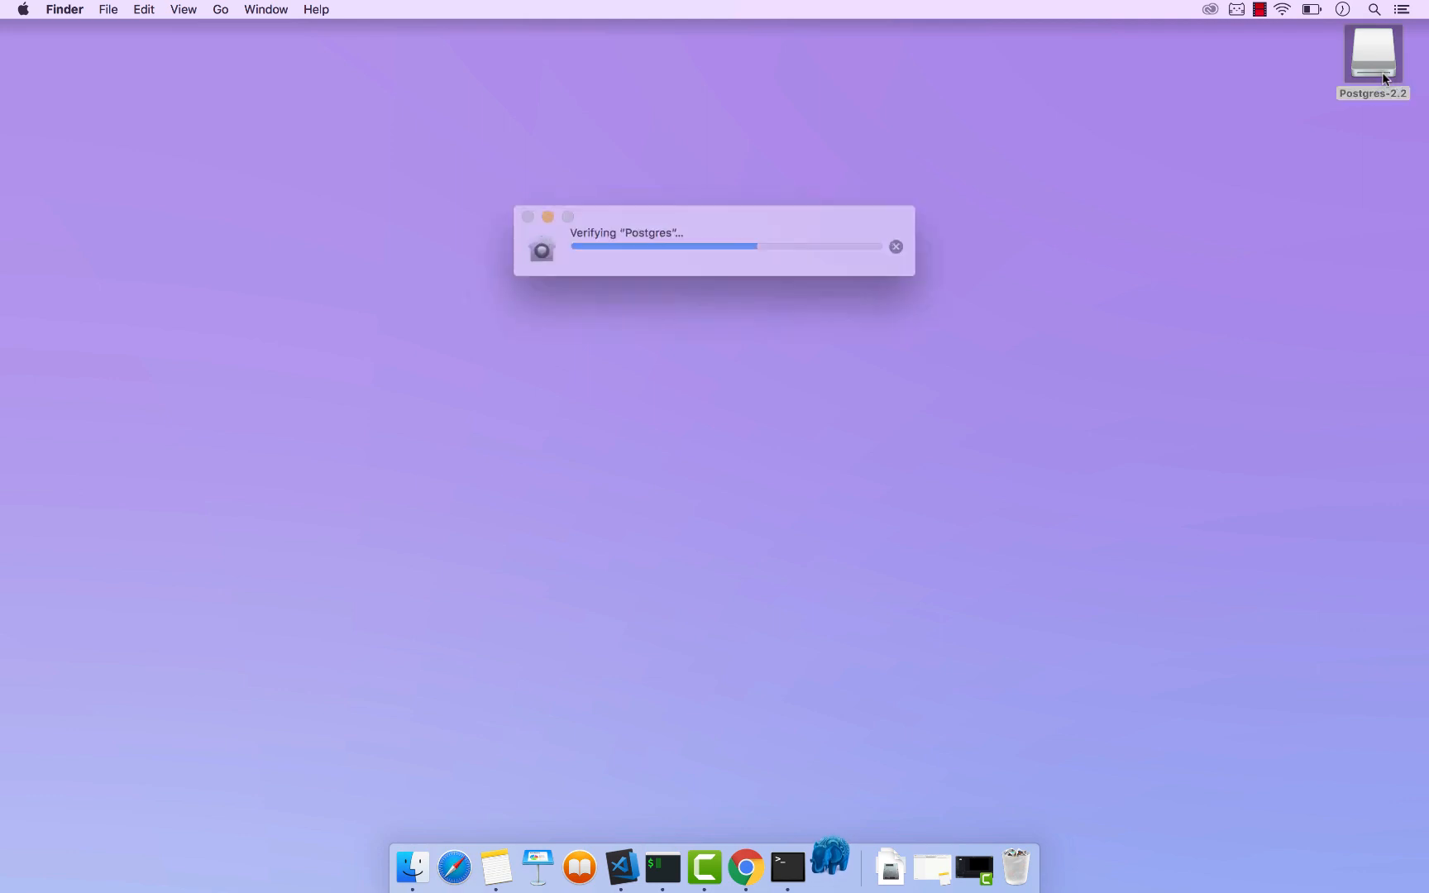
right_click(1371, 54)
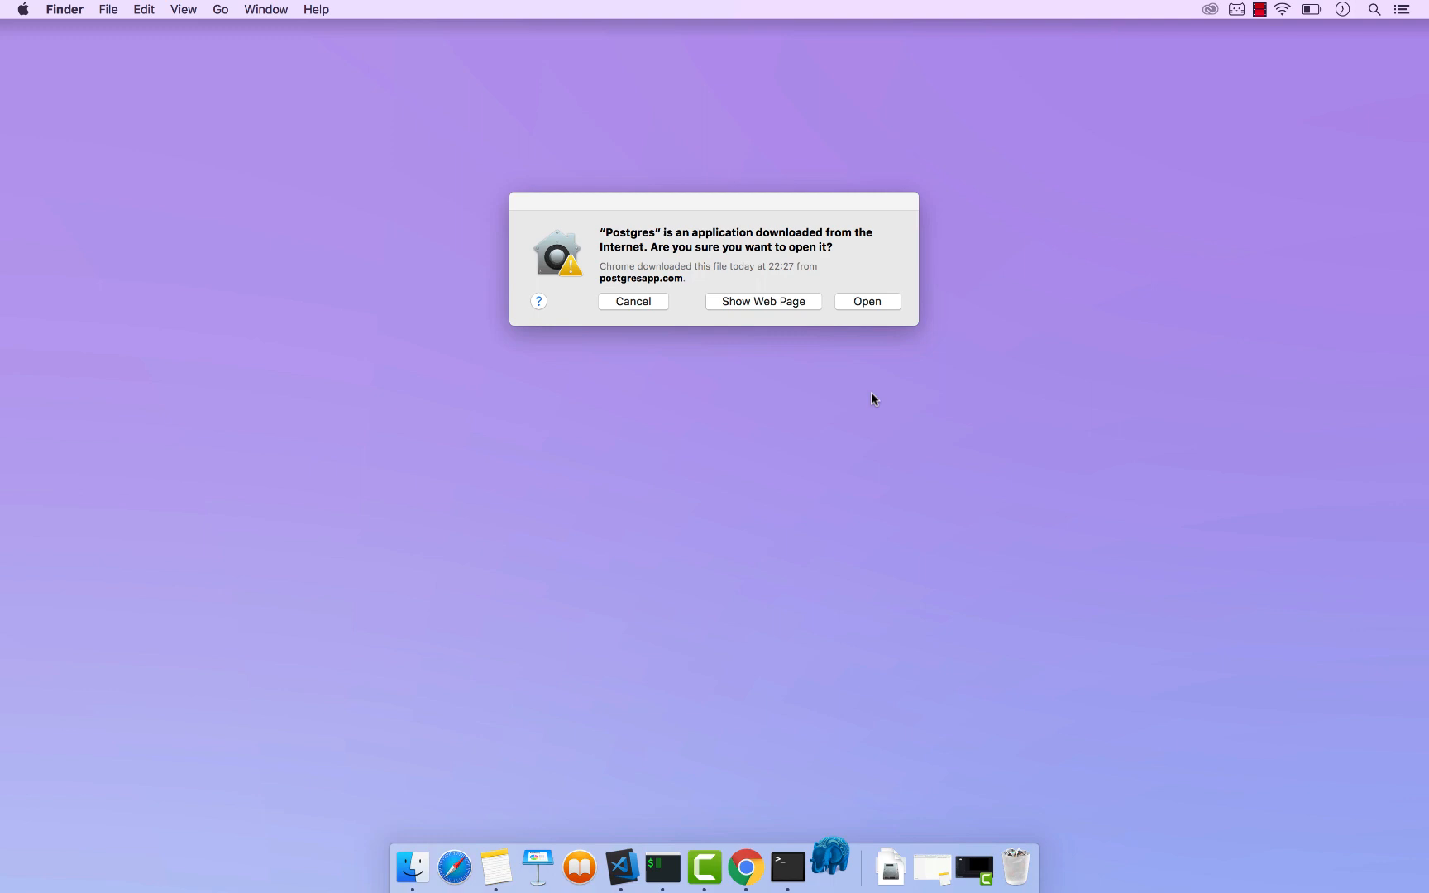
Allow the downloaded app to run, start PostgreSQL 11, view the Create new Server versions and cancel back
click(865, 301)
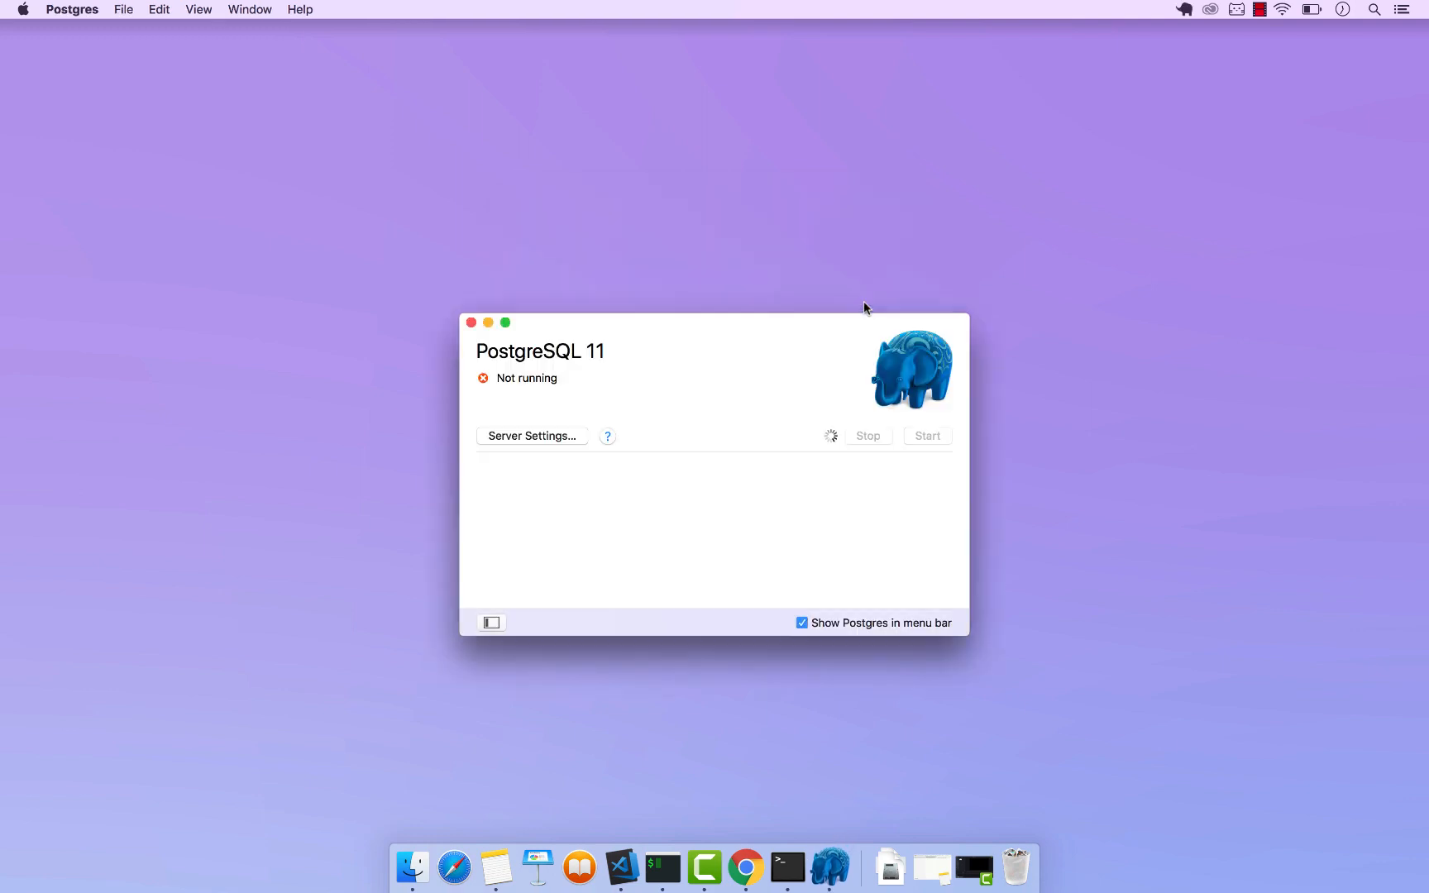
click(927, 435)
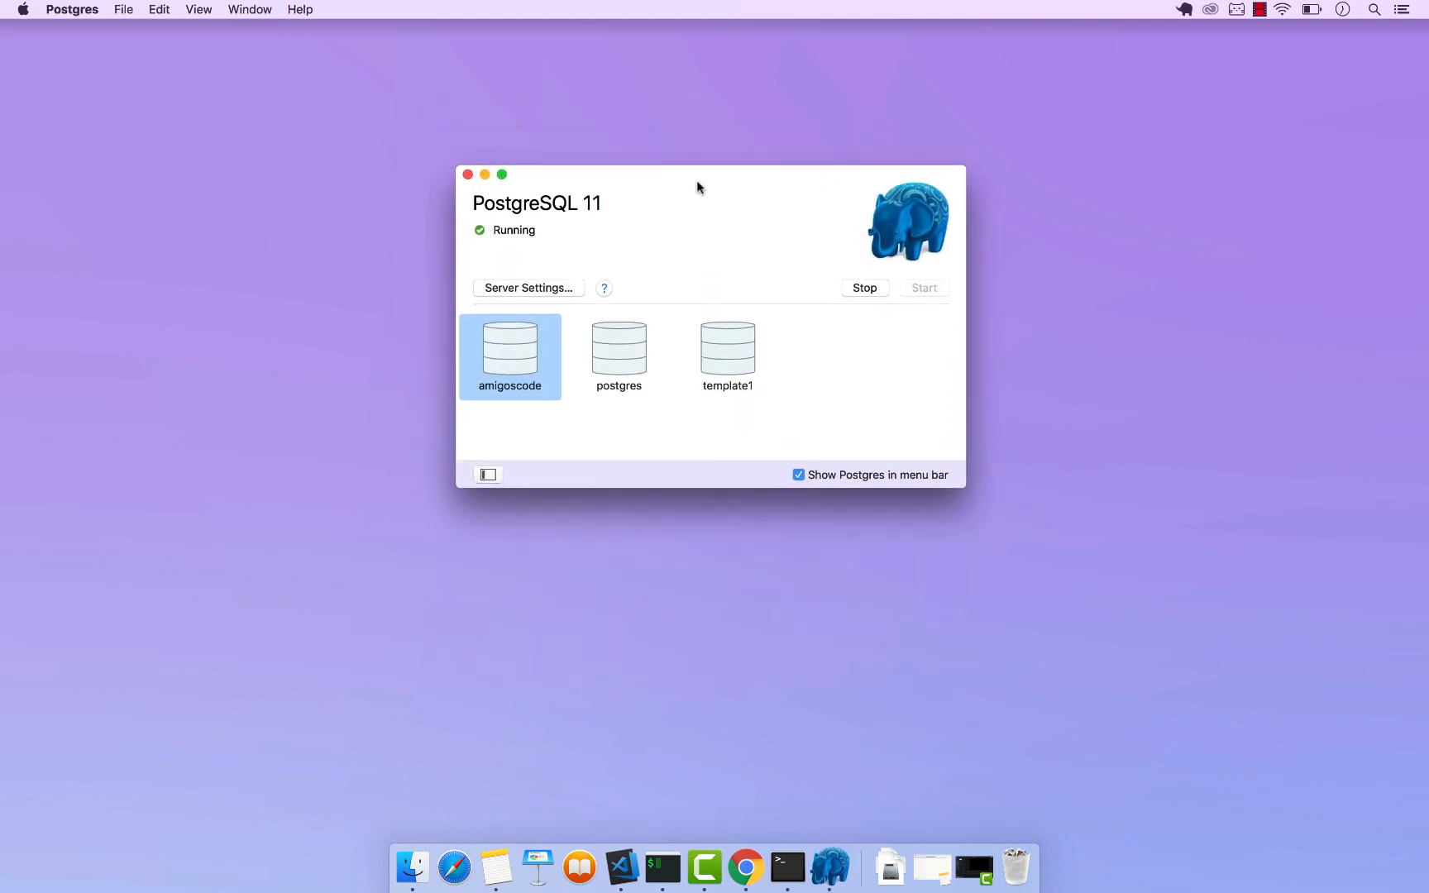
mouse_move(559, 268)
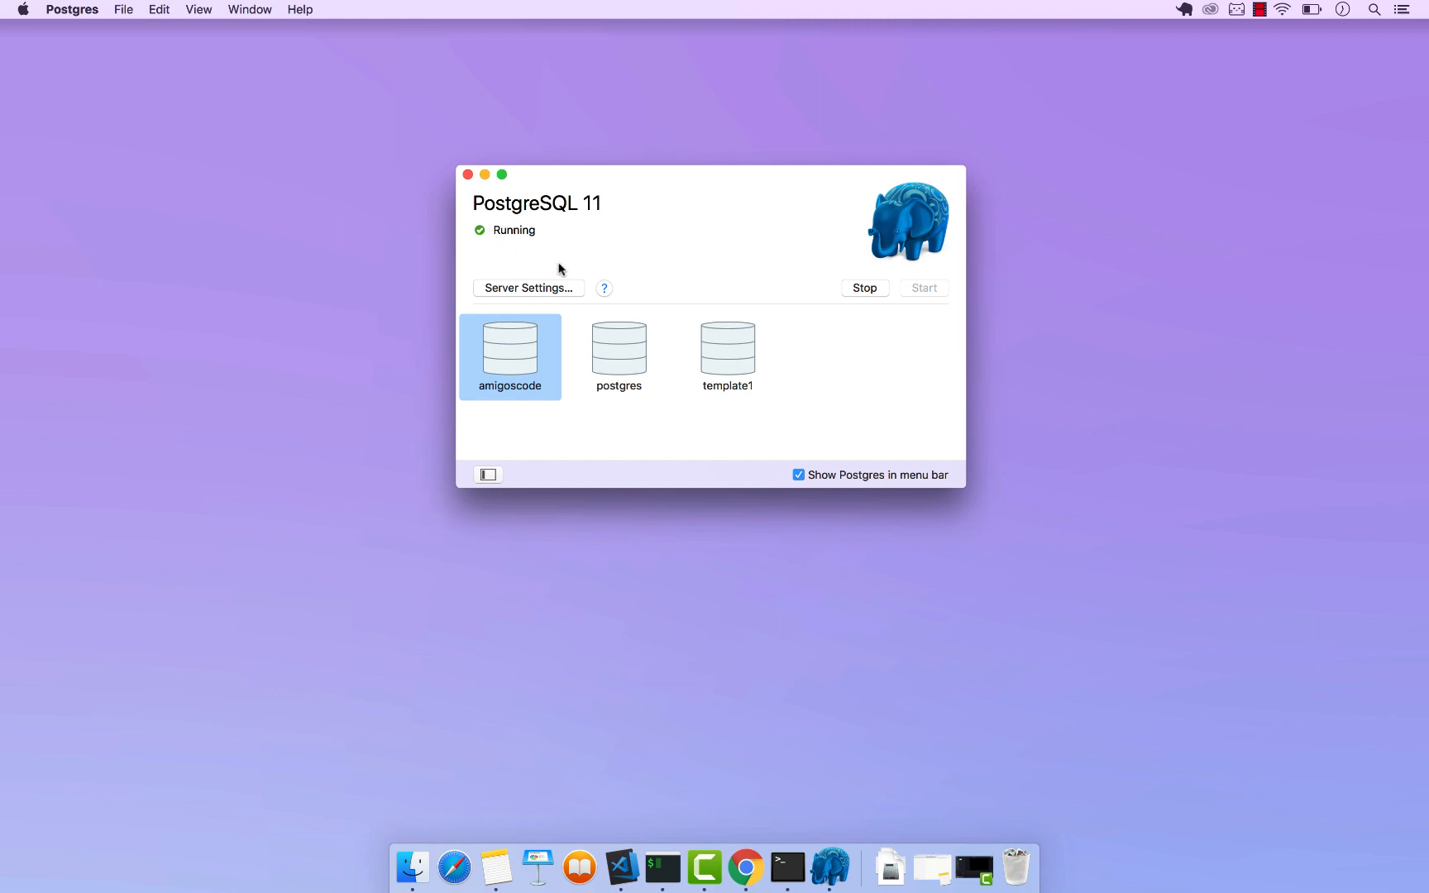
mouse_move(627, 201)
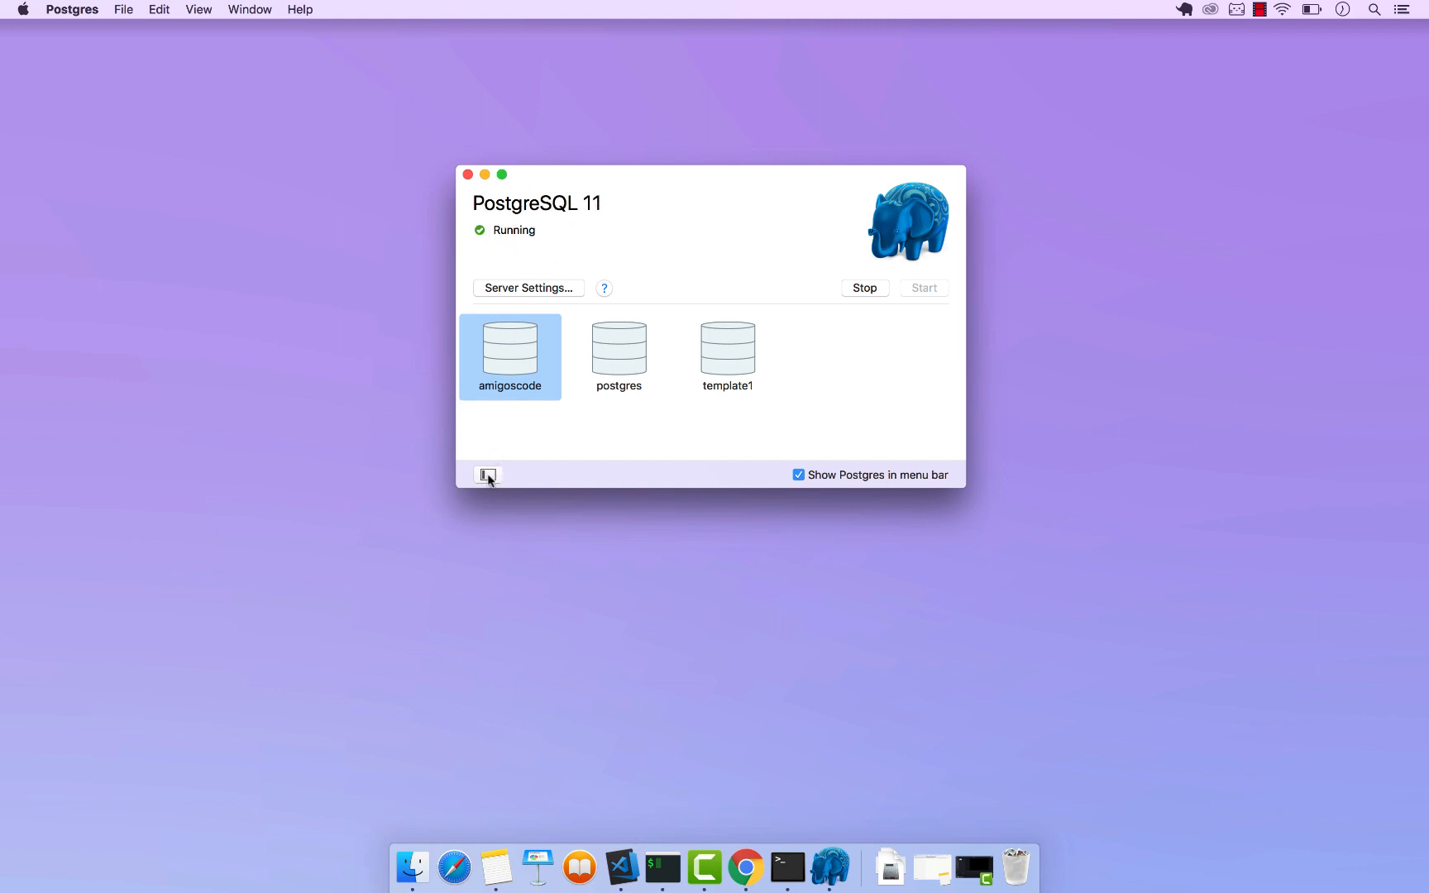
click(488, 474)
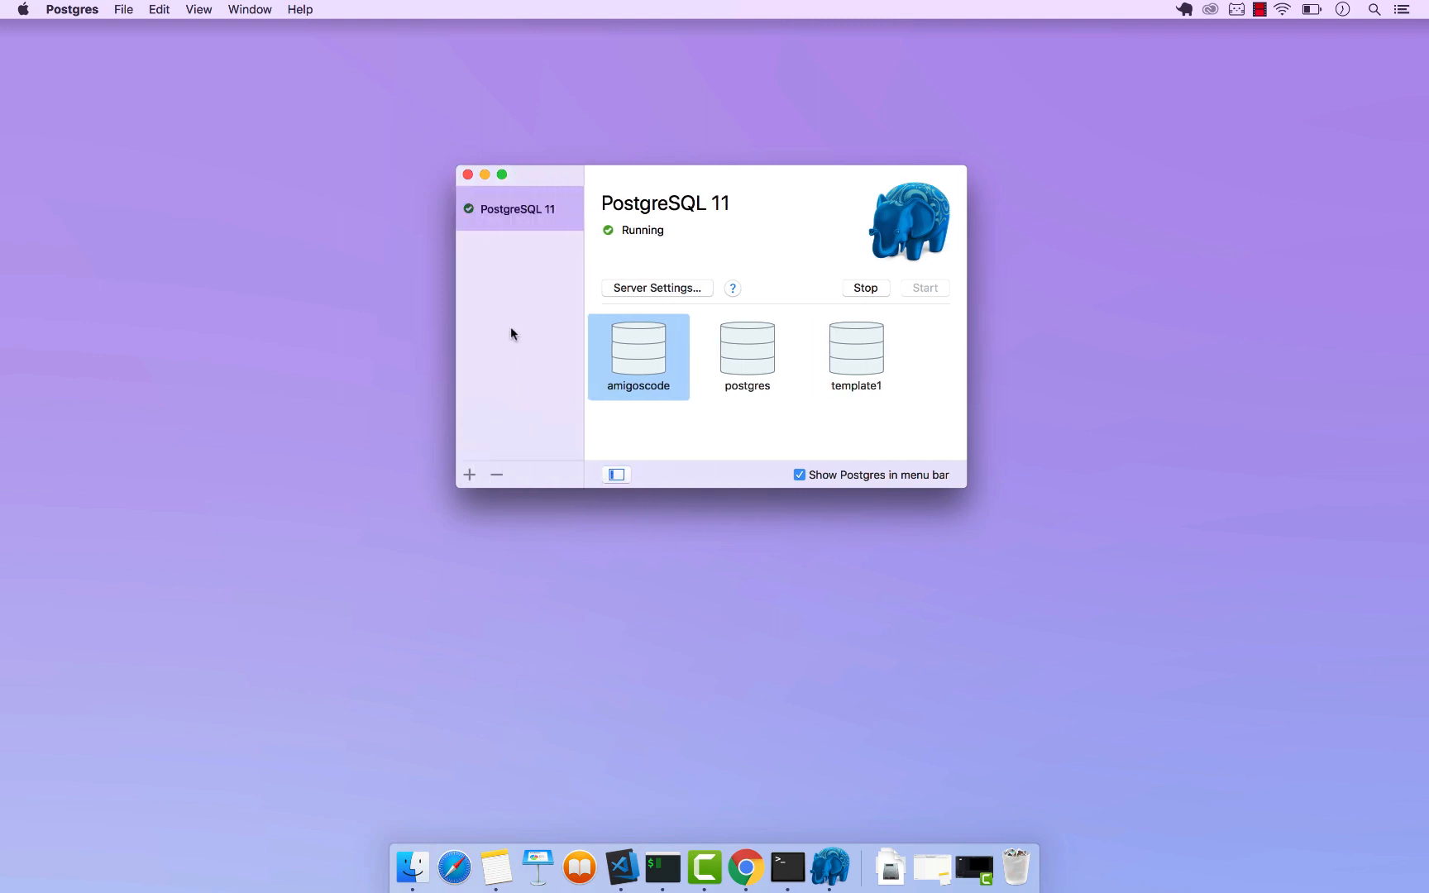
mouse_move(477, 498)
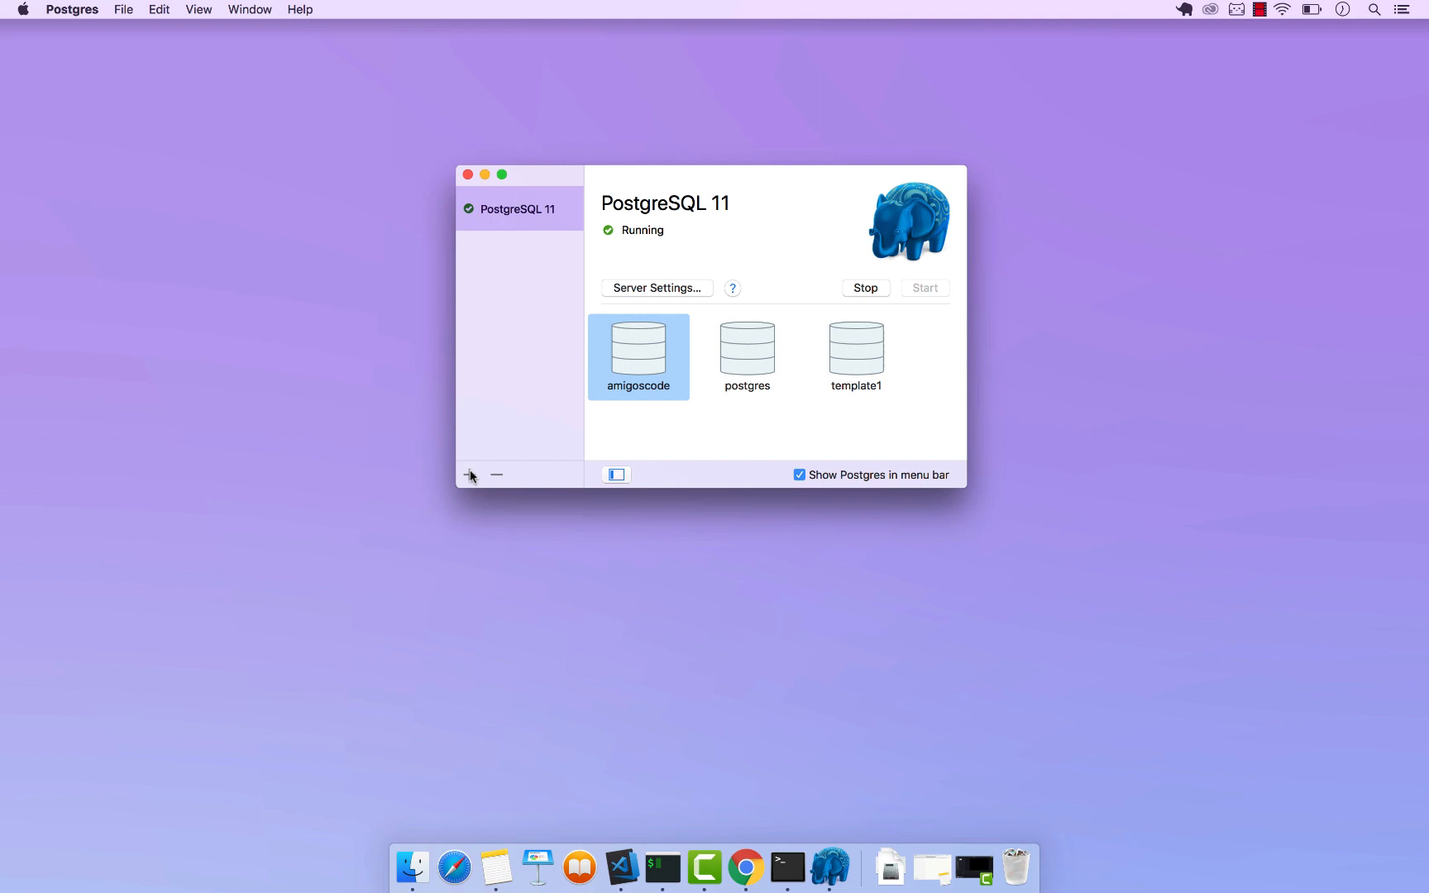
click(470, 474)
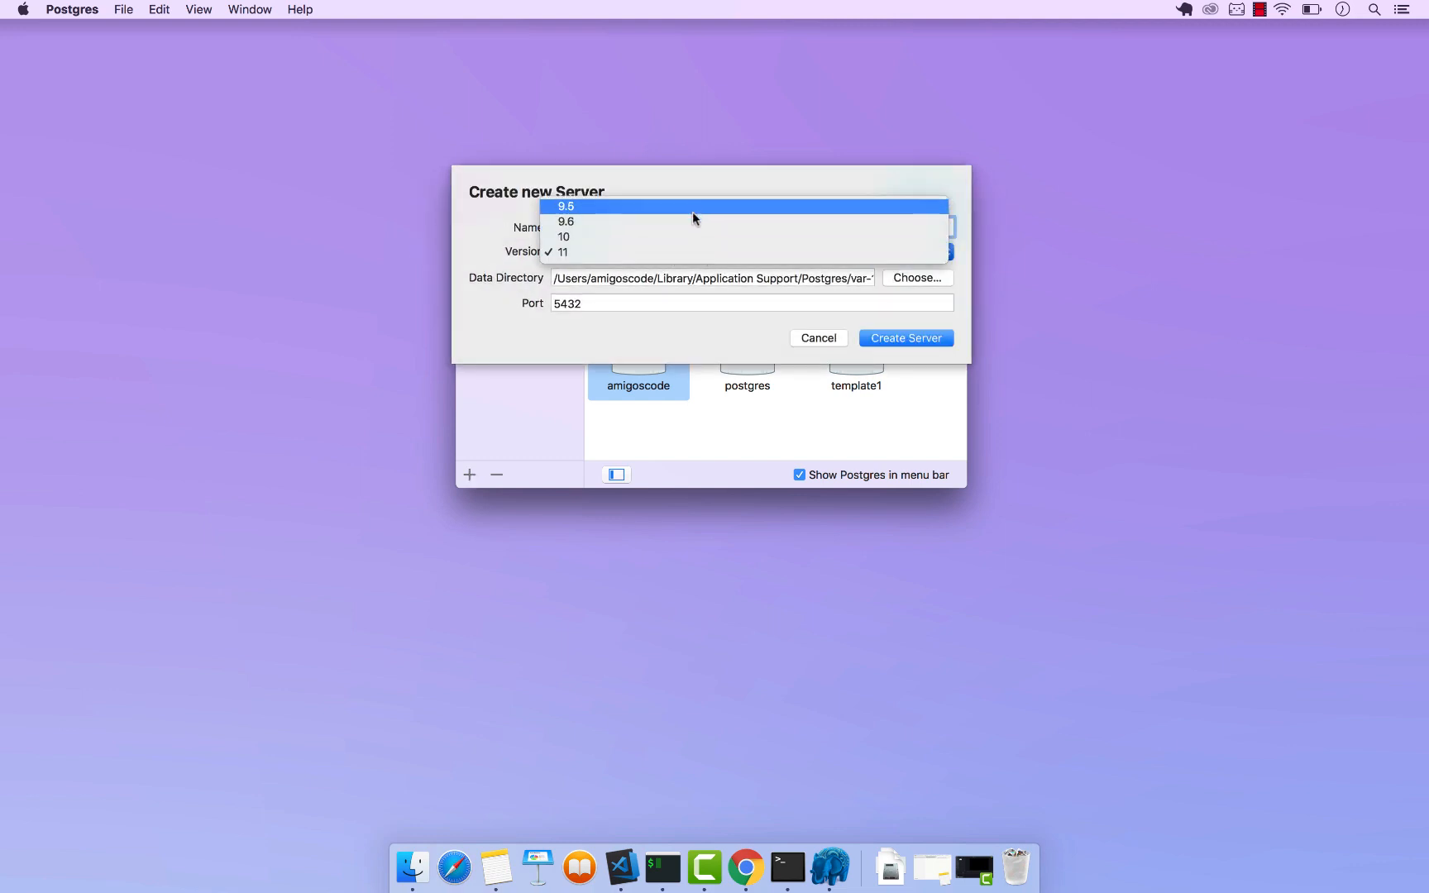
mouse_move(680, 214)
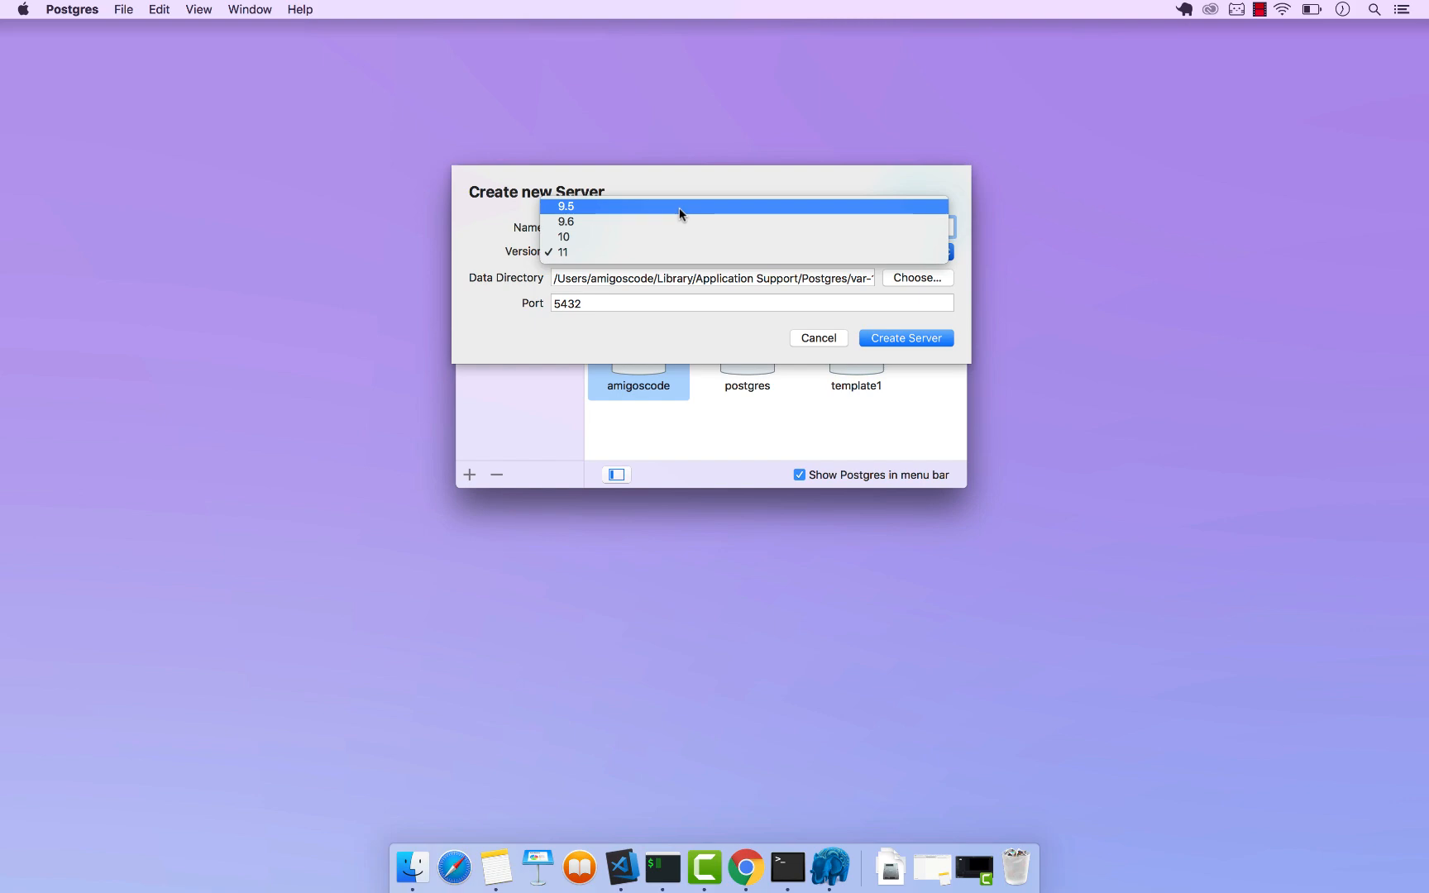
click(746, 866)
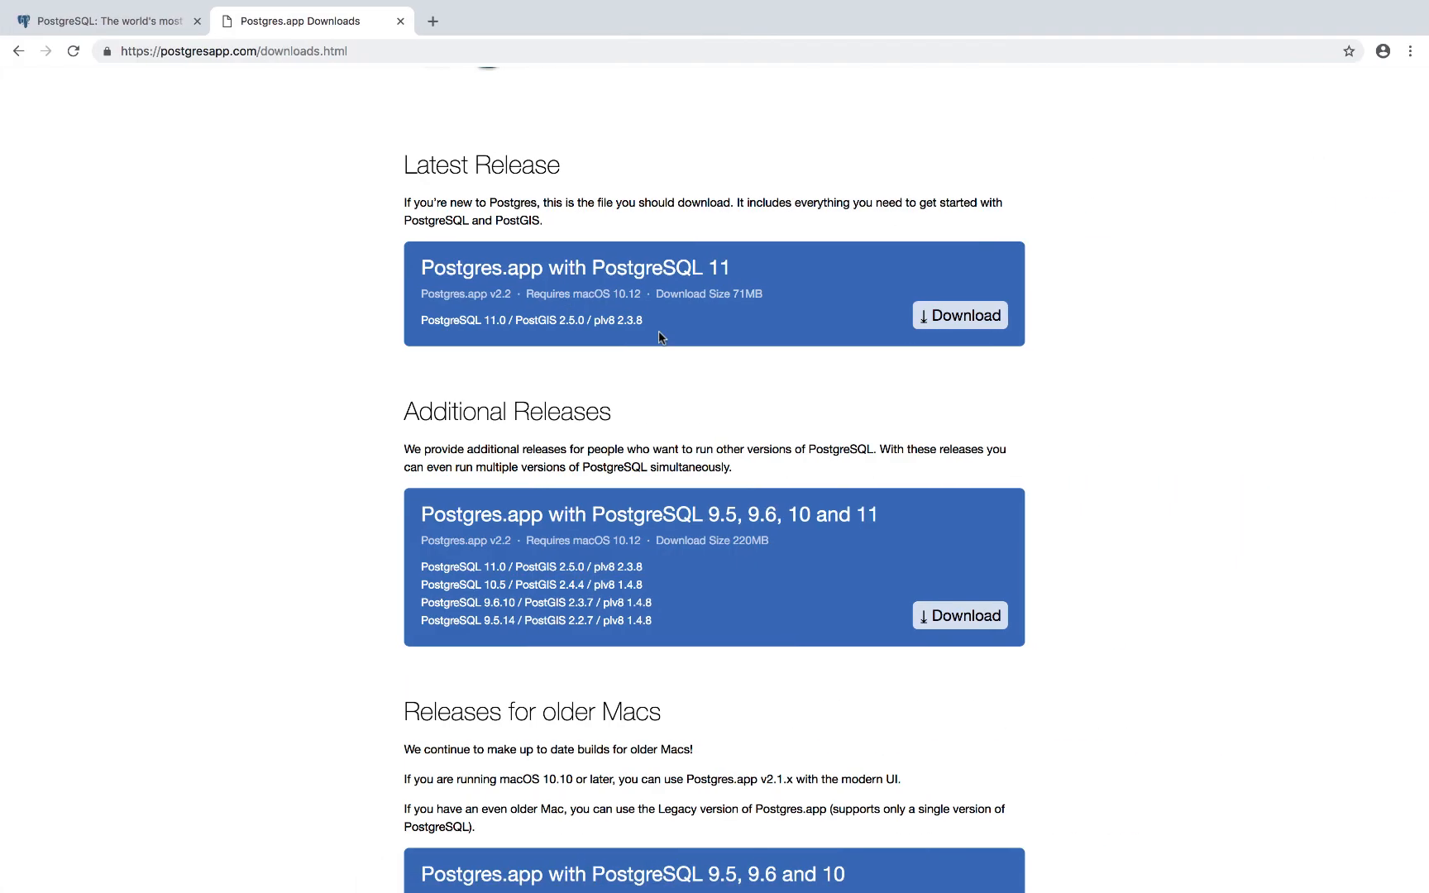
mouse_move(660, 610)
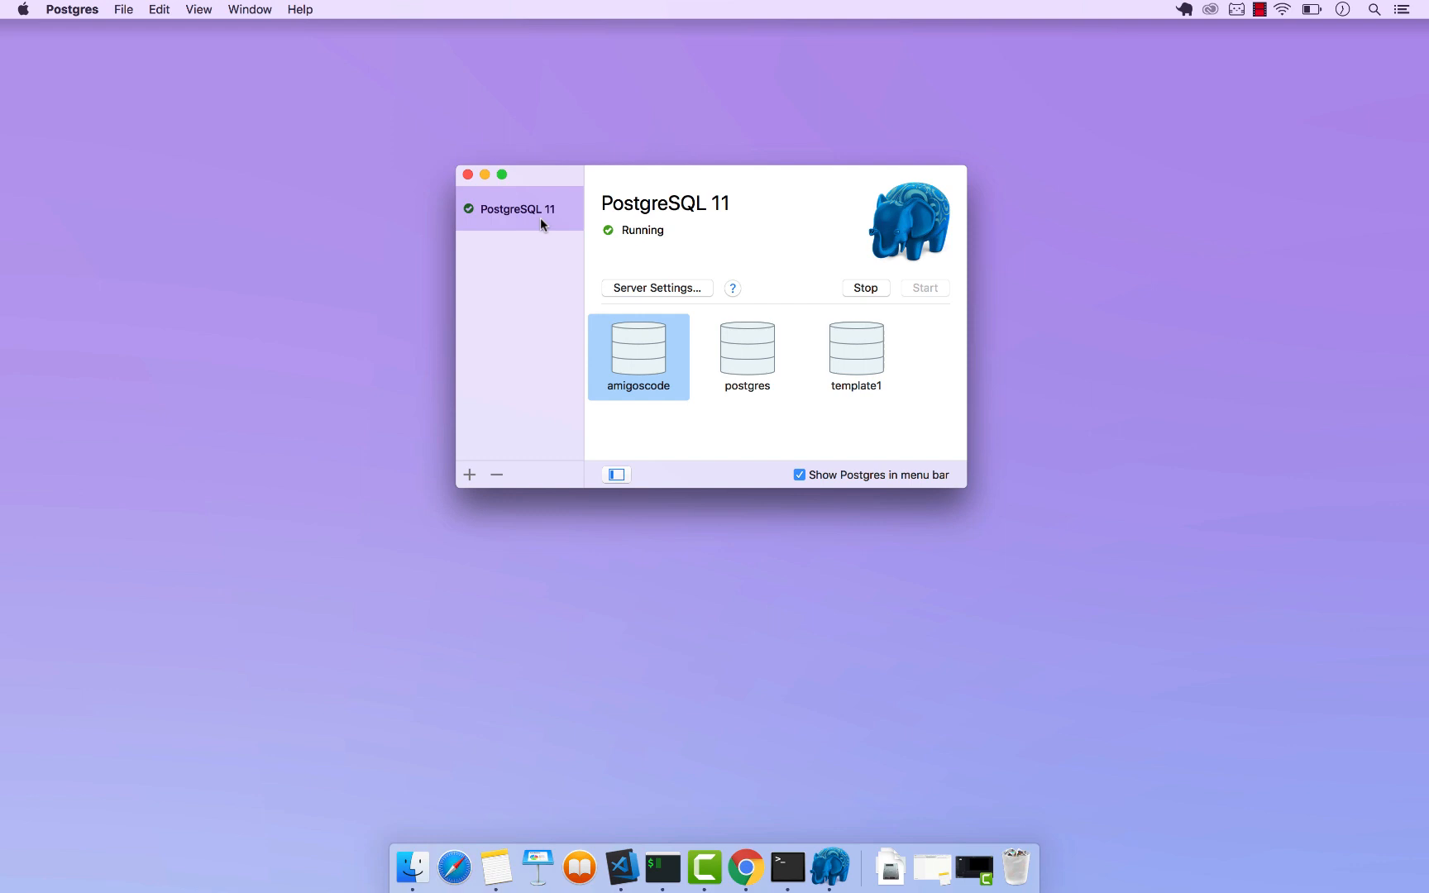
mouse_move(683, 281)
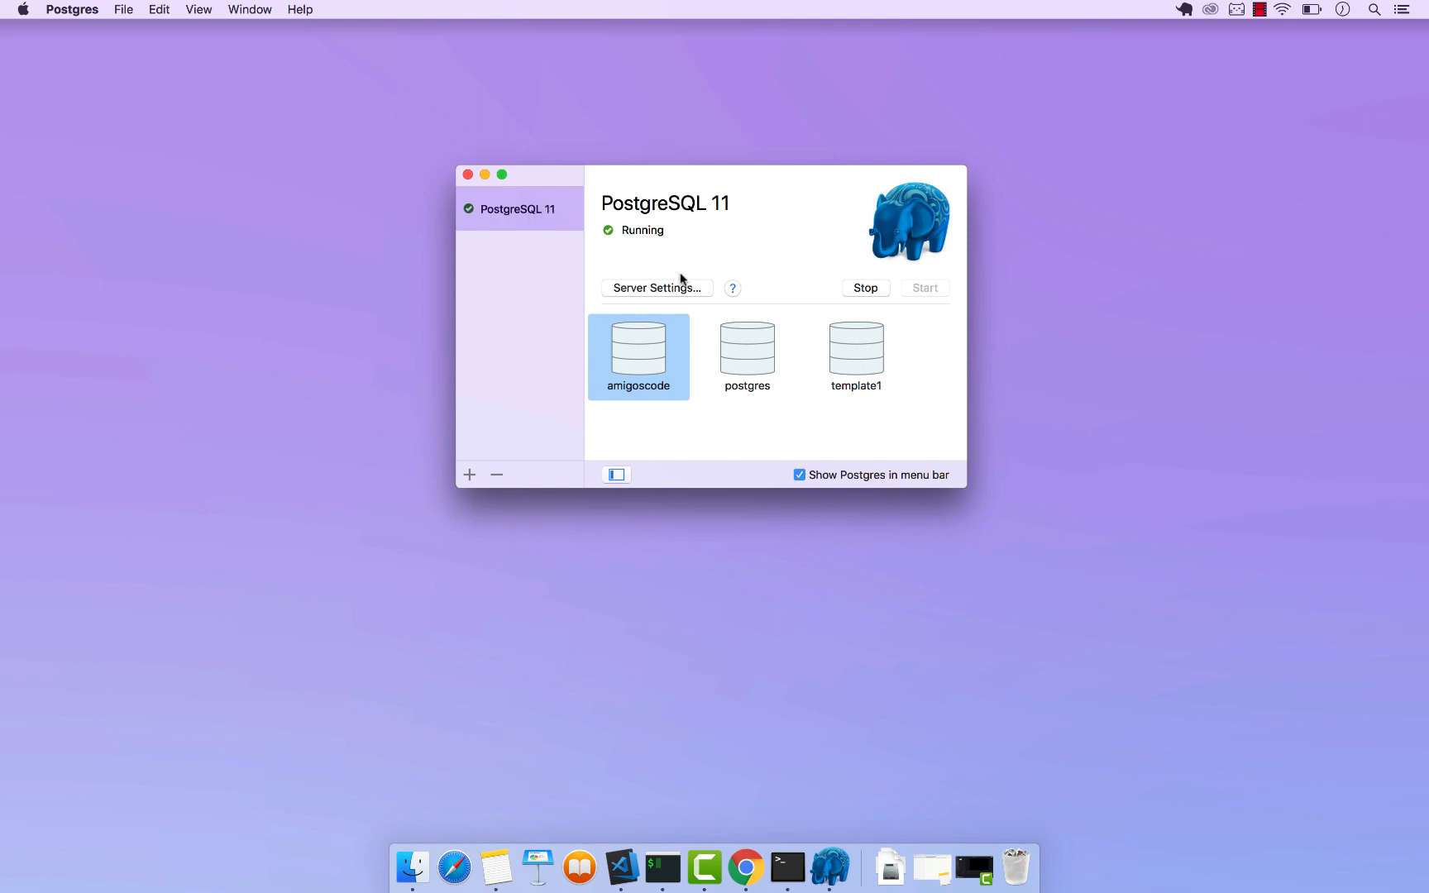
mouse_move(513, 224)
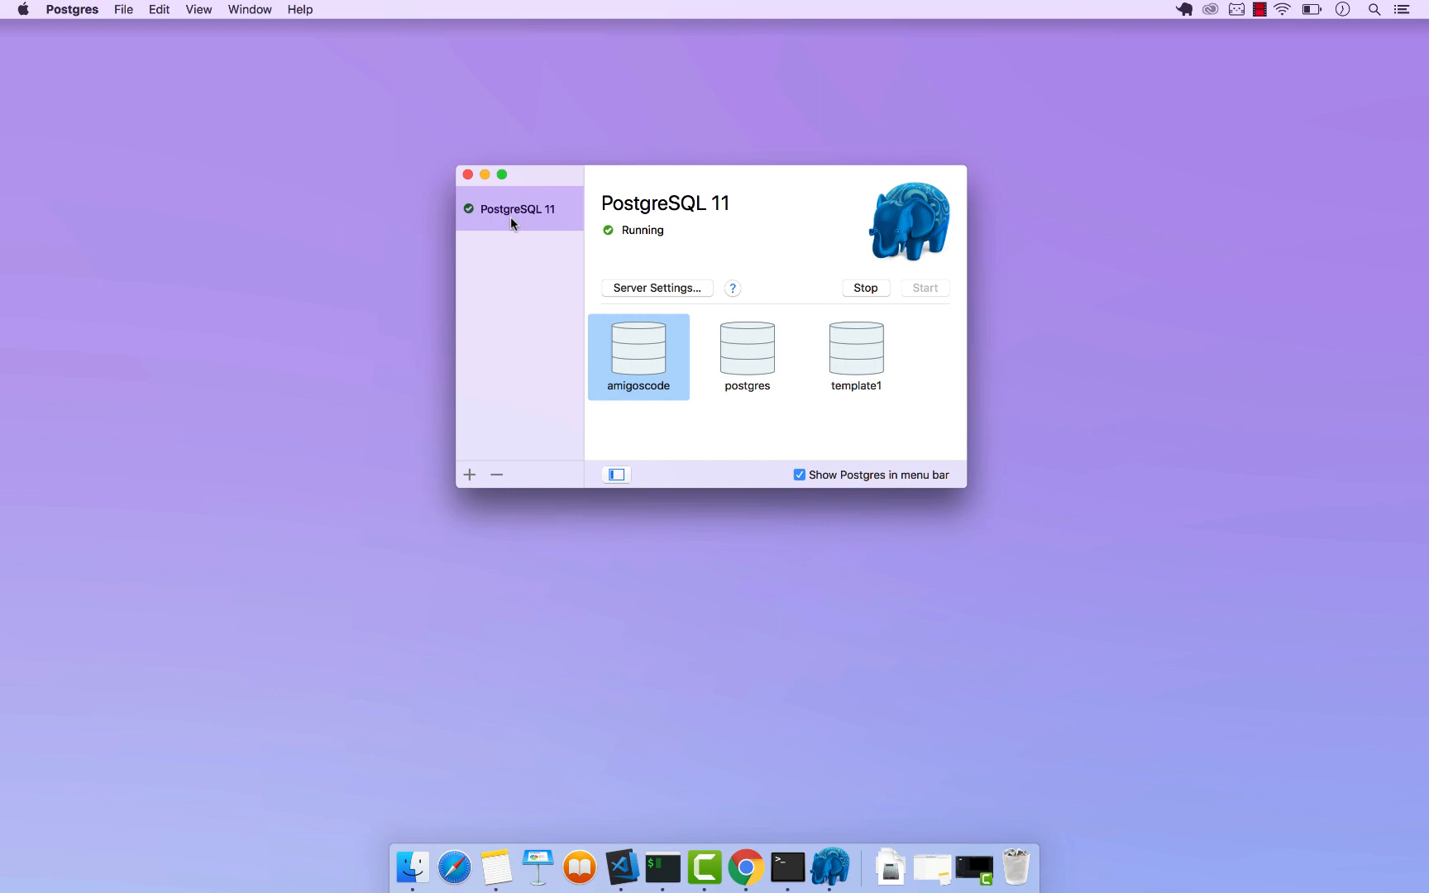
mouse_move(498, 377)
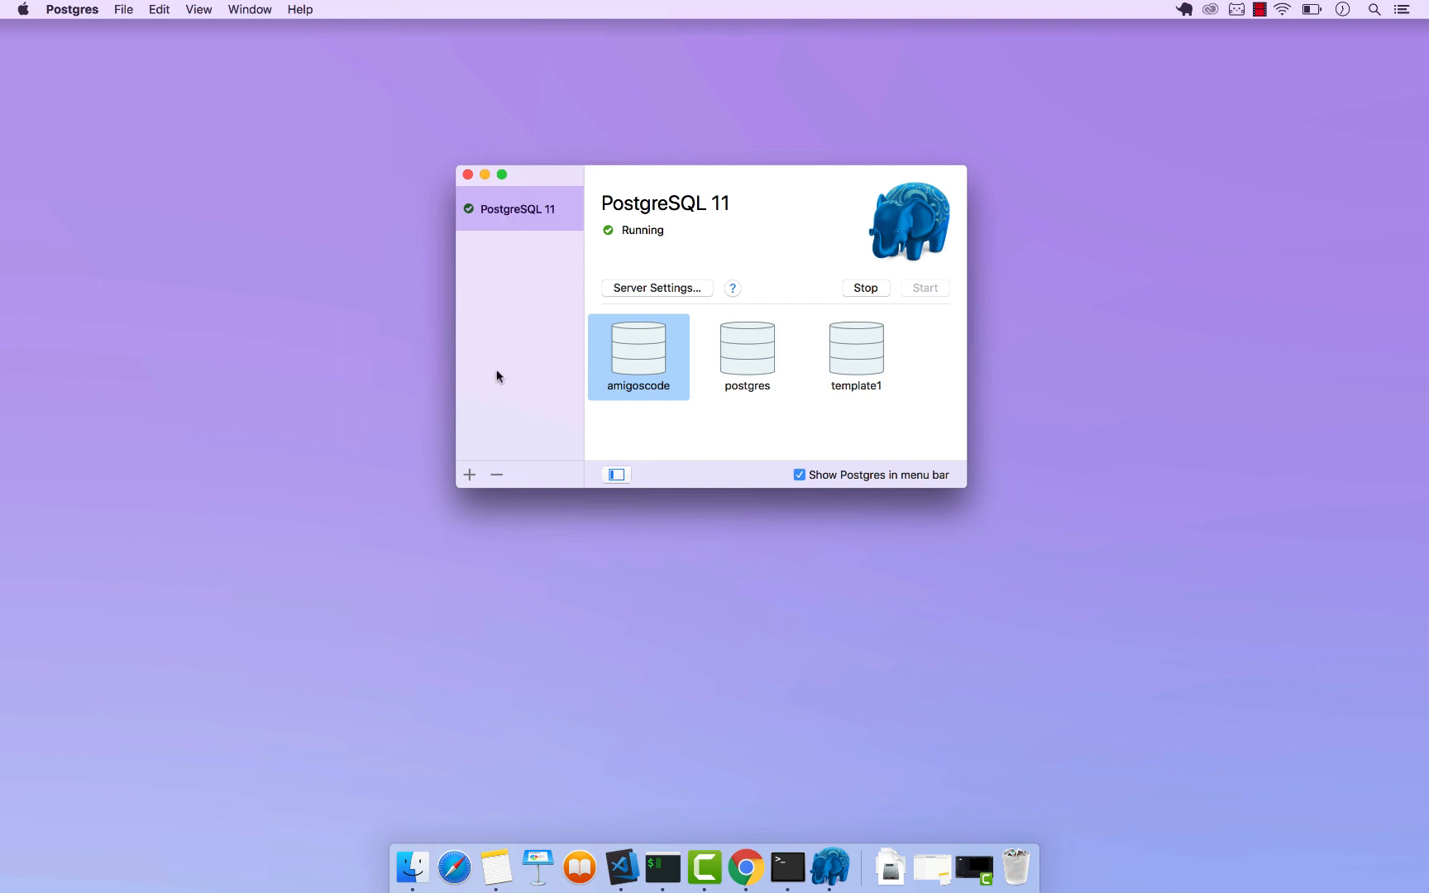
mouse_move(547, 253)
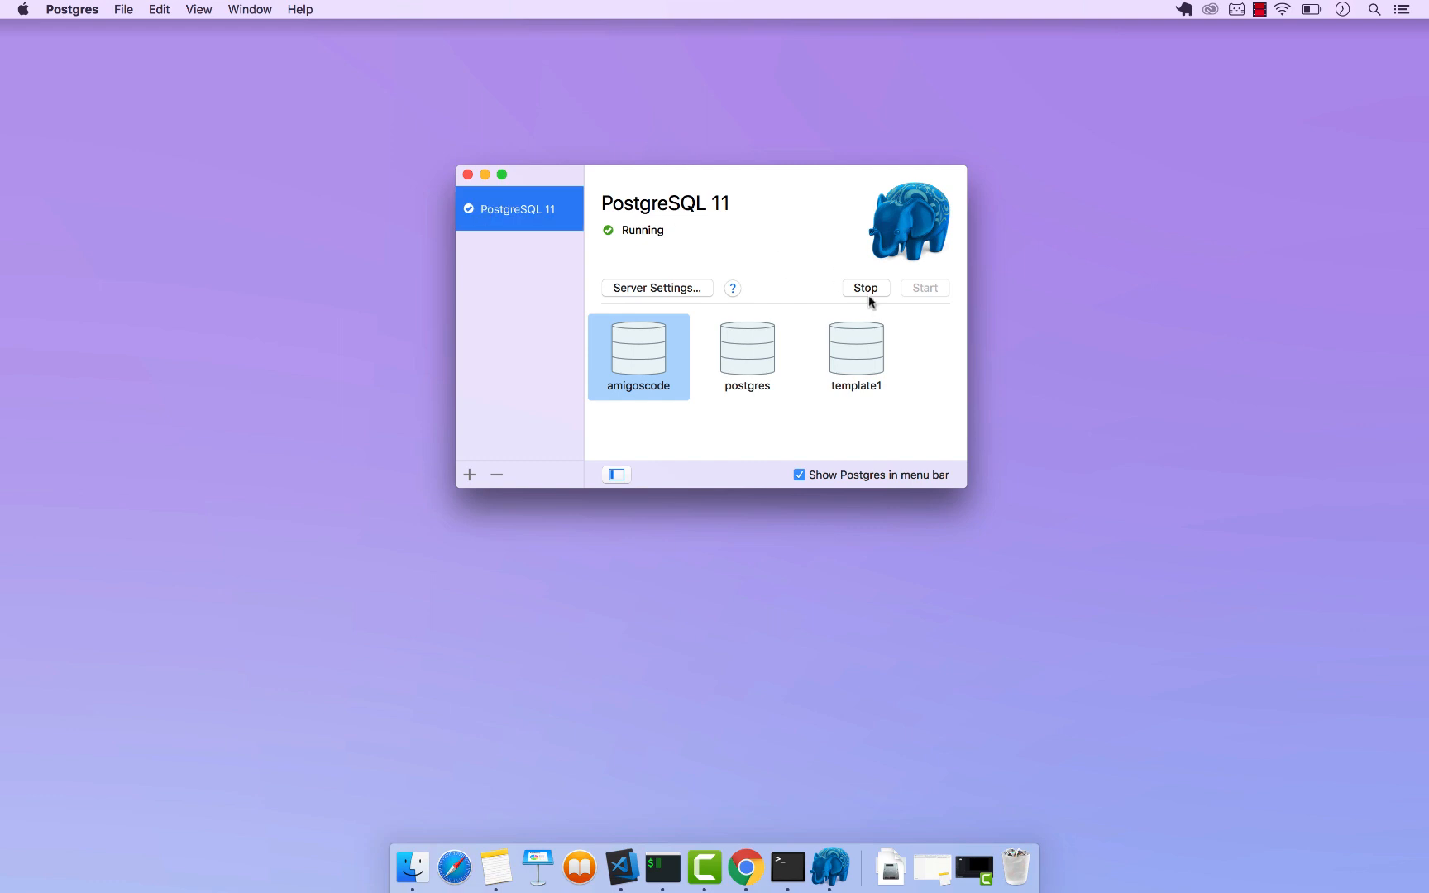
mouse_move(923, 288)
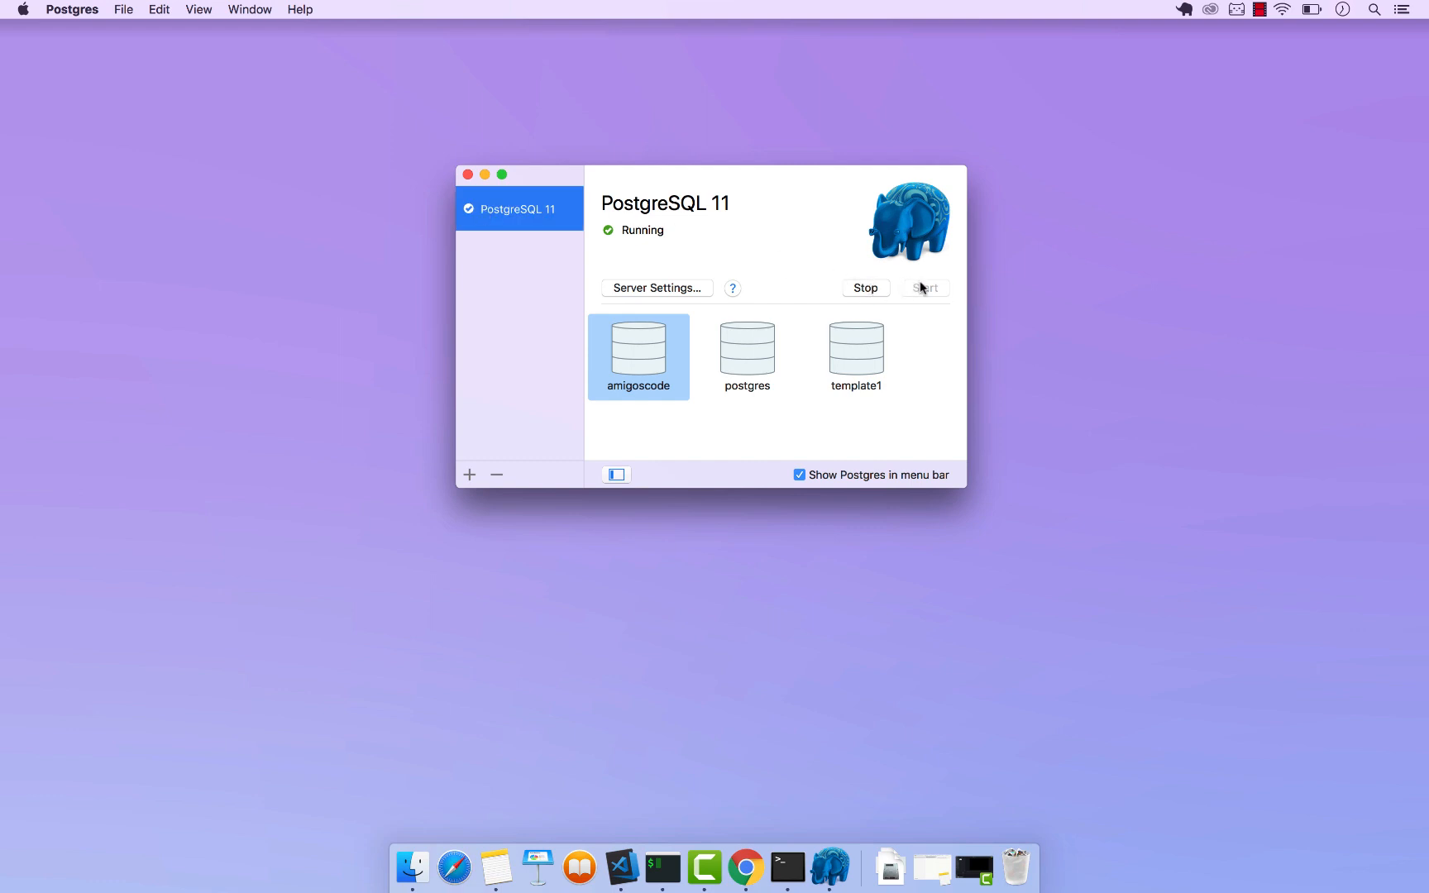
mouse_move(934, 302)
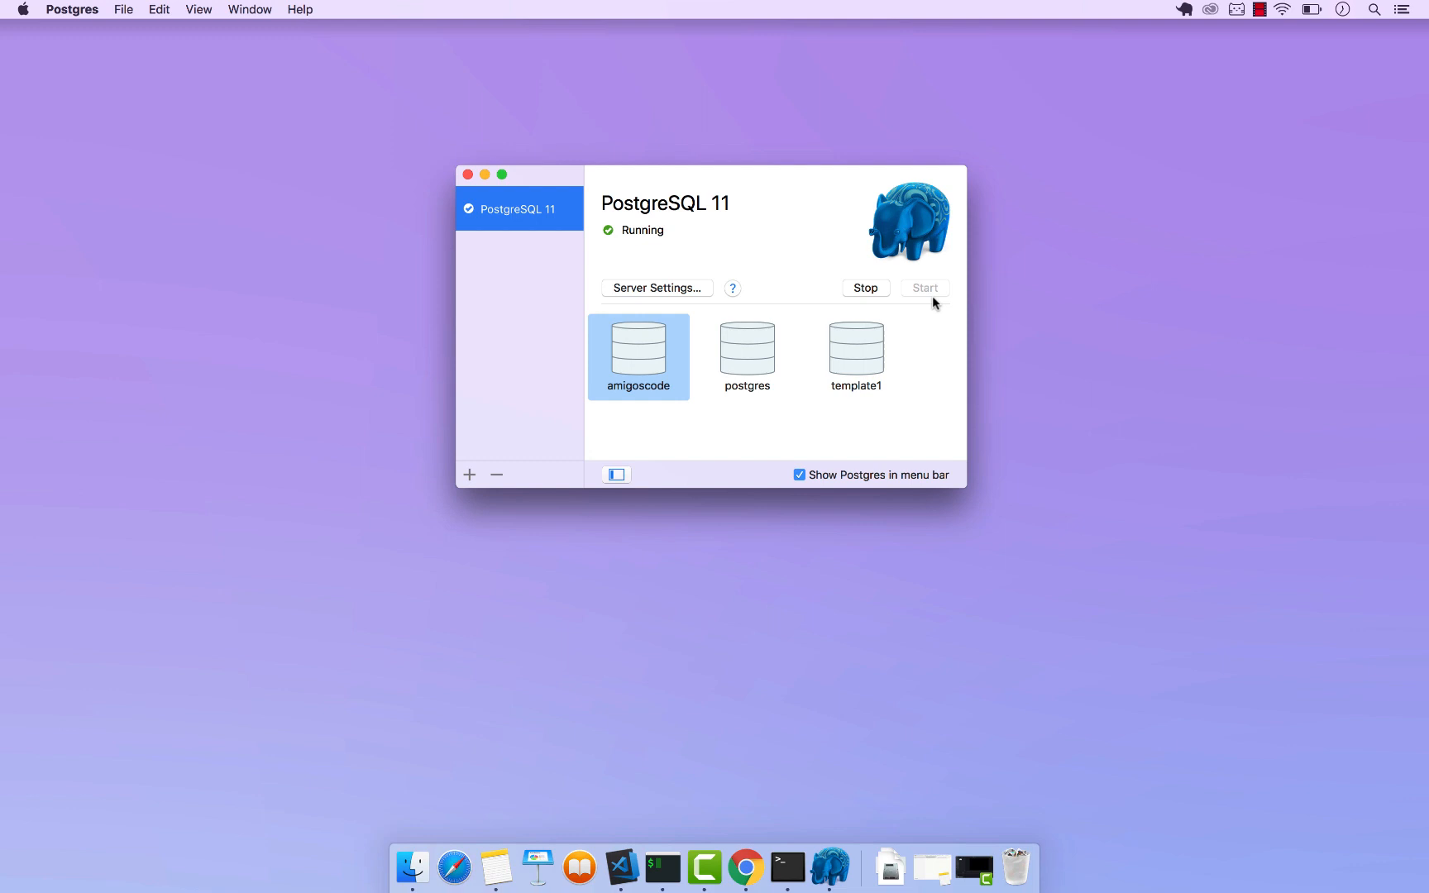
mouse_move(864, 288)
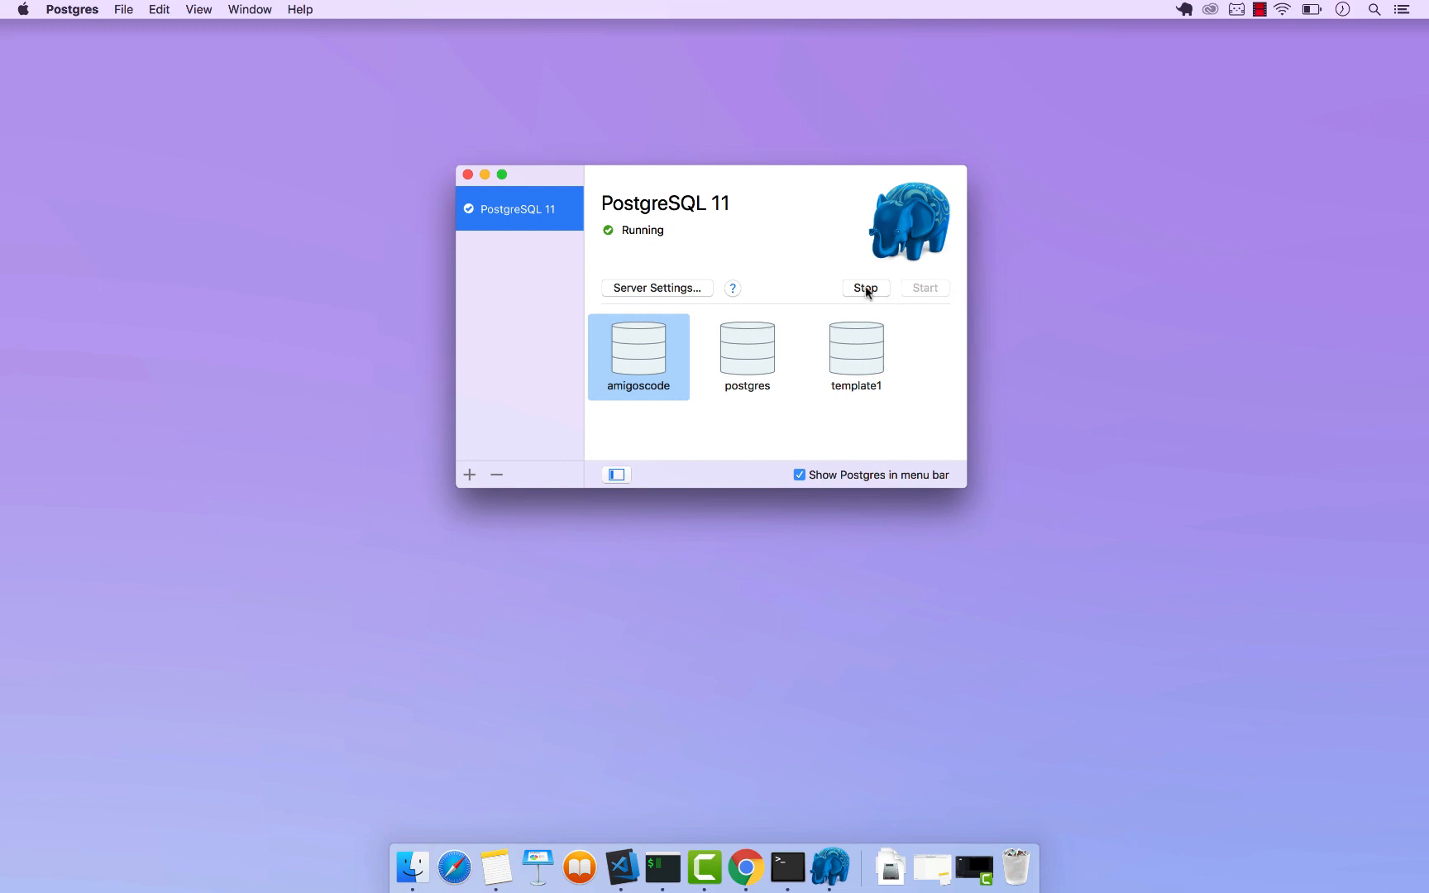
Stop and restart the PostgreSQL 11 server, then close the Postgres window
click(863, 287)
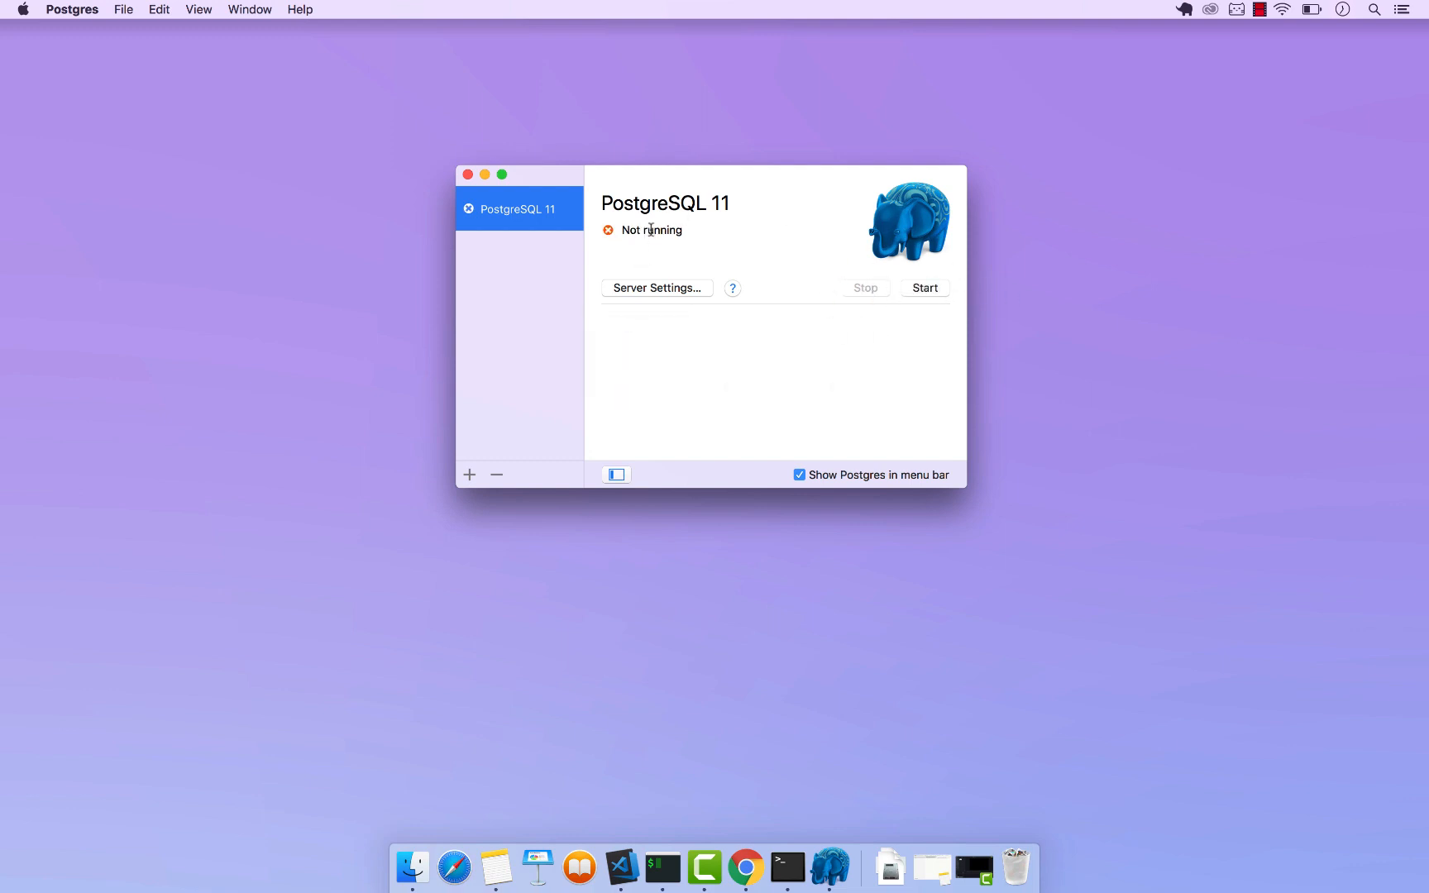
click(924, 288)
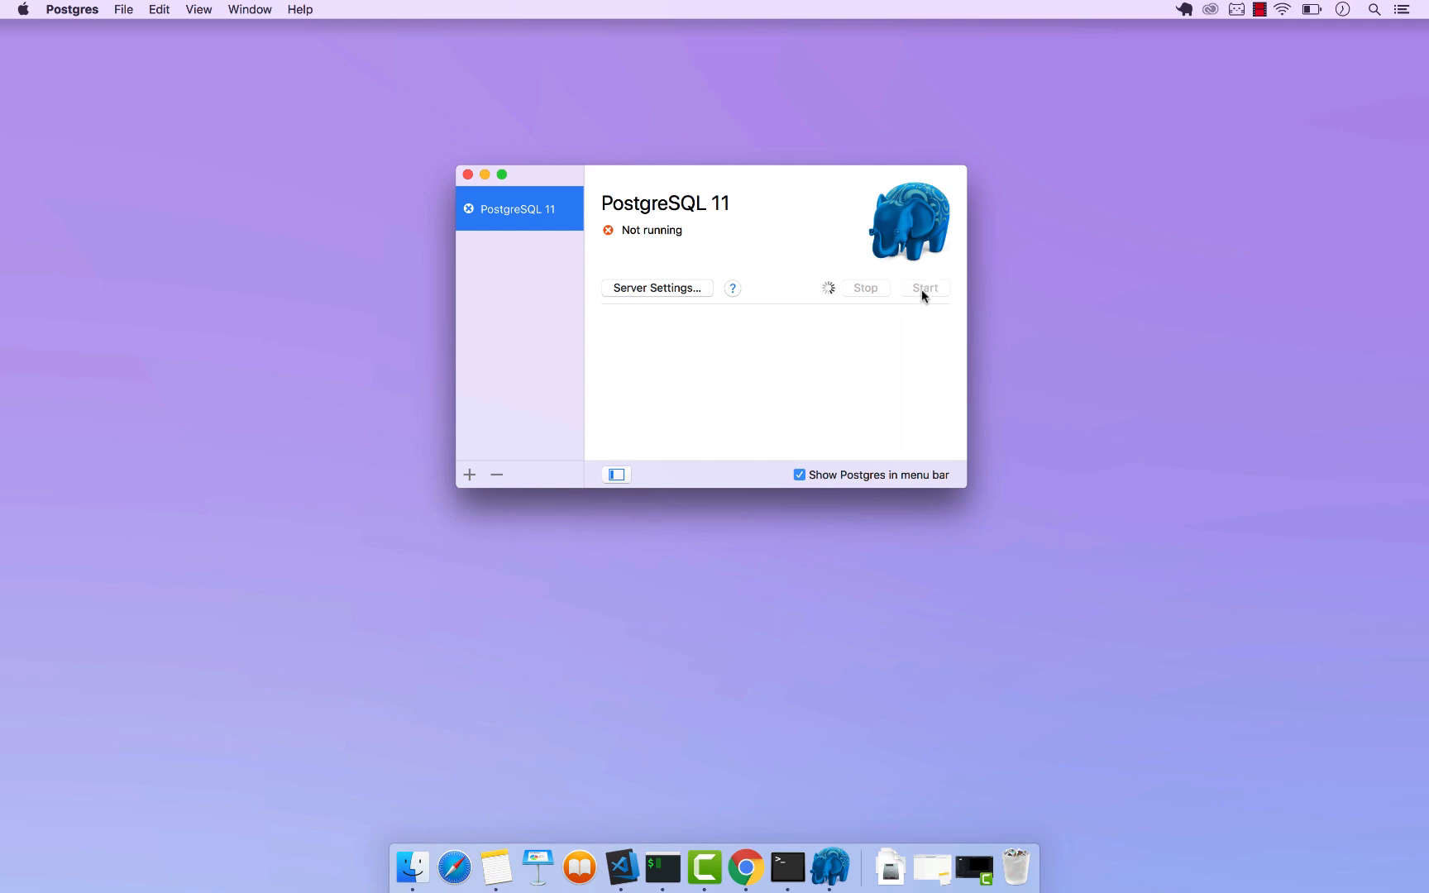
click(922, 288)
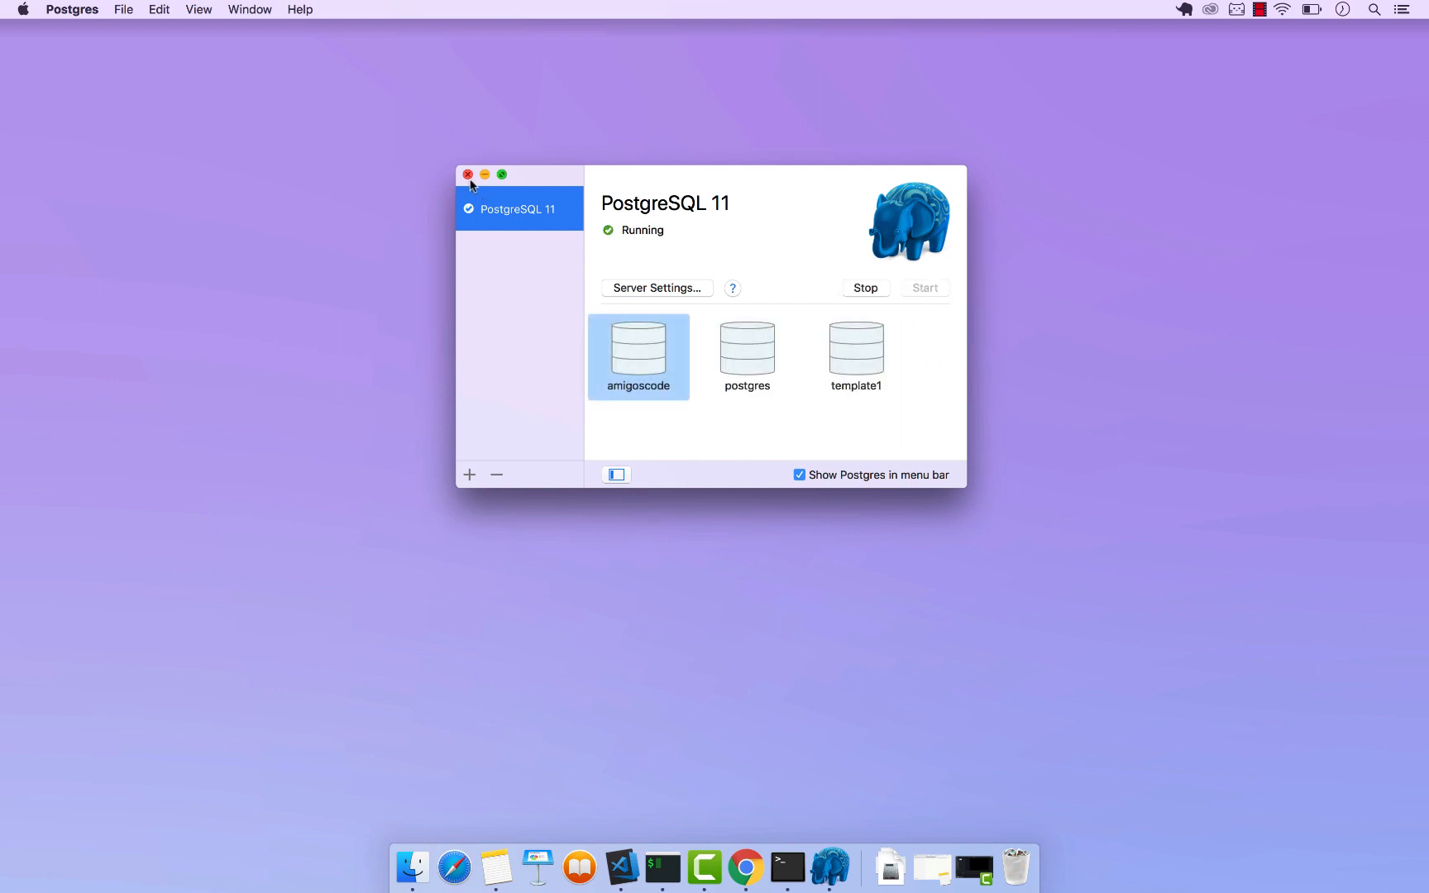
click(467, 174)
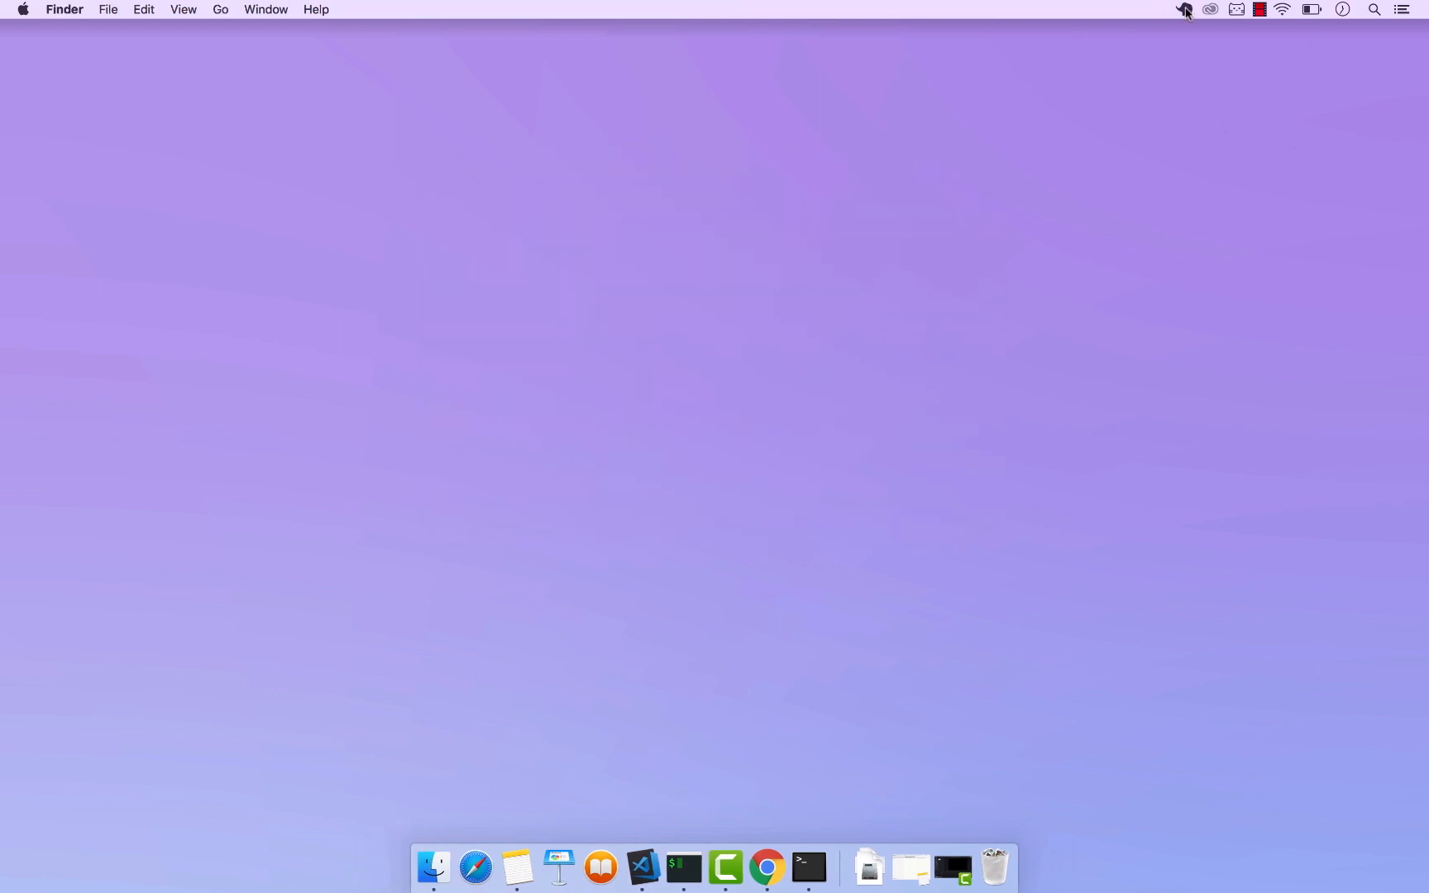
From the menu bar elephant icon, stop and start PostgreSQL 11 so it shows running
click(1184, 10)
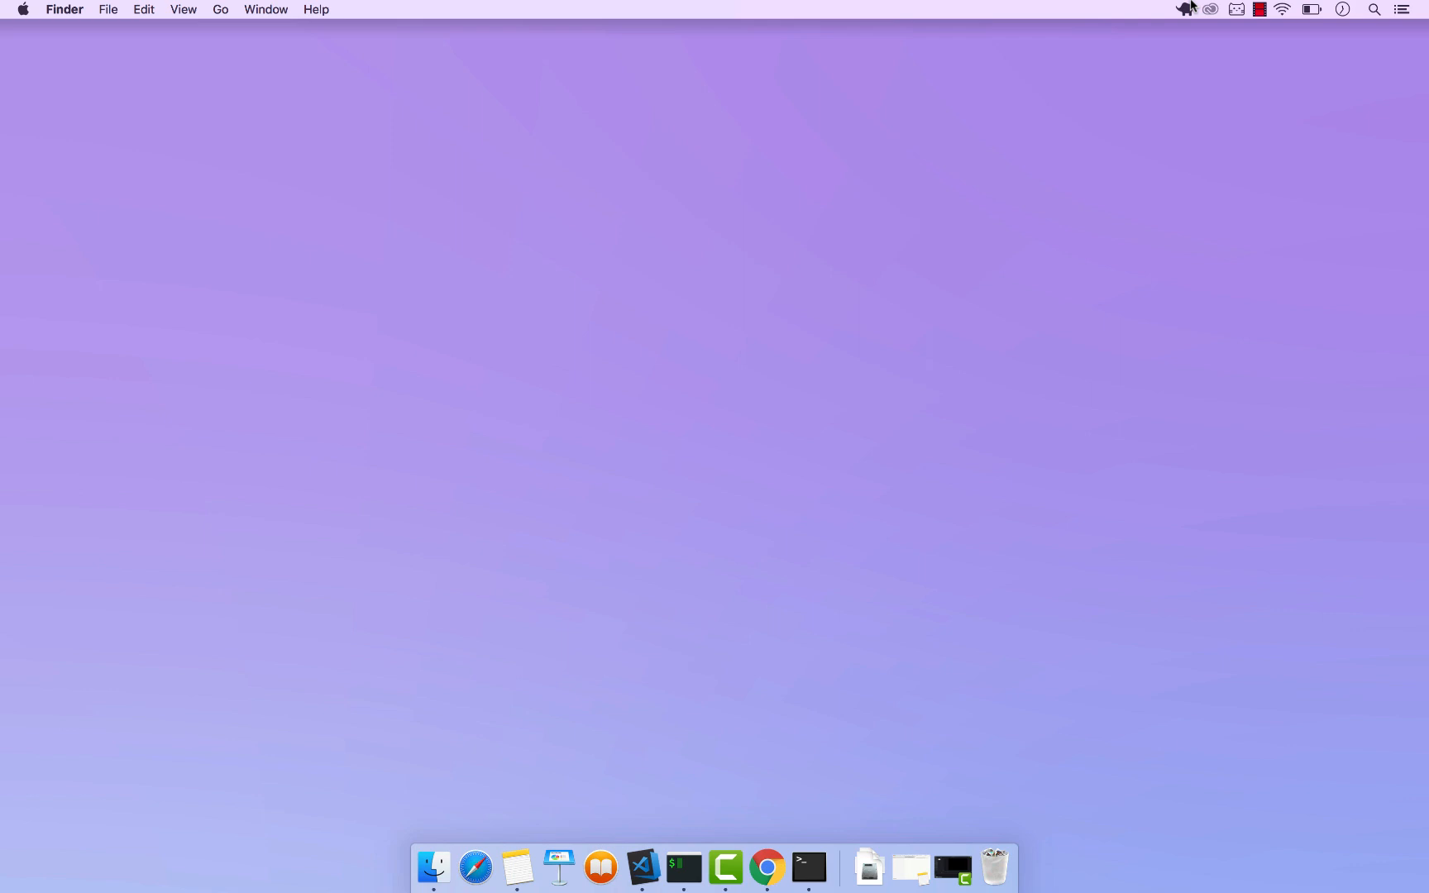
click(1184, 10)
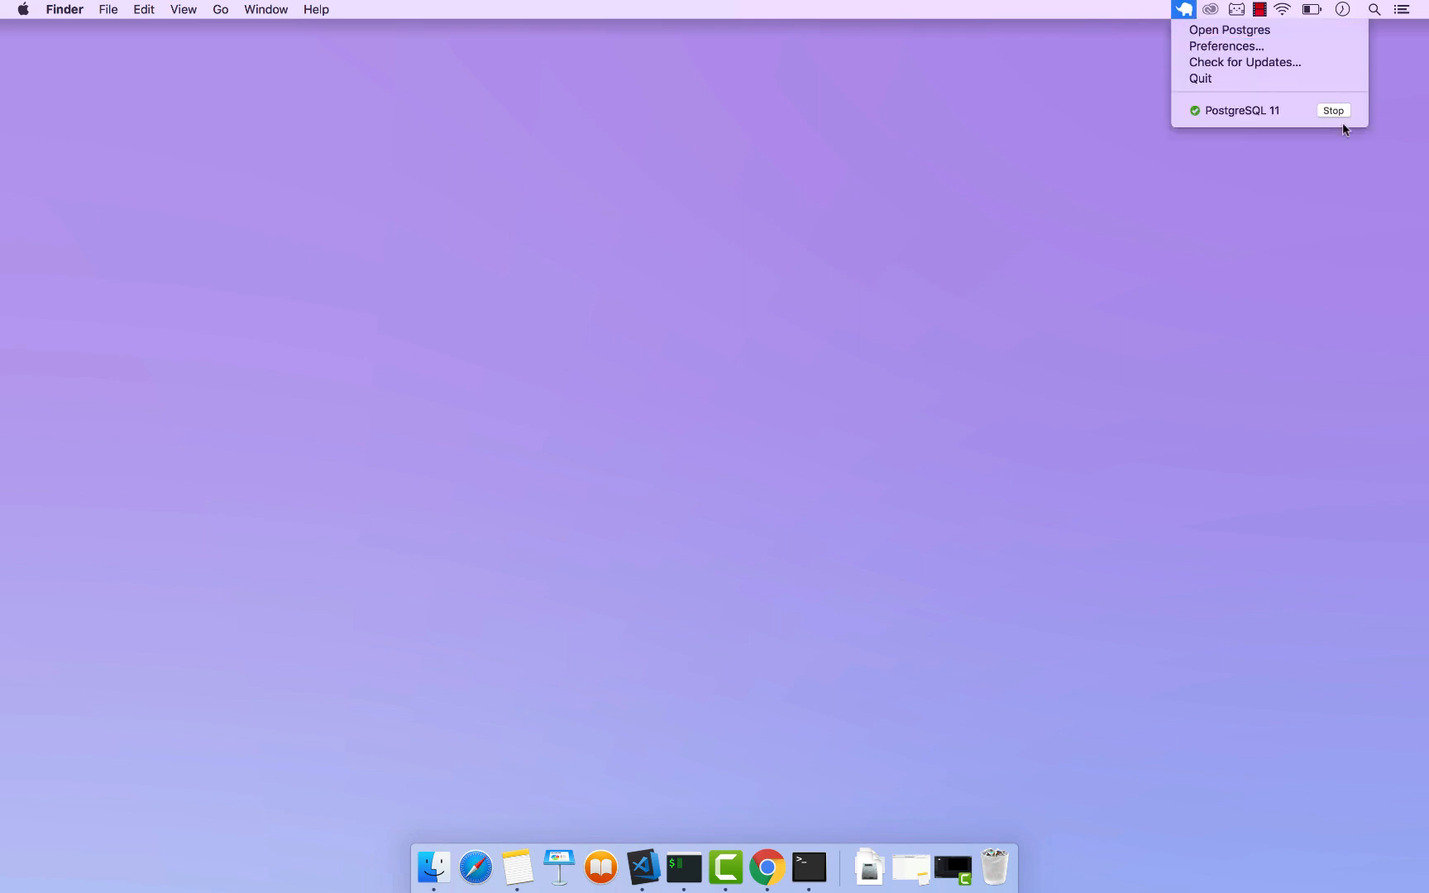
click(1333, 110)
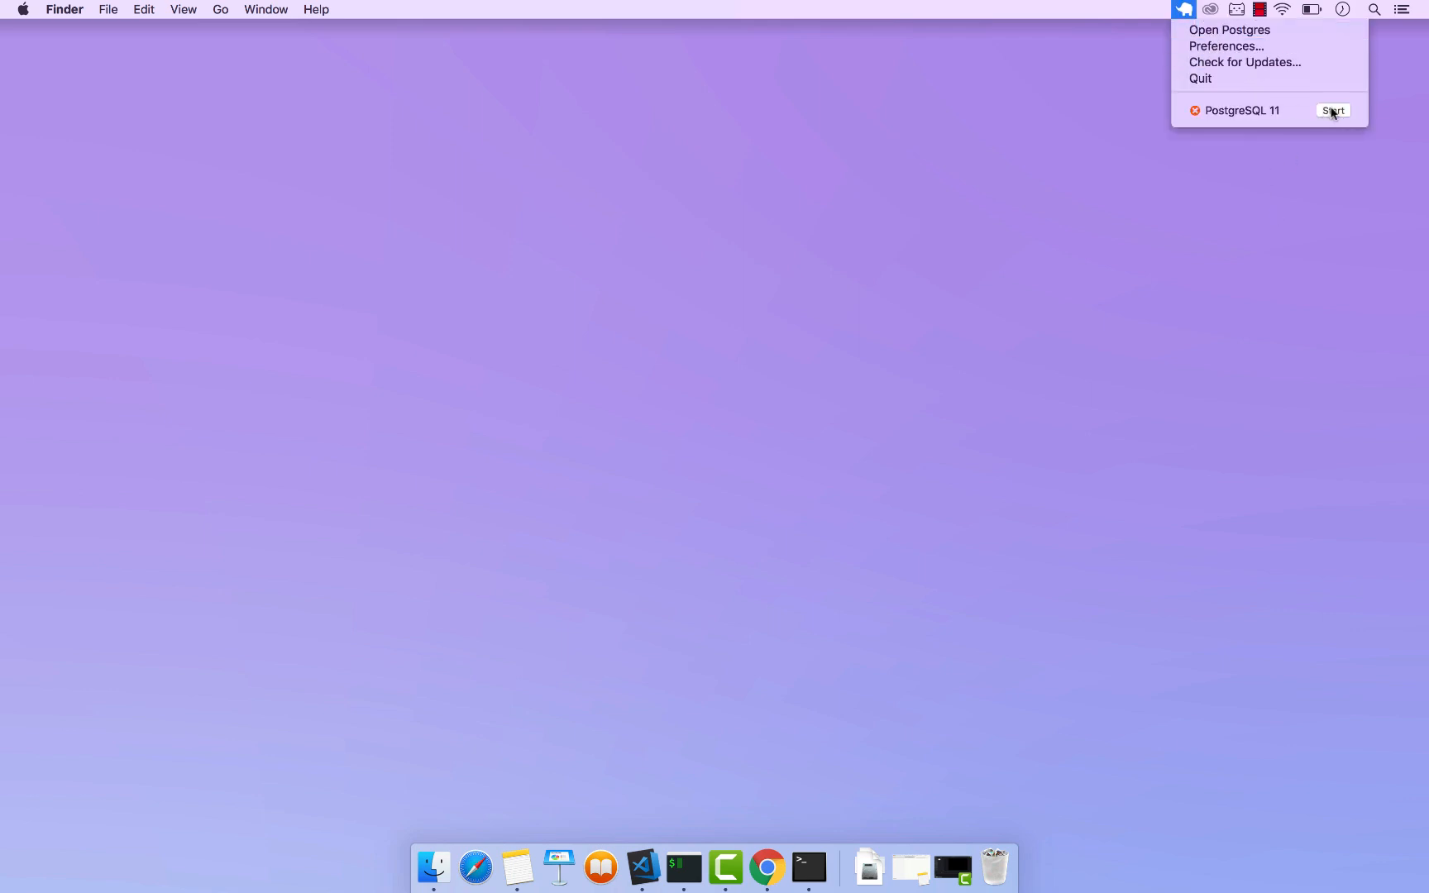
click(1333, 111)
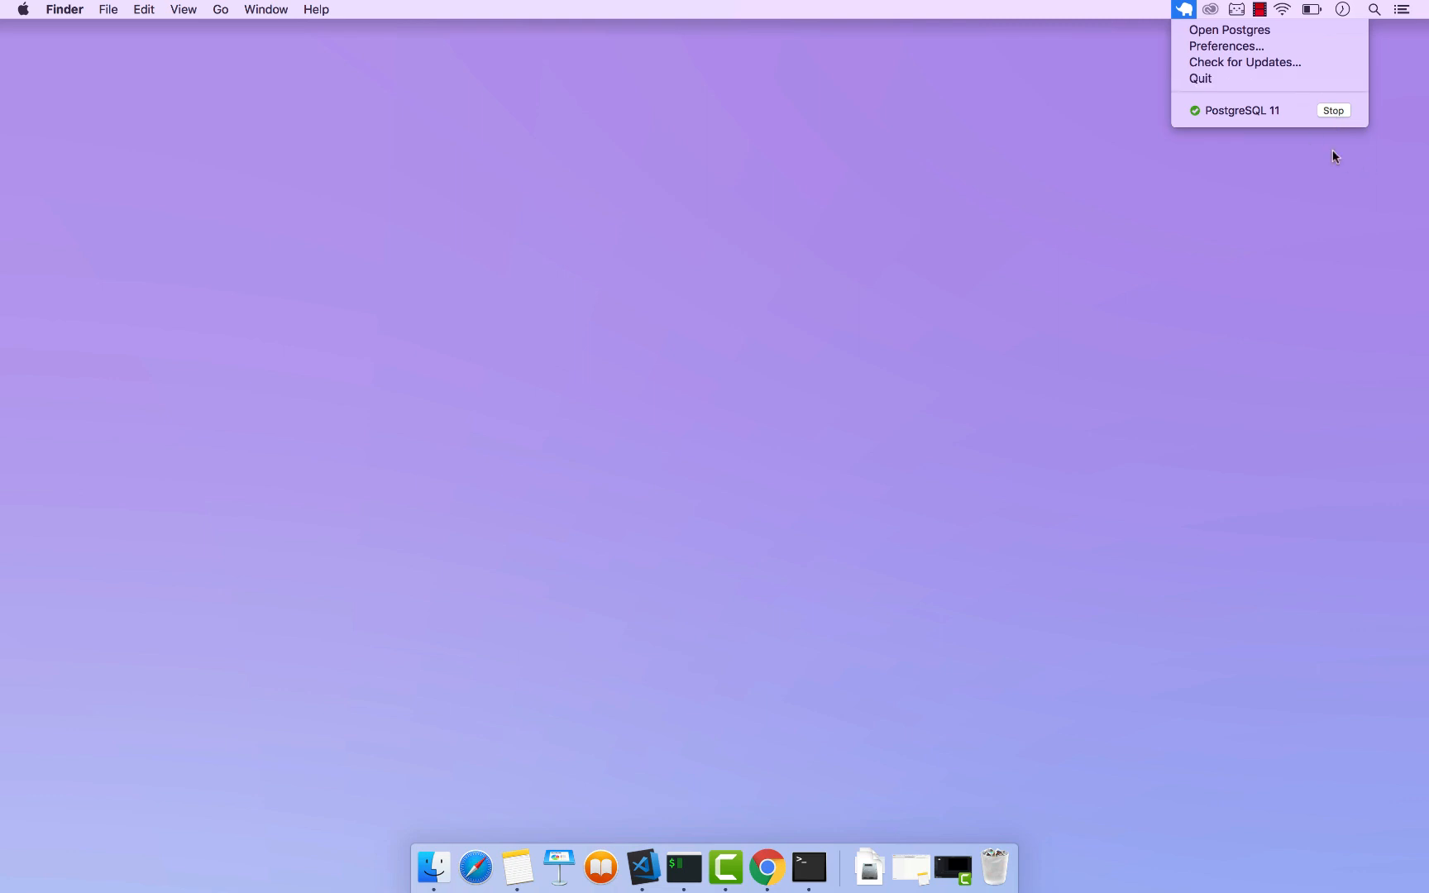
mouse_move(1270, 111)
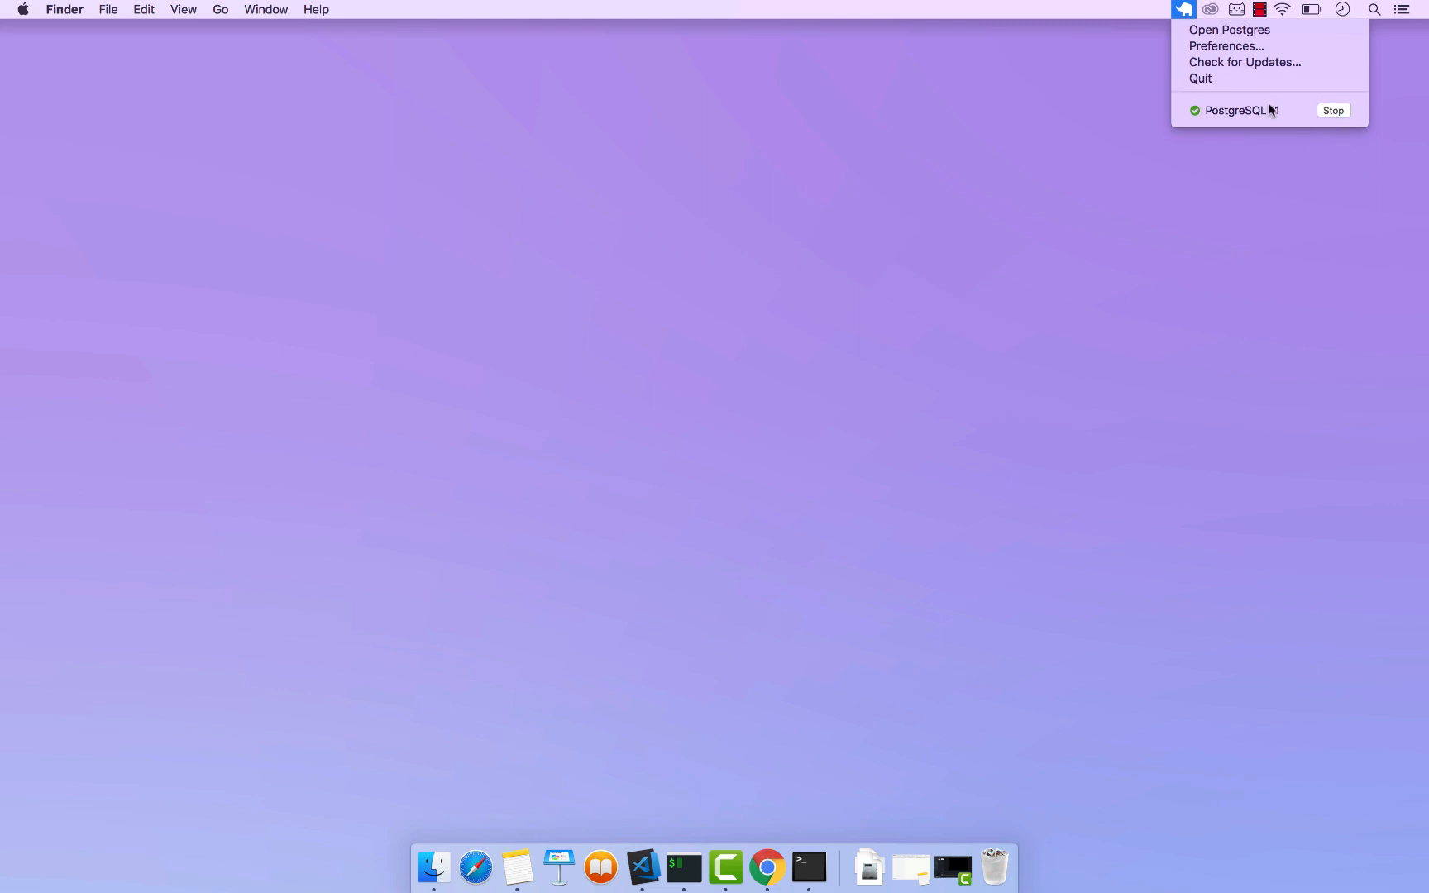
mouse_move(1292, 115)
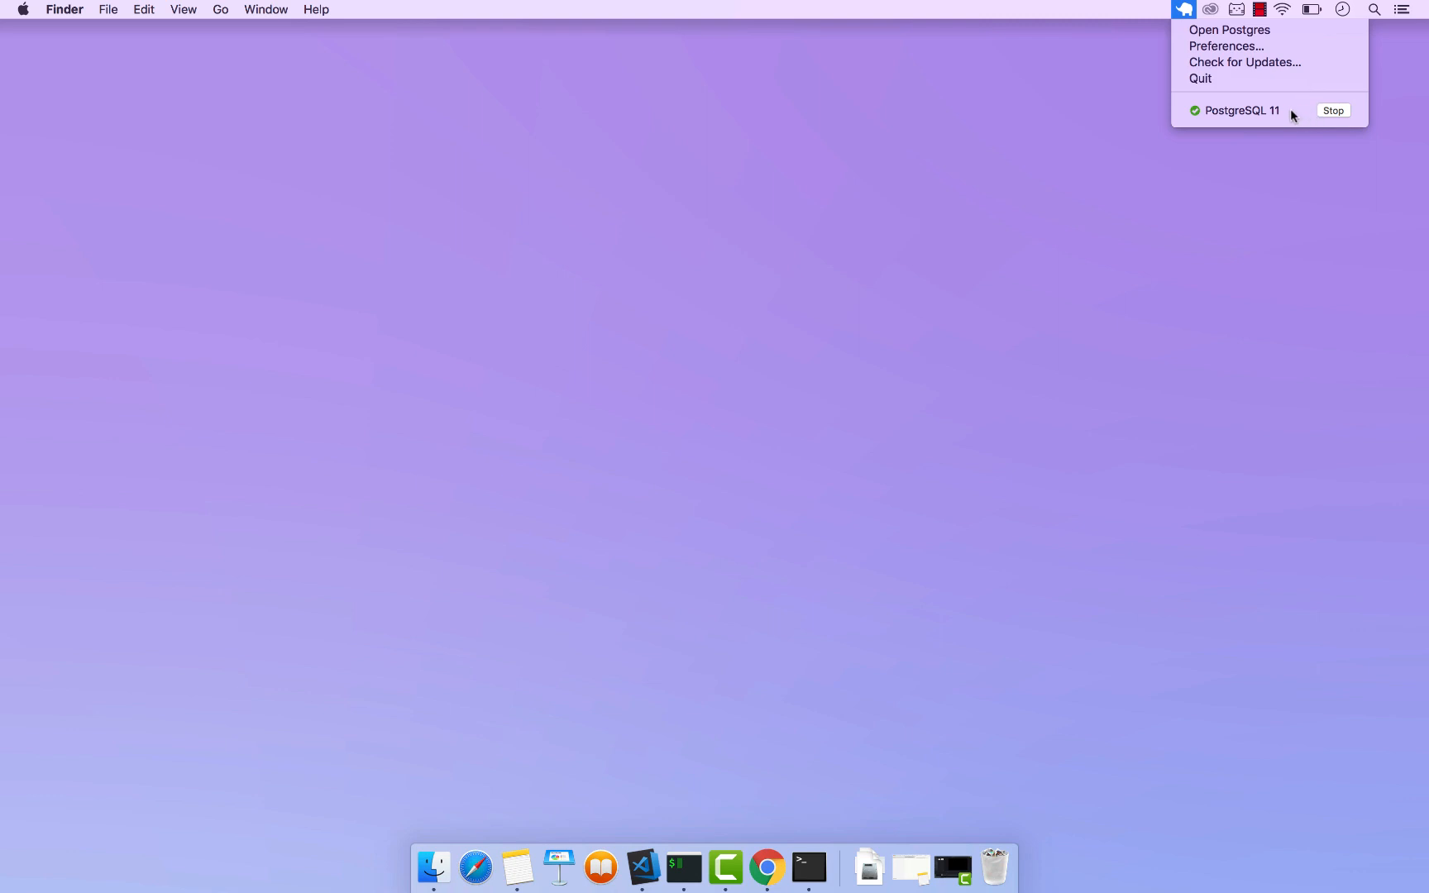